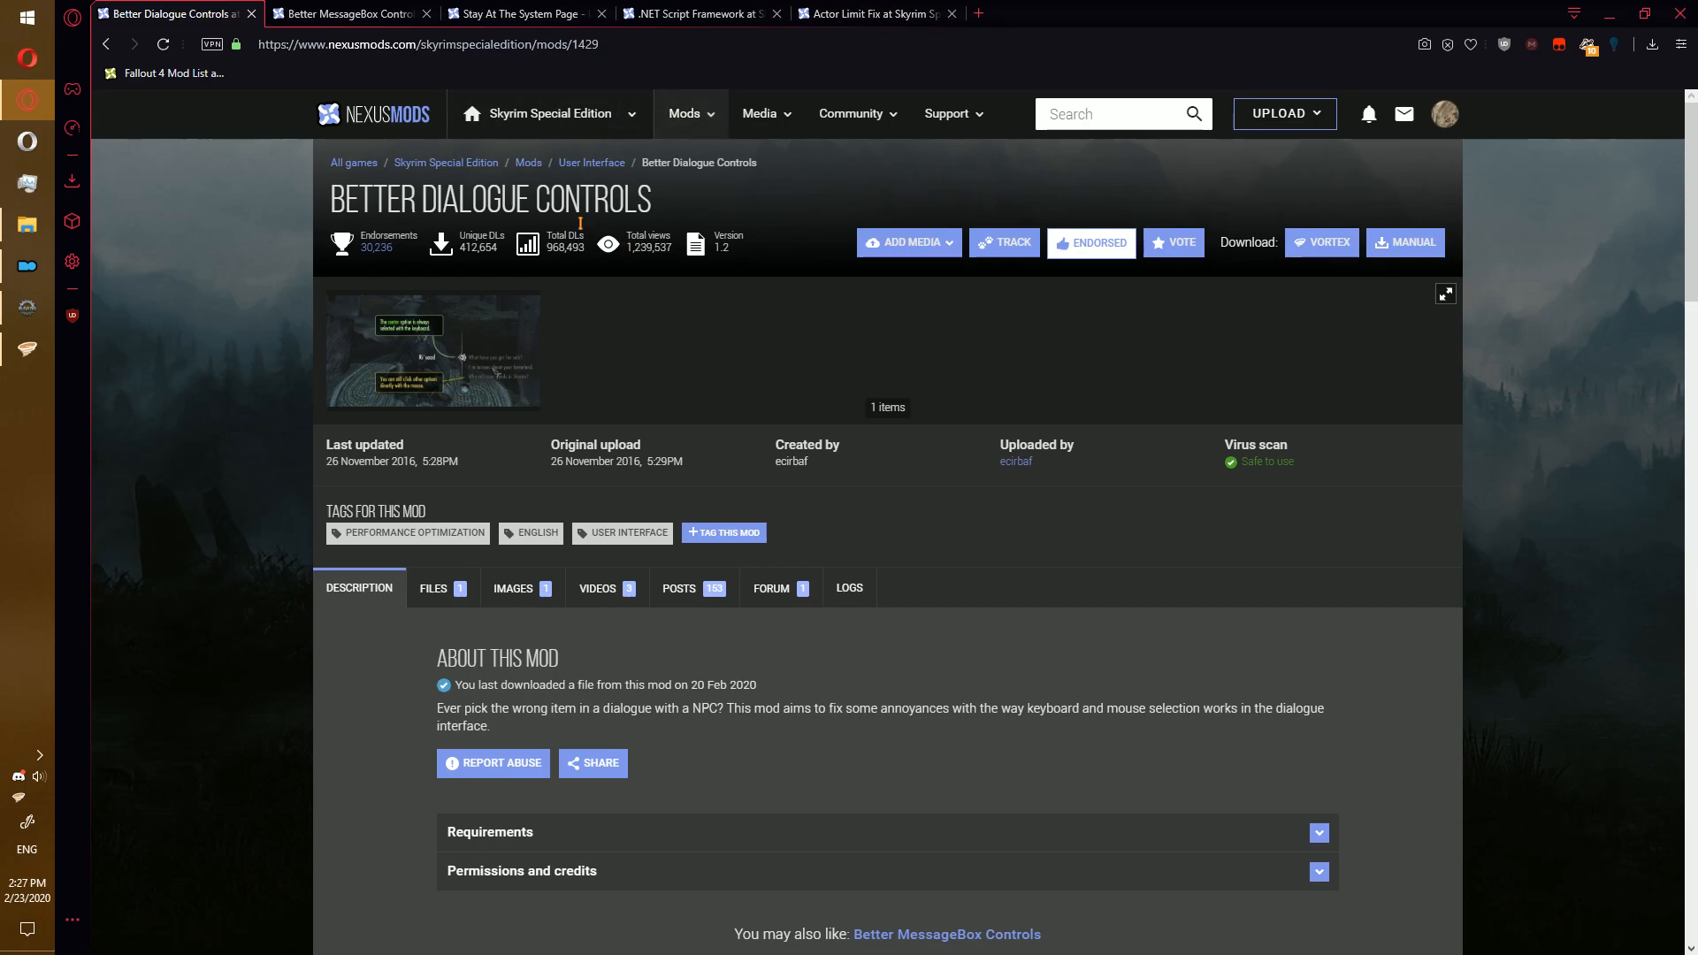
pyautogui.moveTo(303, 152)
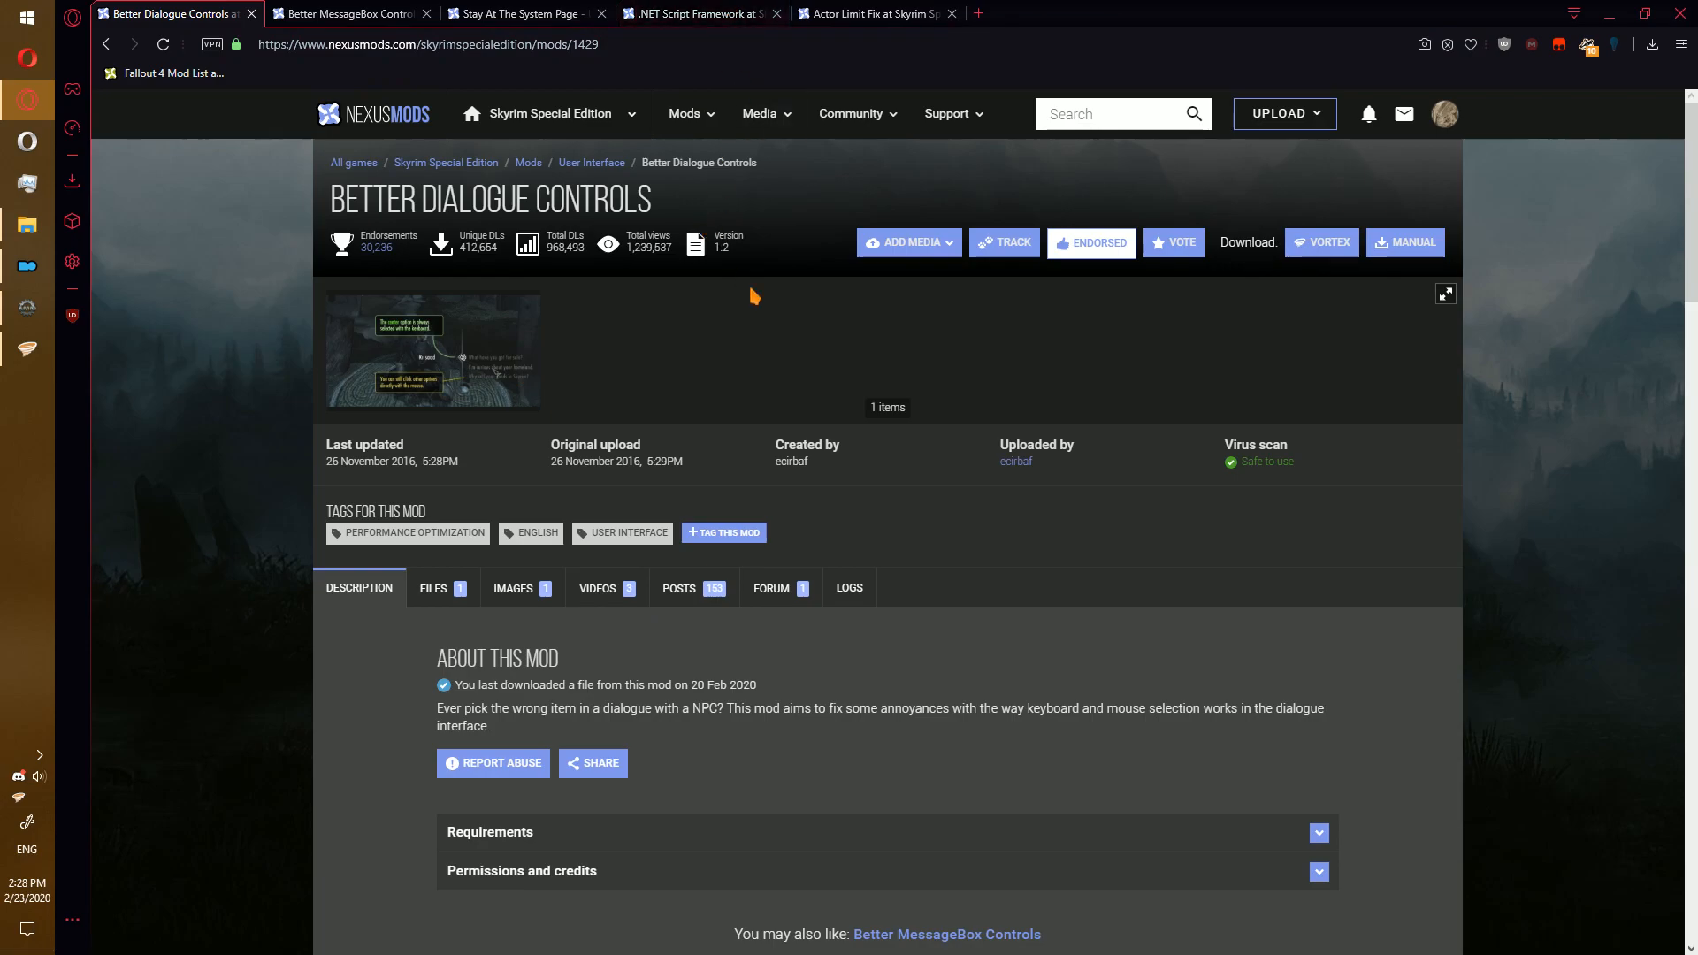
pyautogui.moveTo(702, 13)
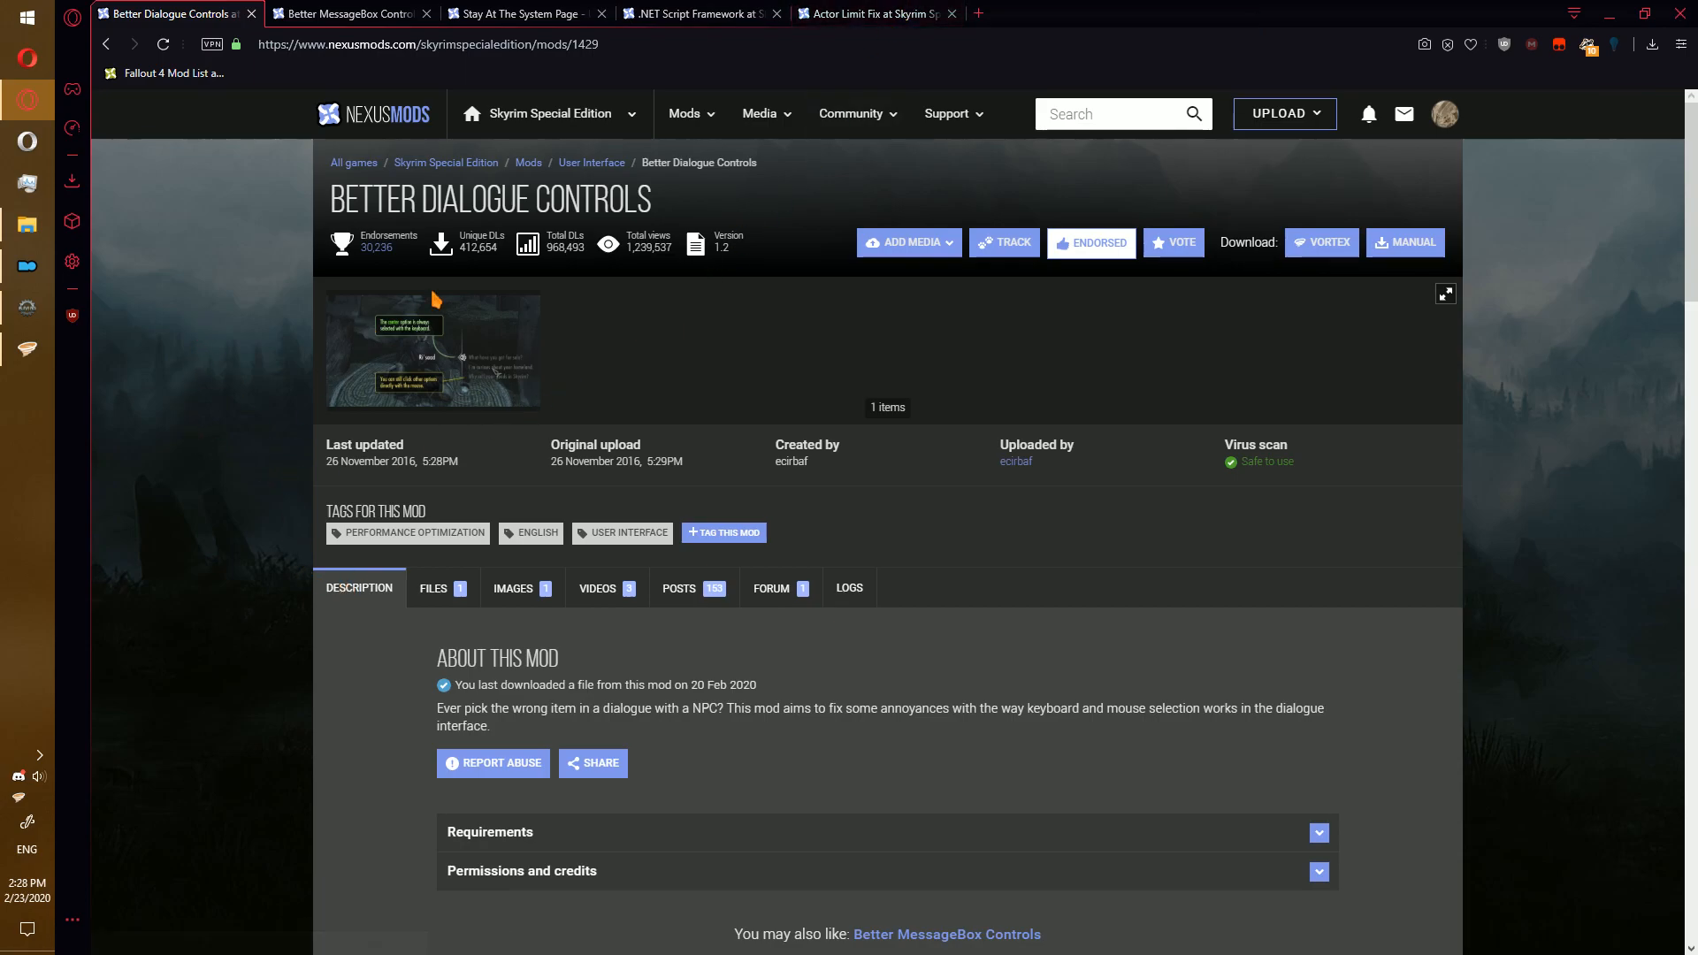
pyautogui.moveTo(441, 393)
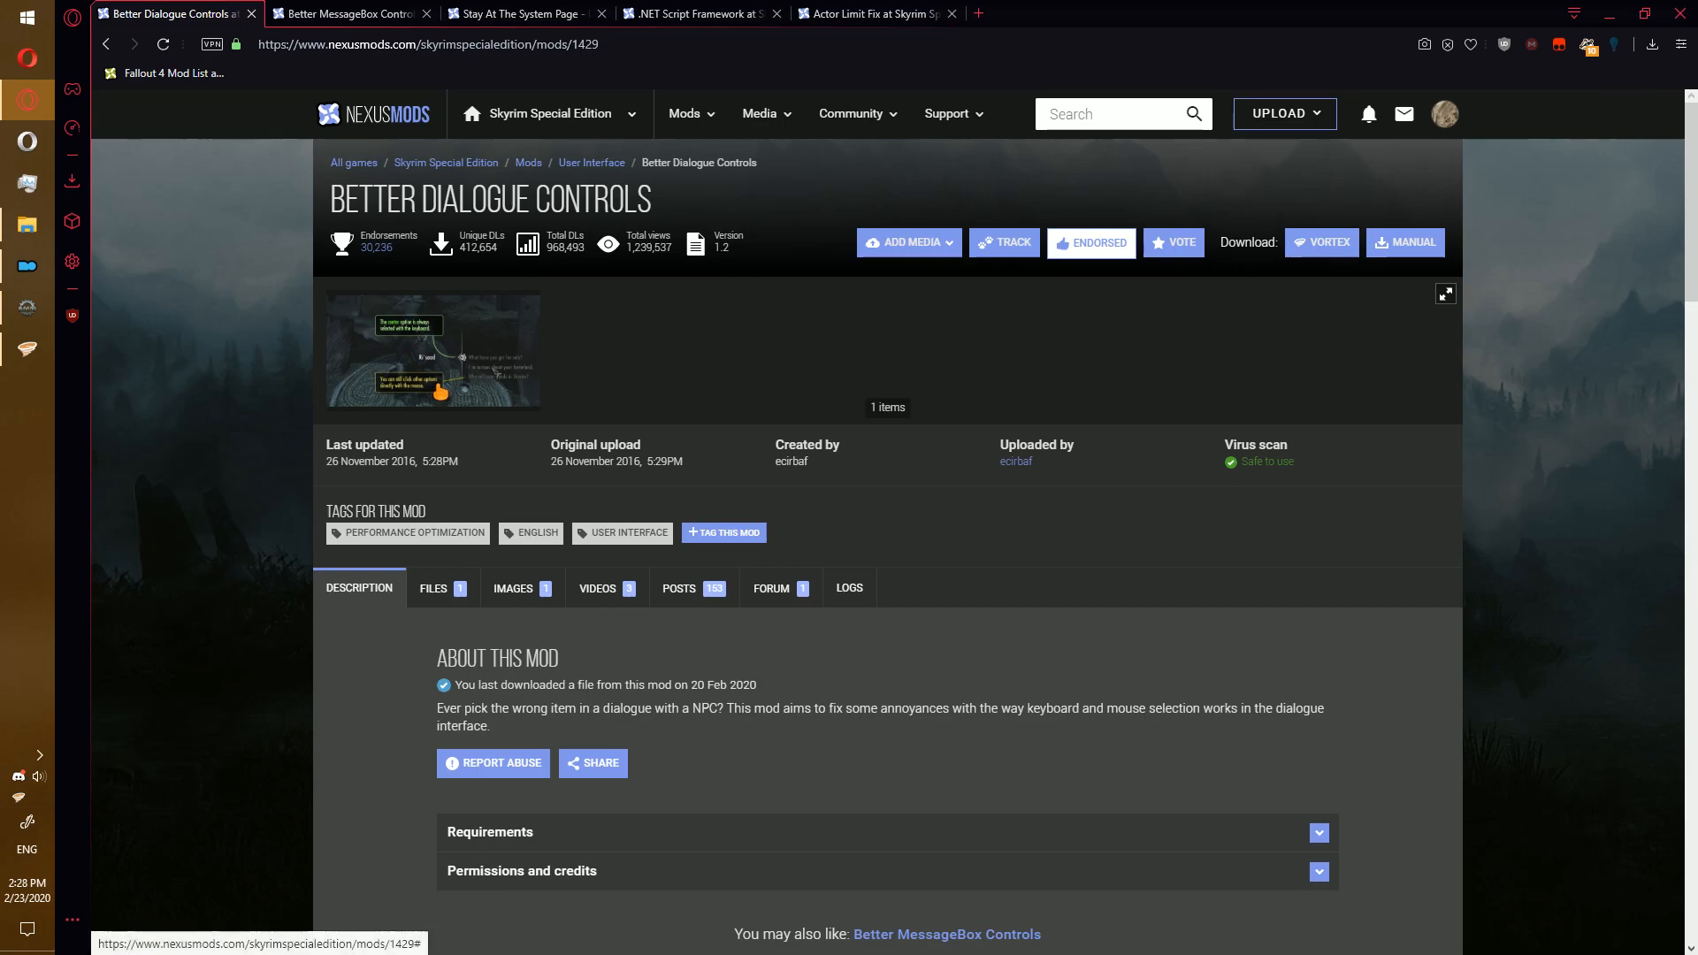
# - View the Better Dialogue Controls screenshot, then start the mod manager download of its v1_2 main file
pyautogui.click(432, 350)
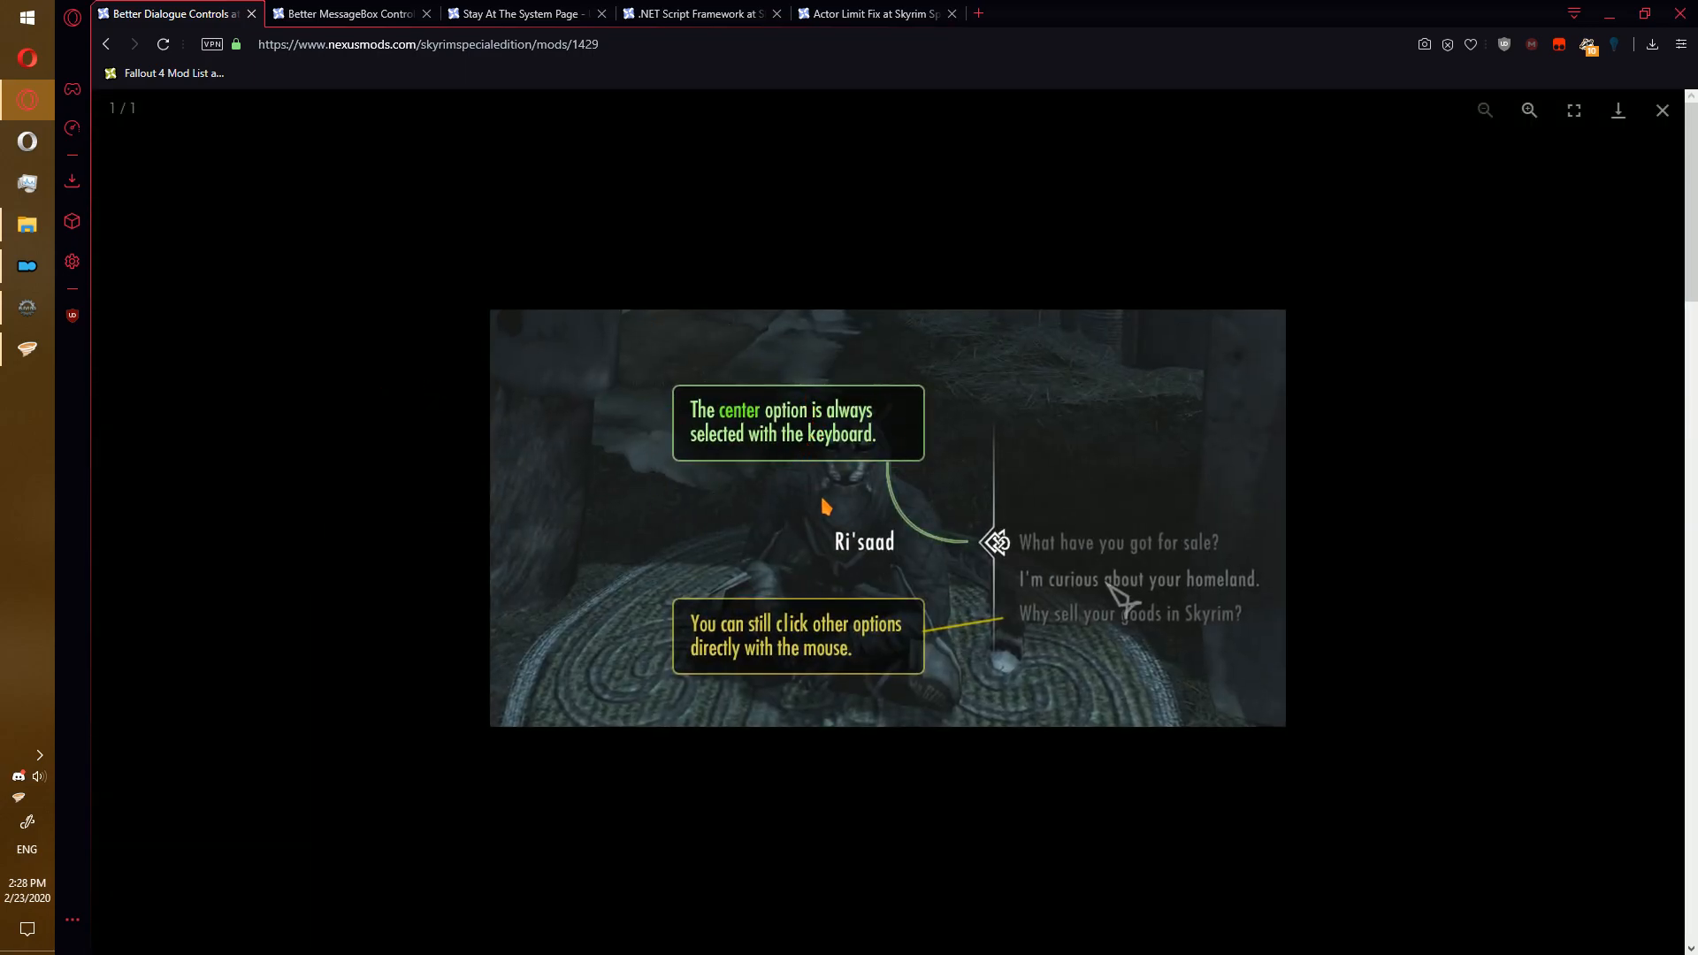
pyautogui.moveTo(907, 393)
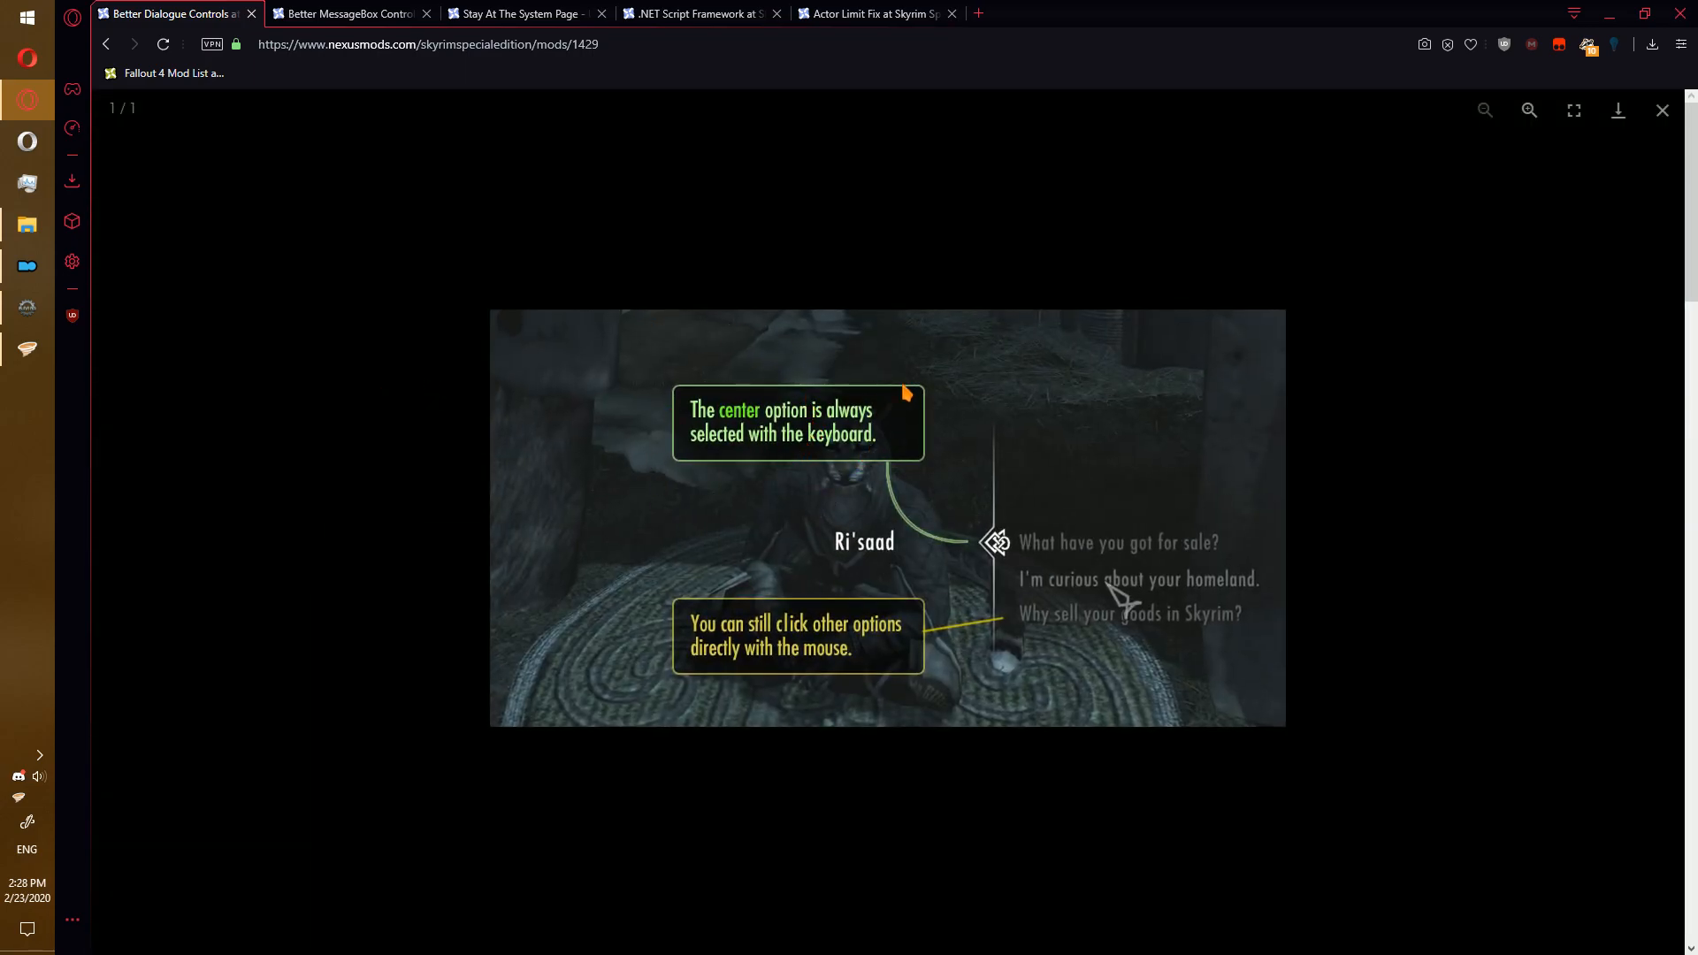
pyautogui.moveTo(877, 377)
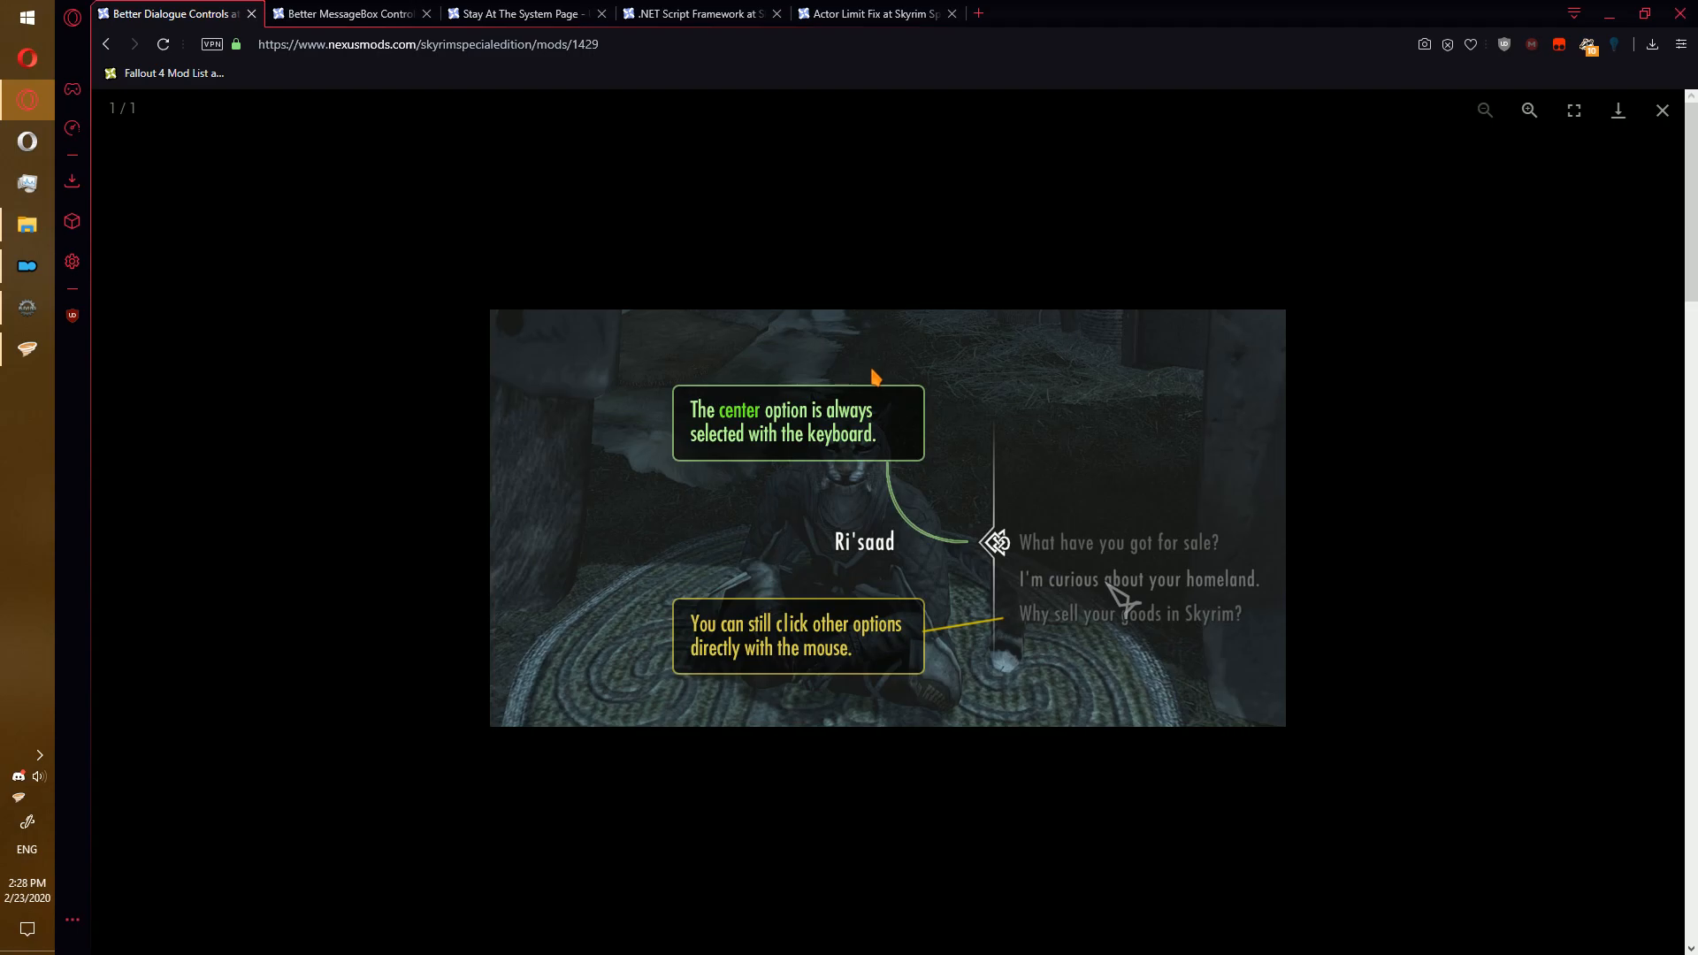
pyautogui.moveTo(860, 382)
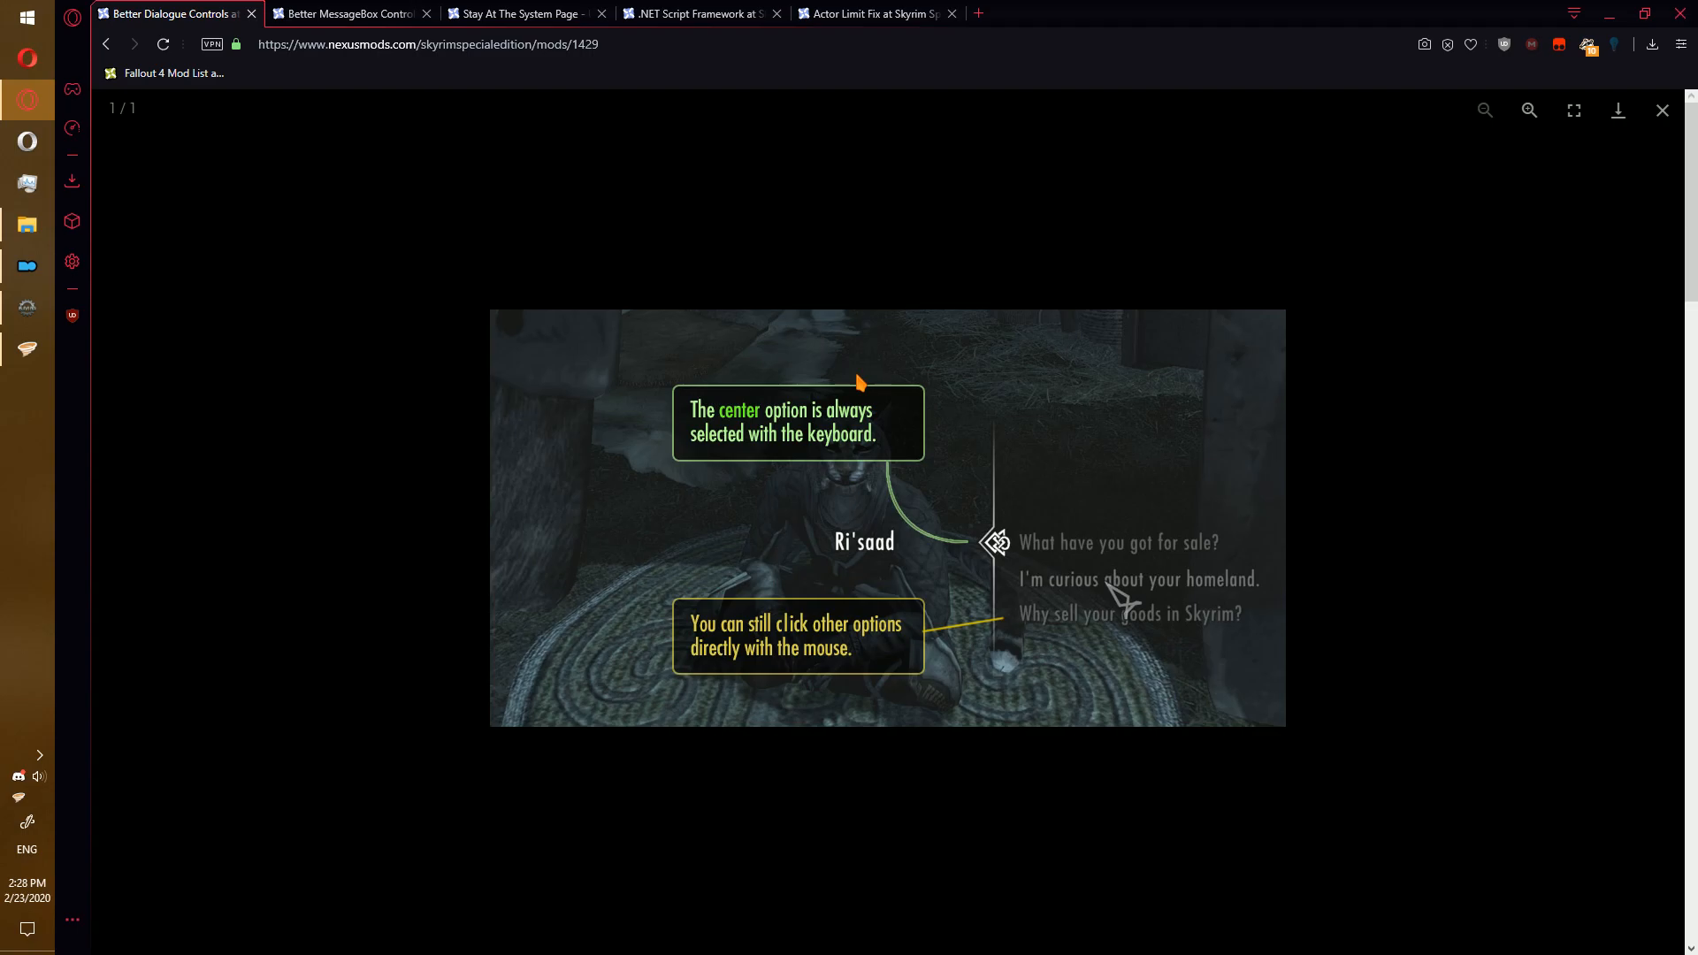
pyautogui.moveTo(1632, 188)
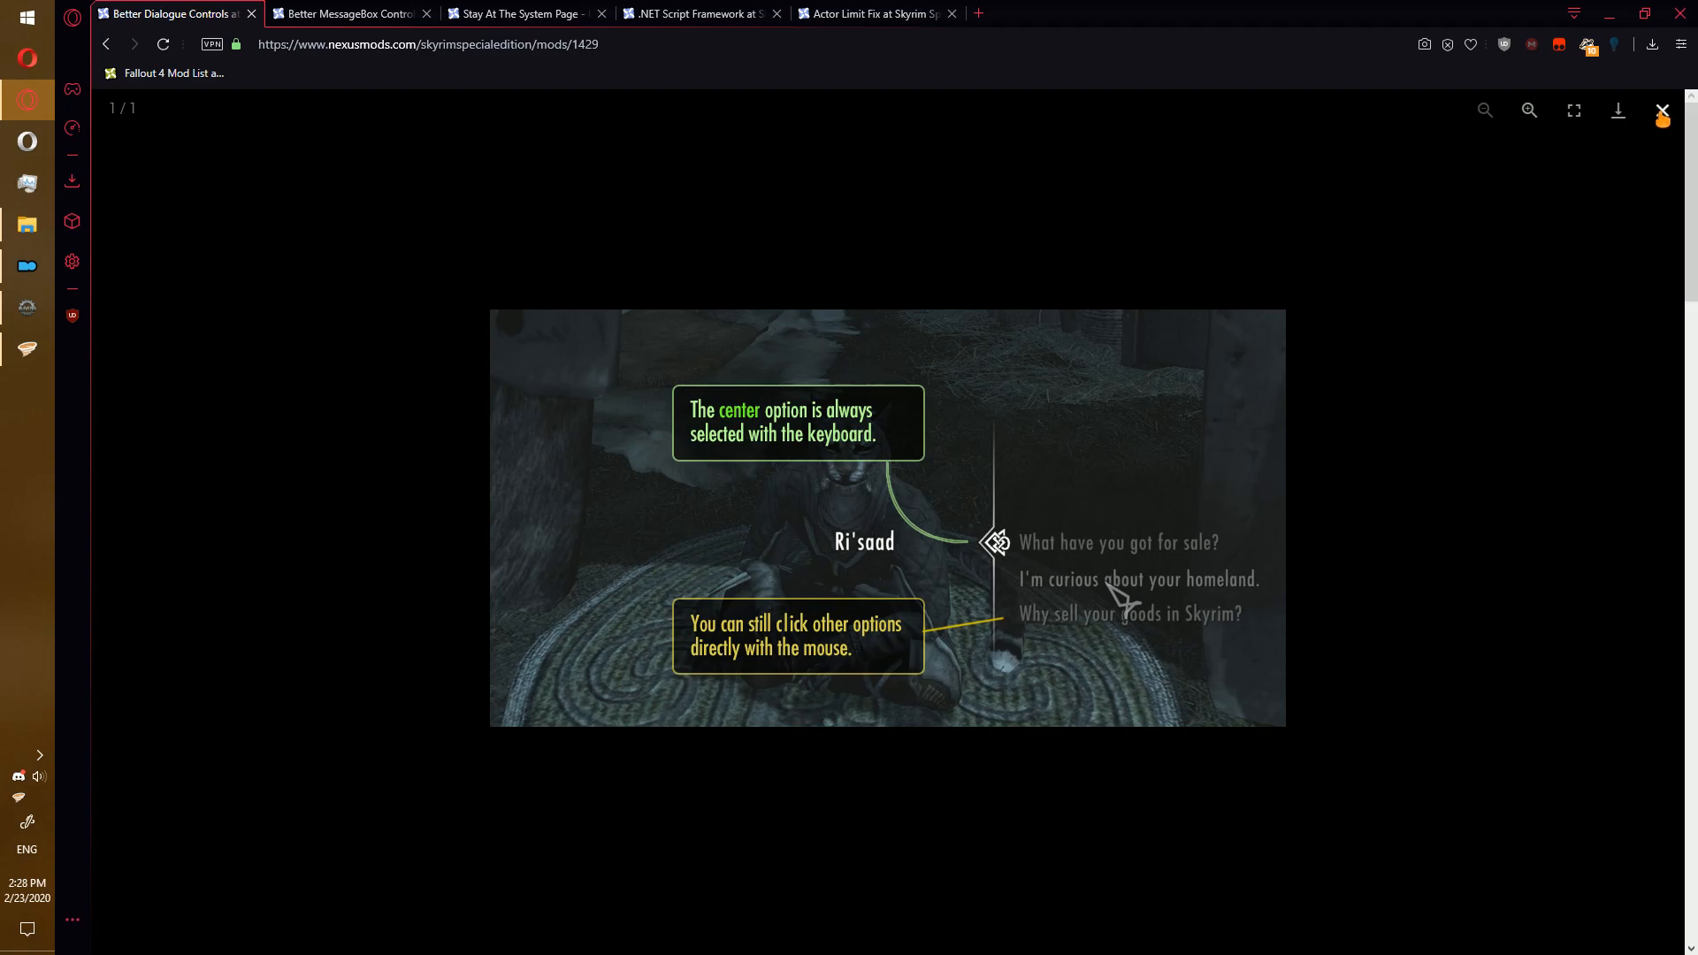
pyautogui.click(1662, 109)
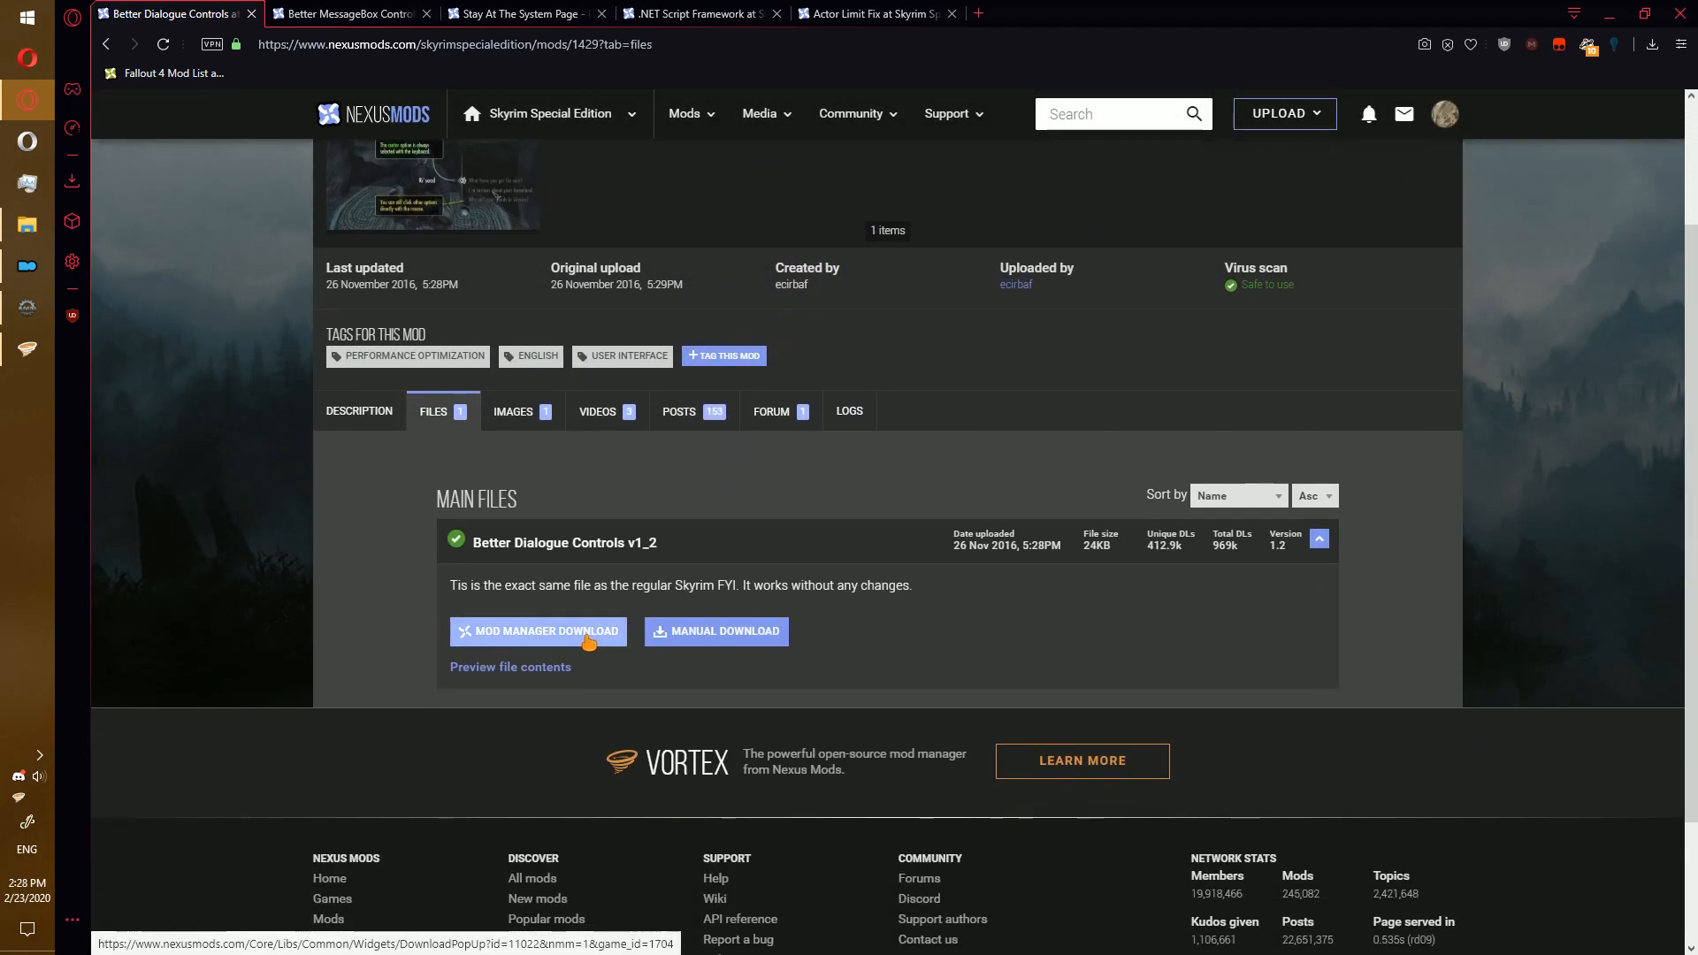
pyautogui.click(538, 631)
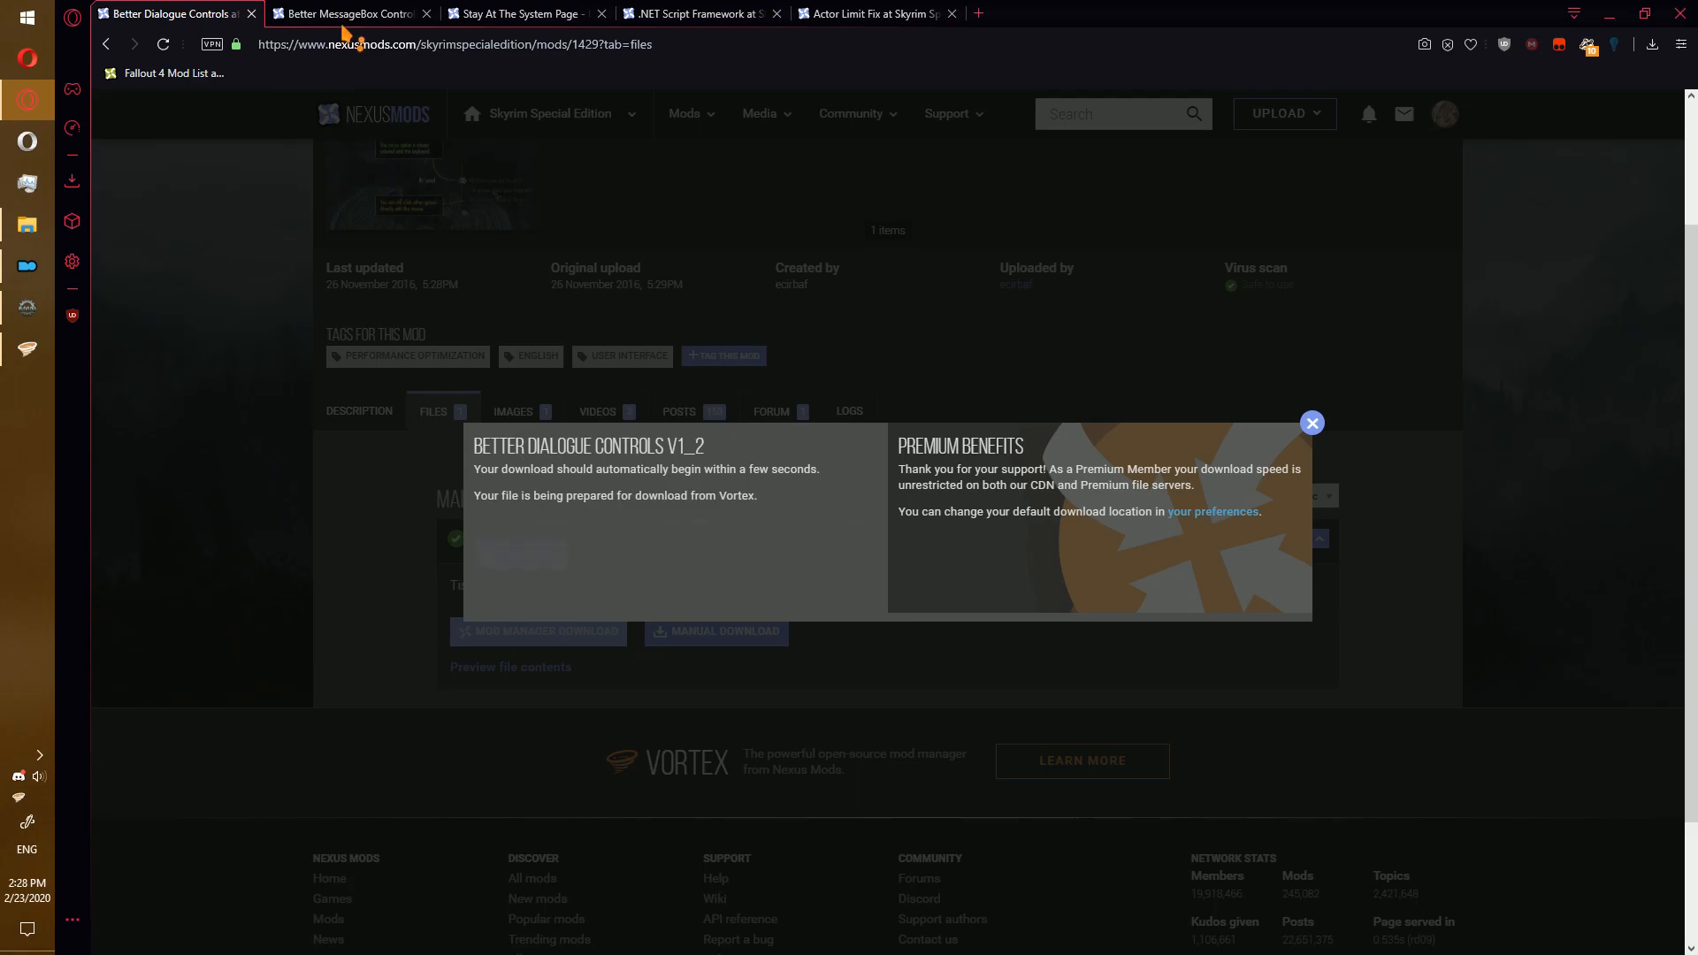
# - Browse the Better MessageBox Controls screenshot gallery on its mod page
pyautogui.click(346, 12)
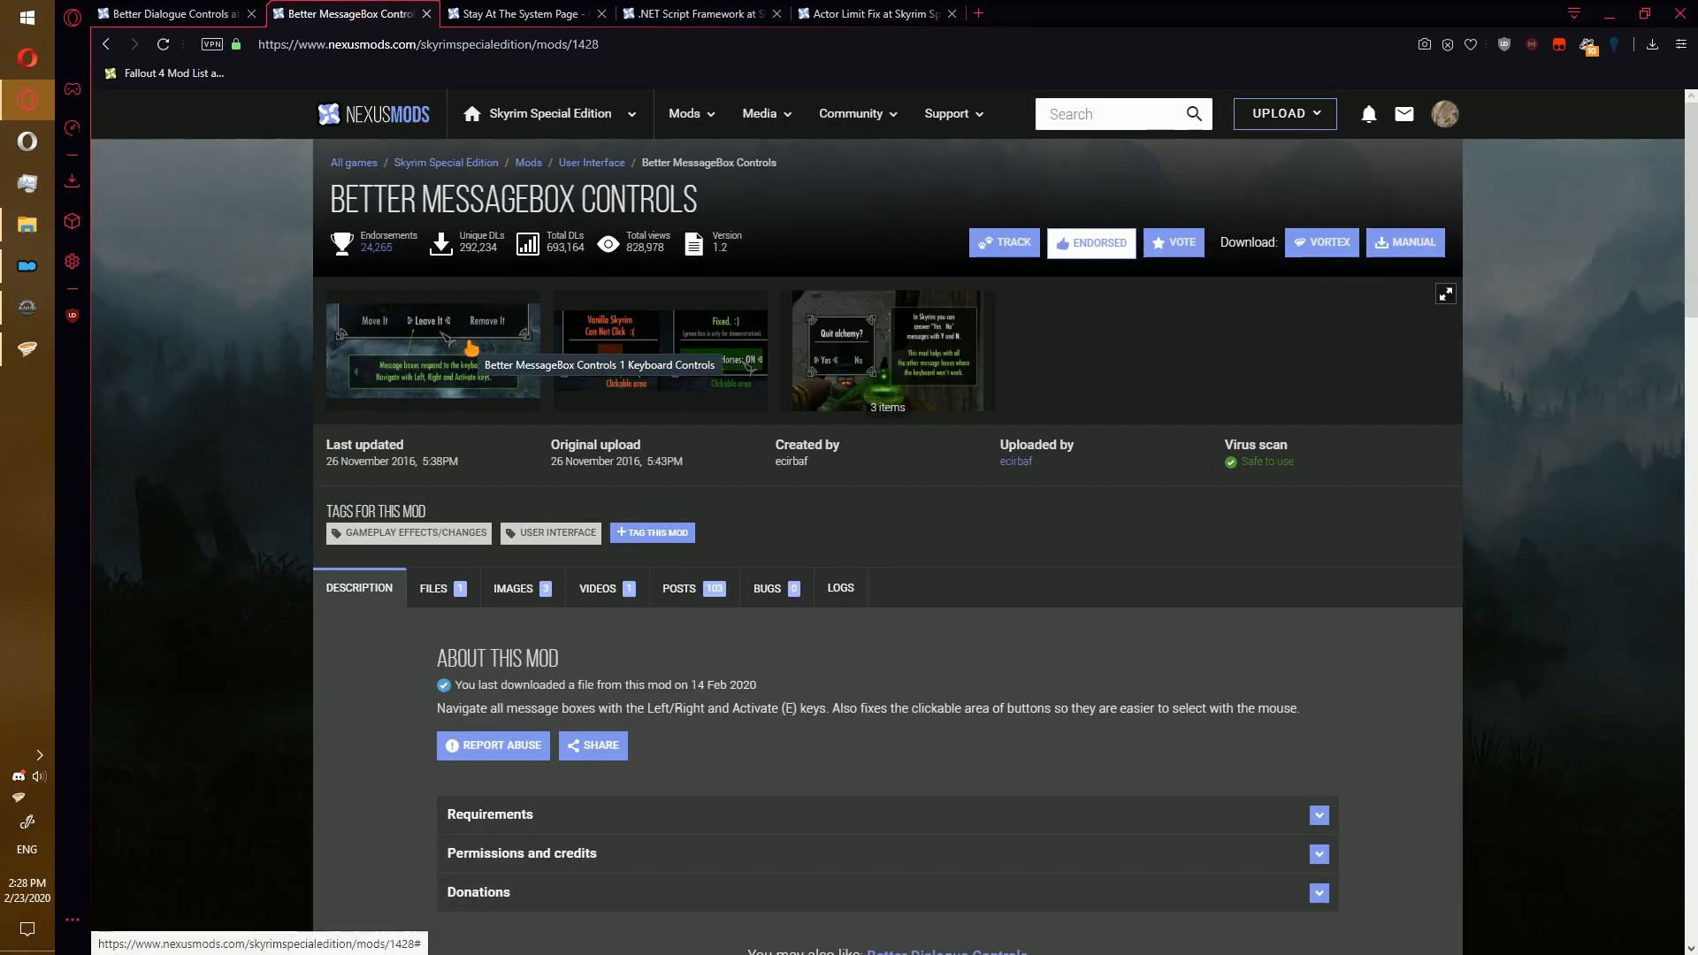
pyautogui.click(431, 349)
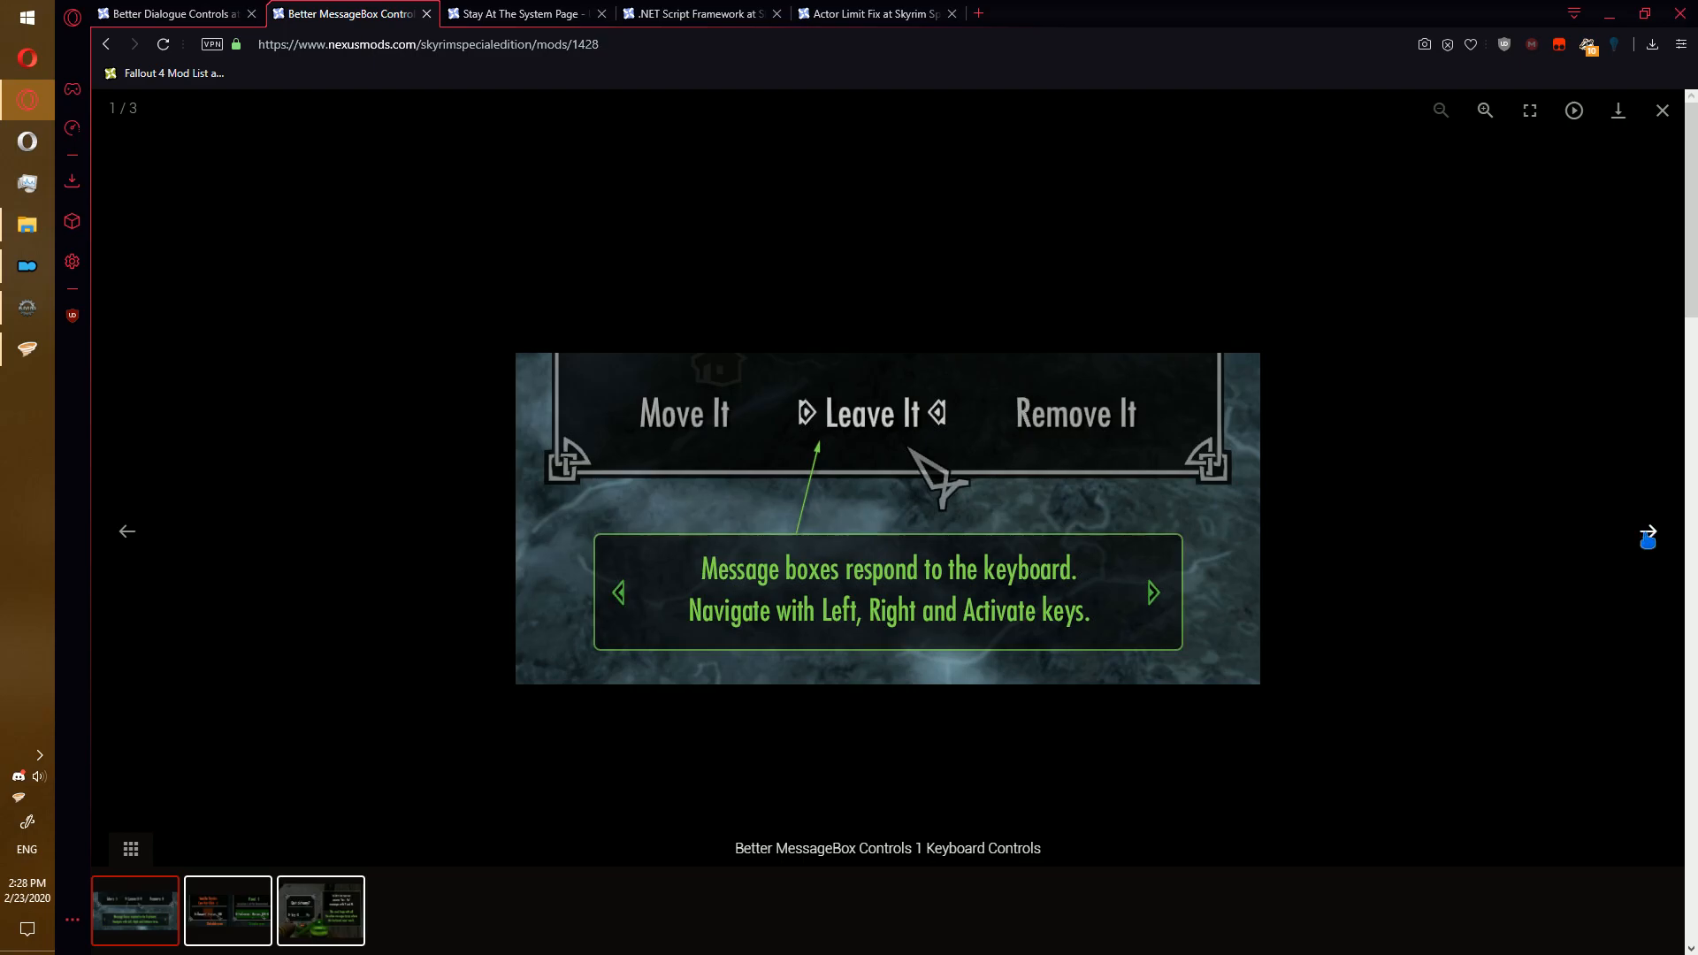
pyautogui.click(1648, 536)
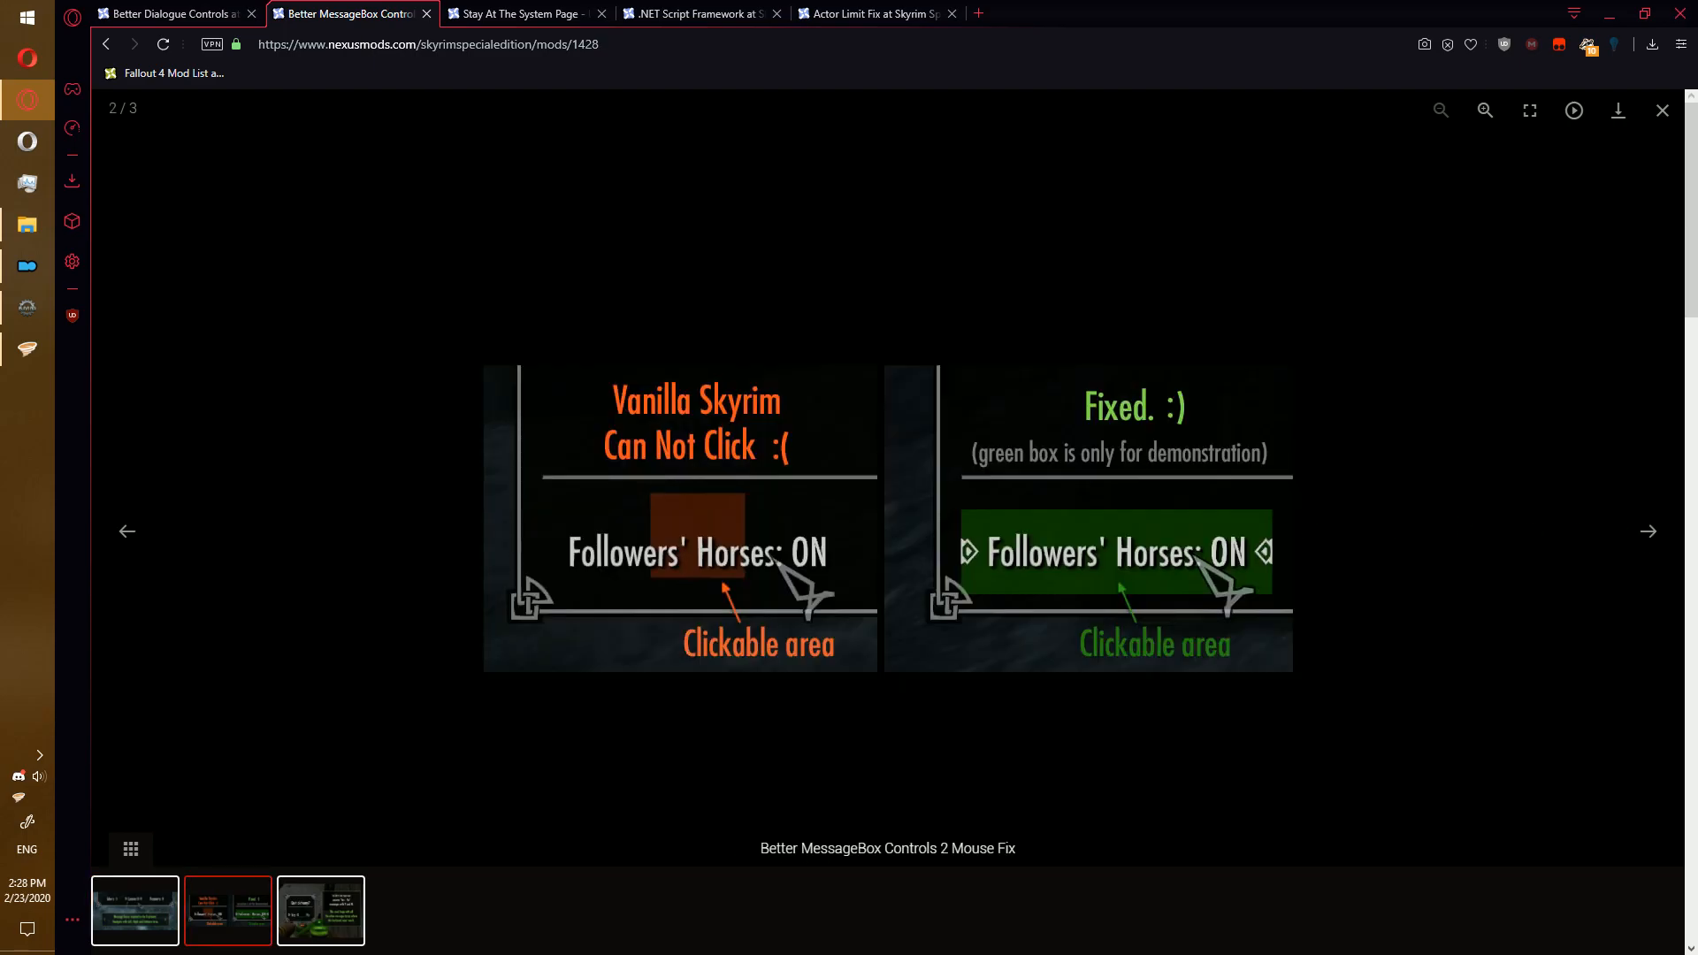
pyautogui.click(1647, 531)
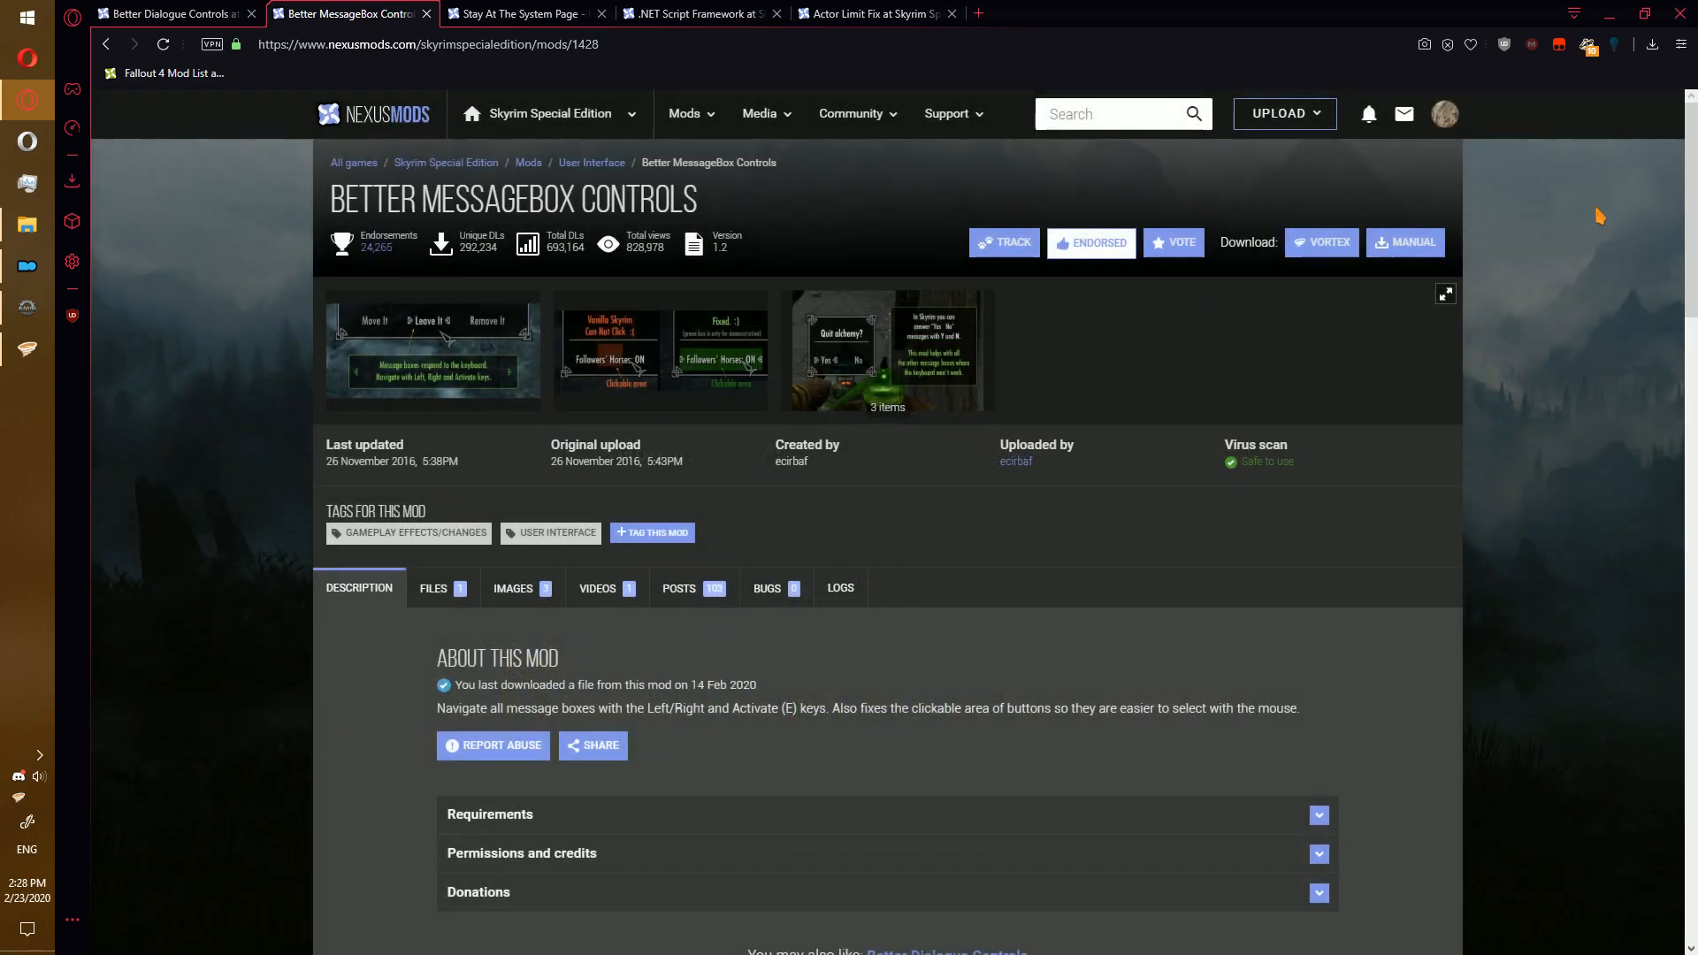
# - Start the mod manager download of the Better MessageBox Controls v1_2 main file
pyautogui.click(433, 587)
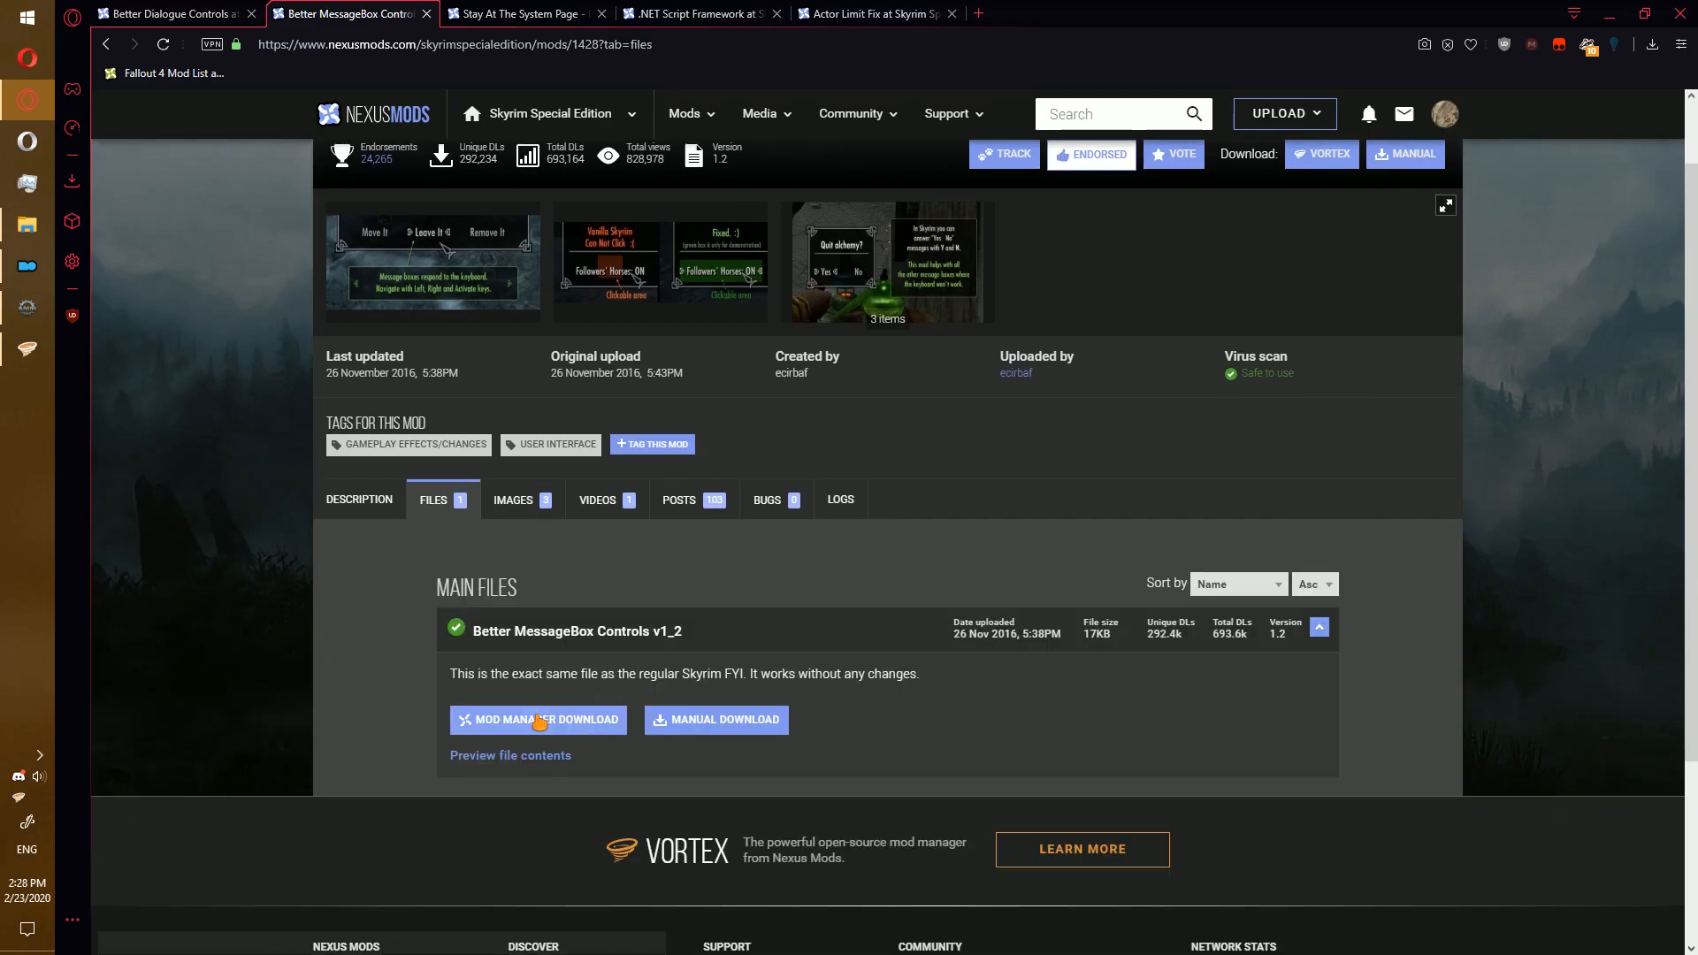
pyautogui.click(538, 720)
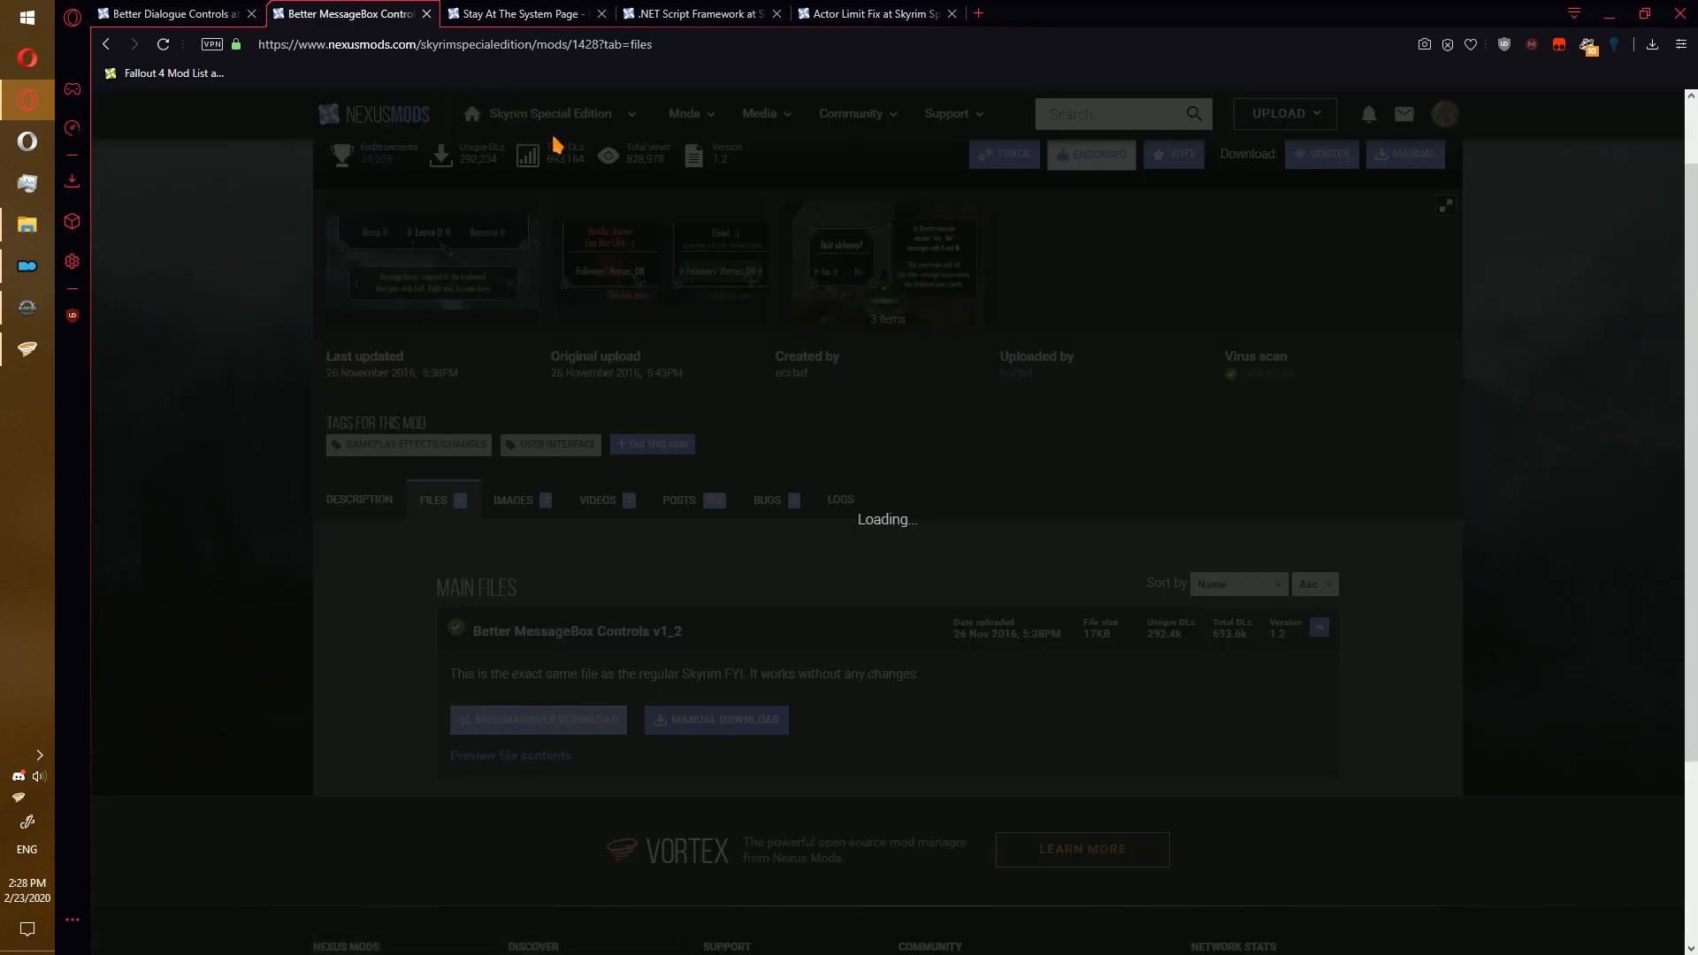
# - View the Stay At The System Page mod's screenshot full size
pyautogui.click(520, 12)
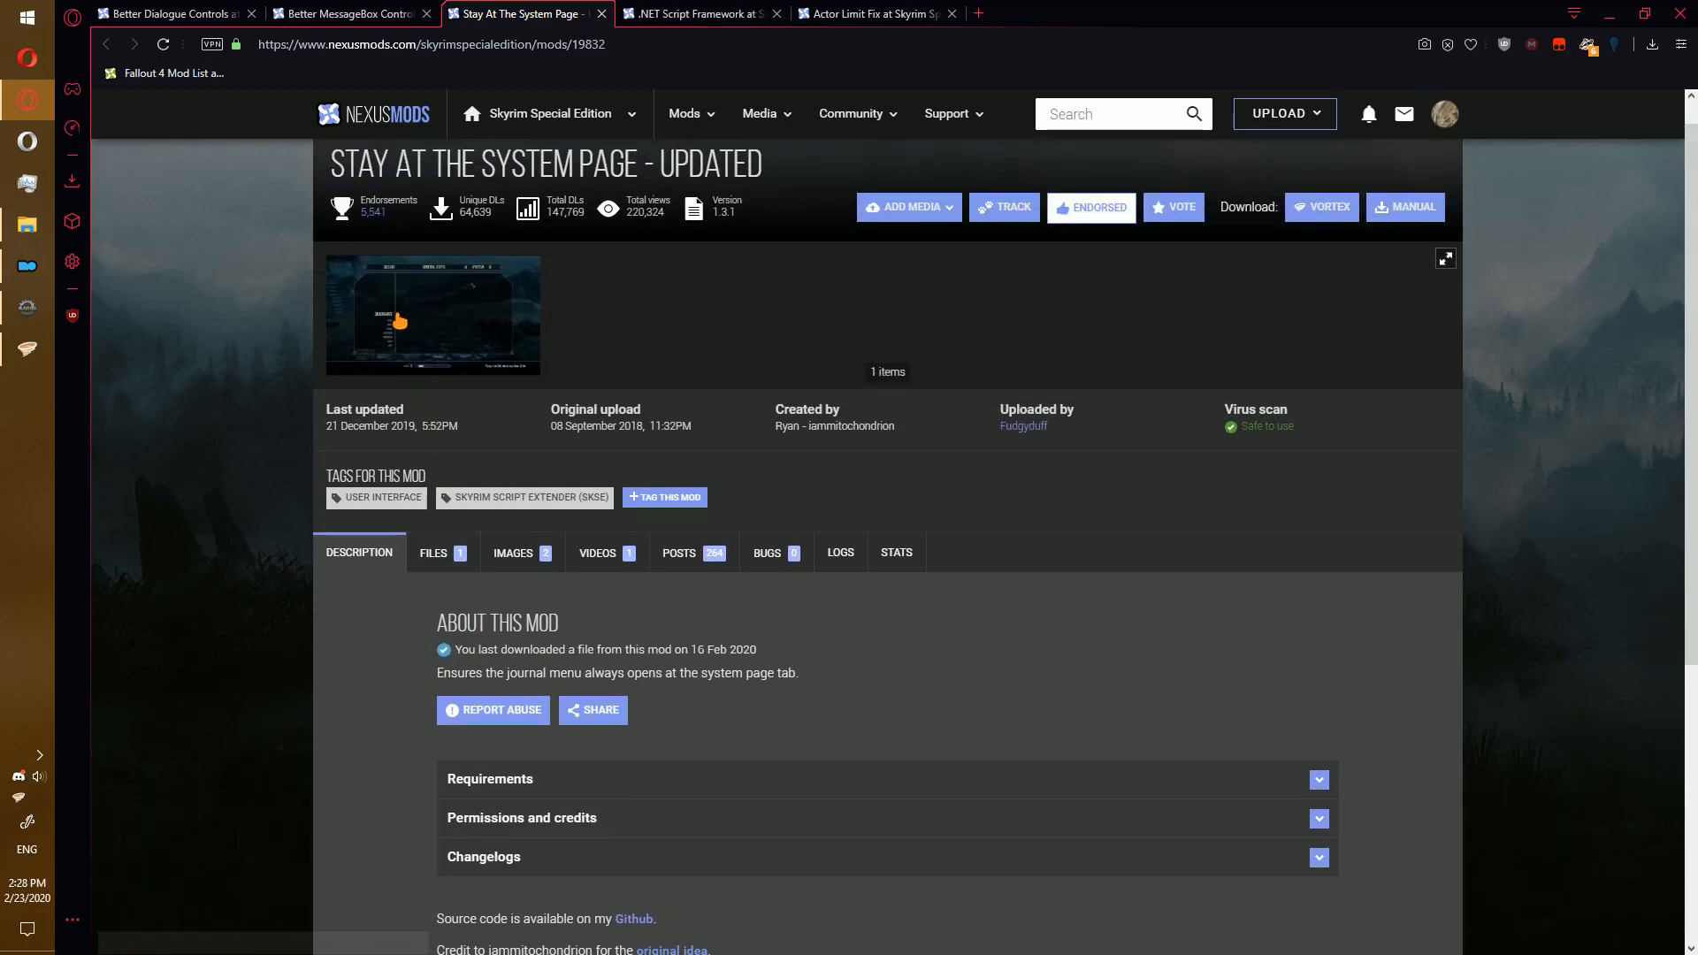
pyautogui.click(431, 315)
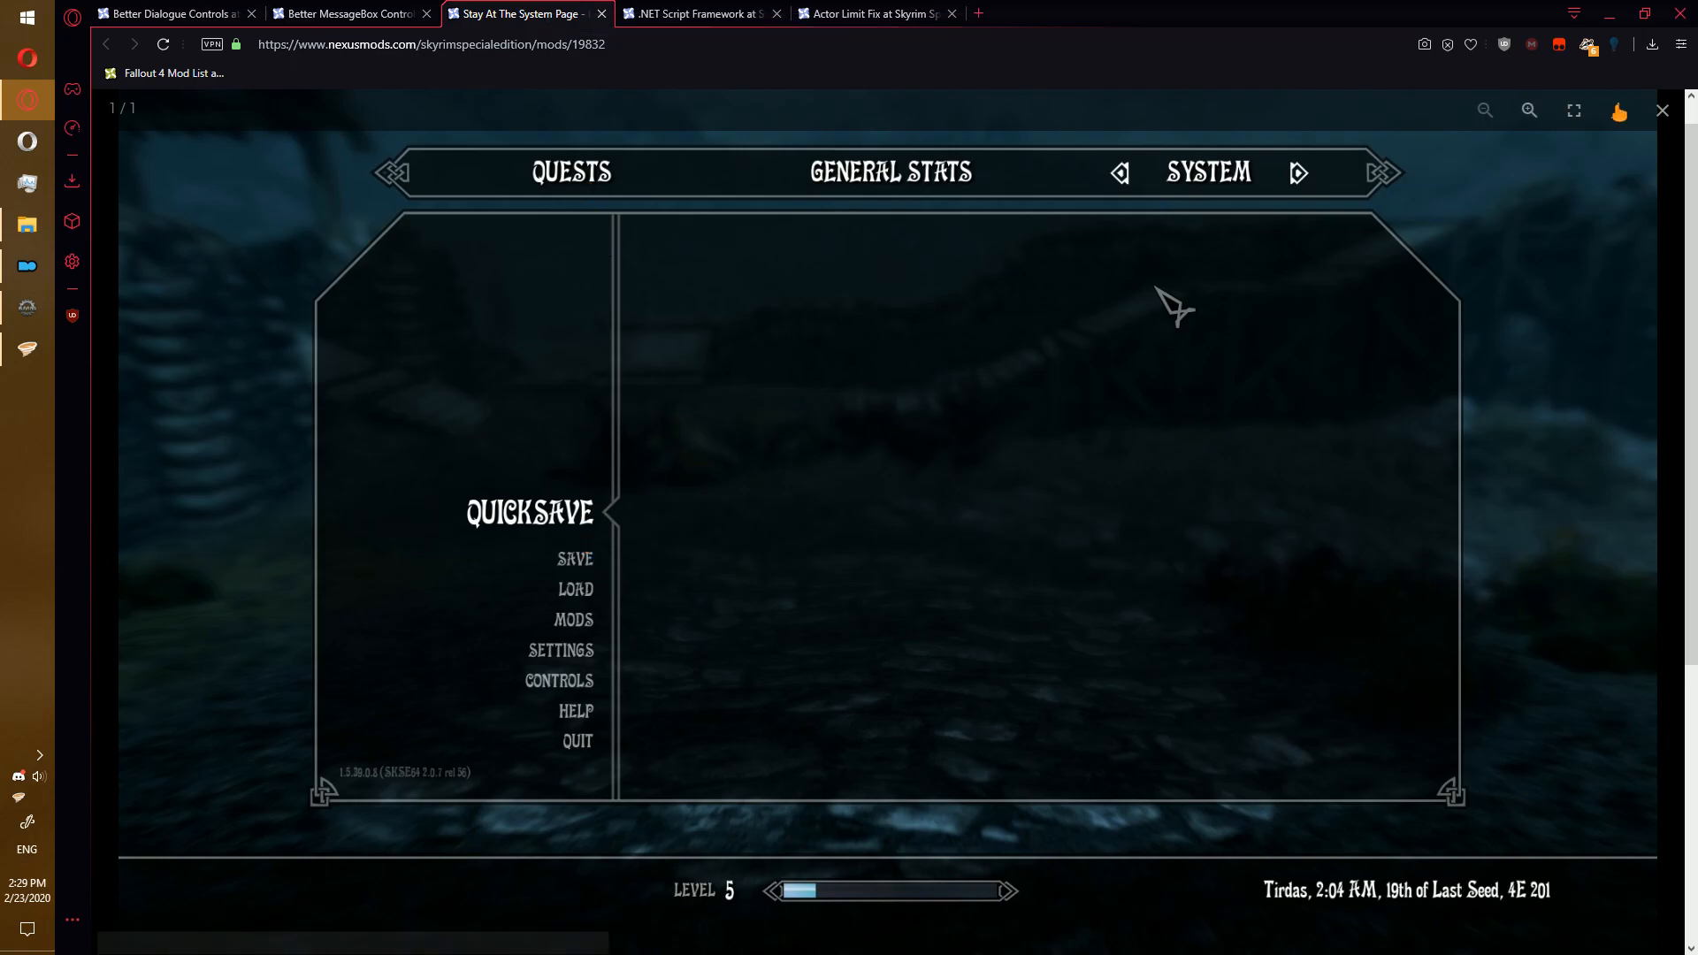
pyautogui.click(1663, 109)
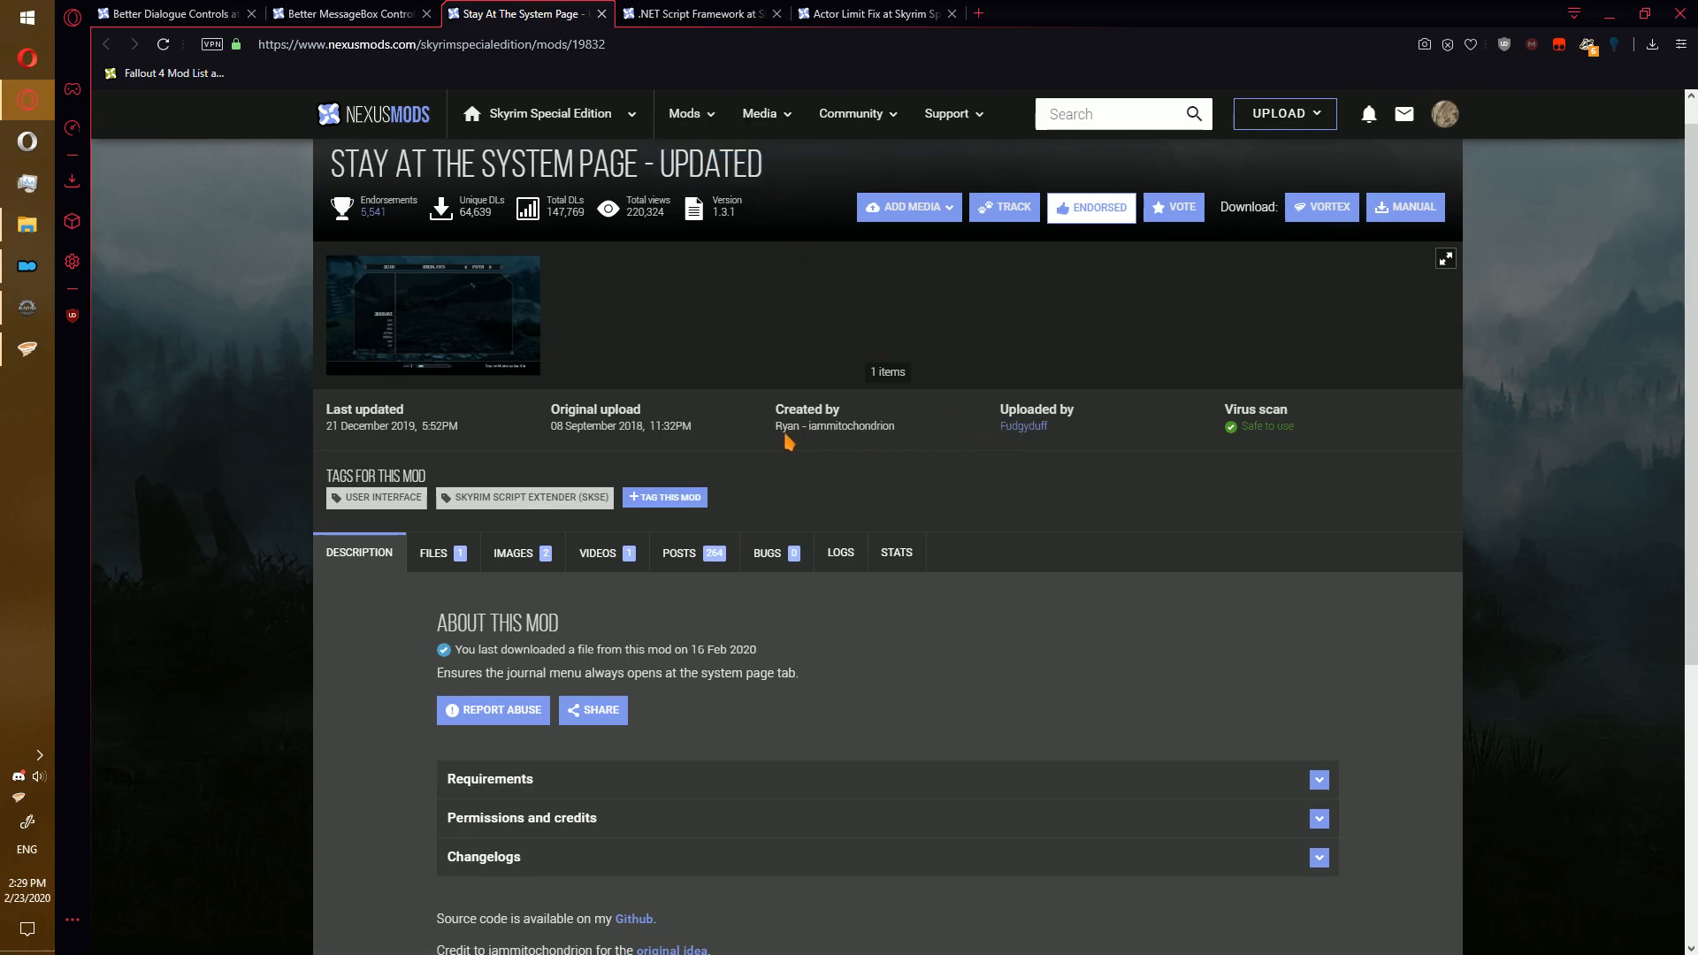
pyautogui.moveTo(819, 486)
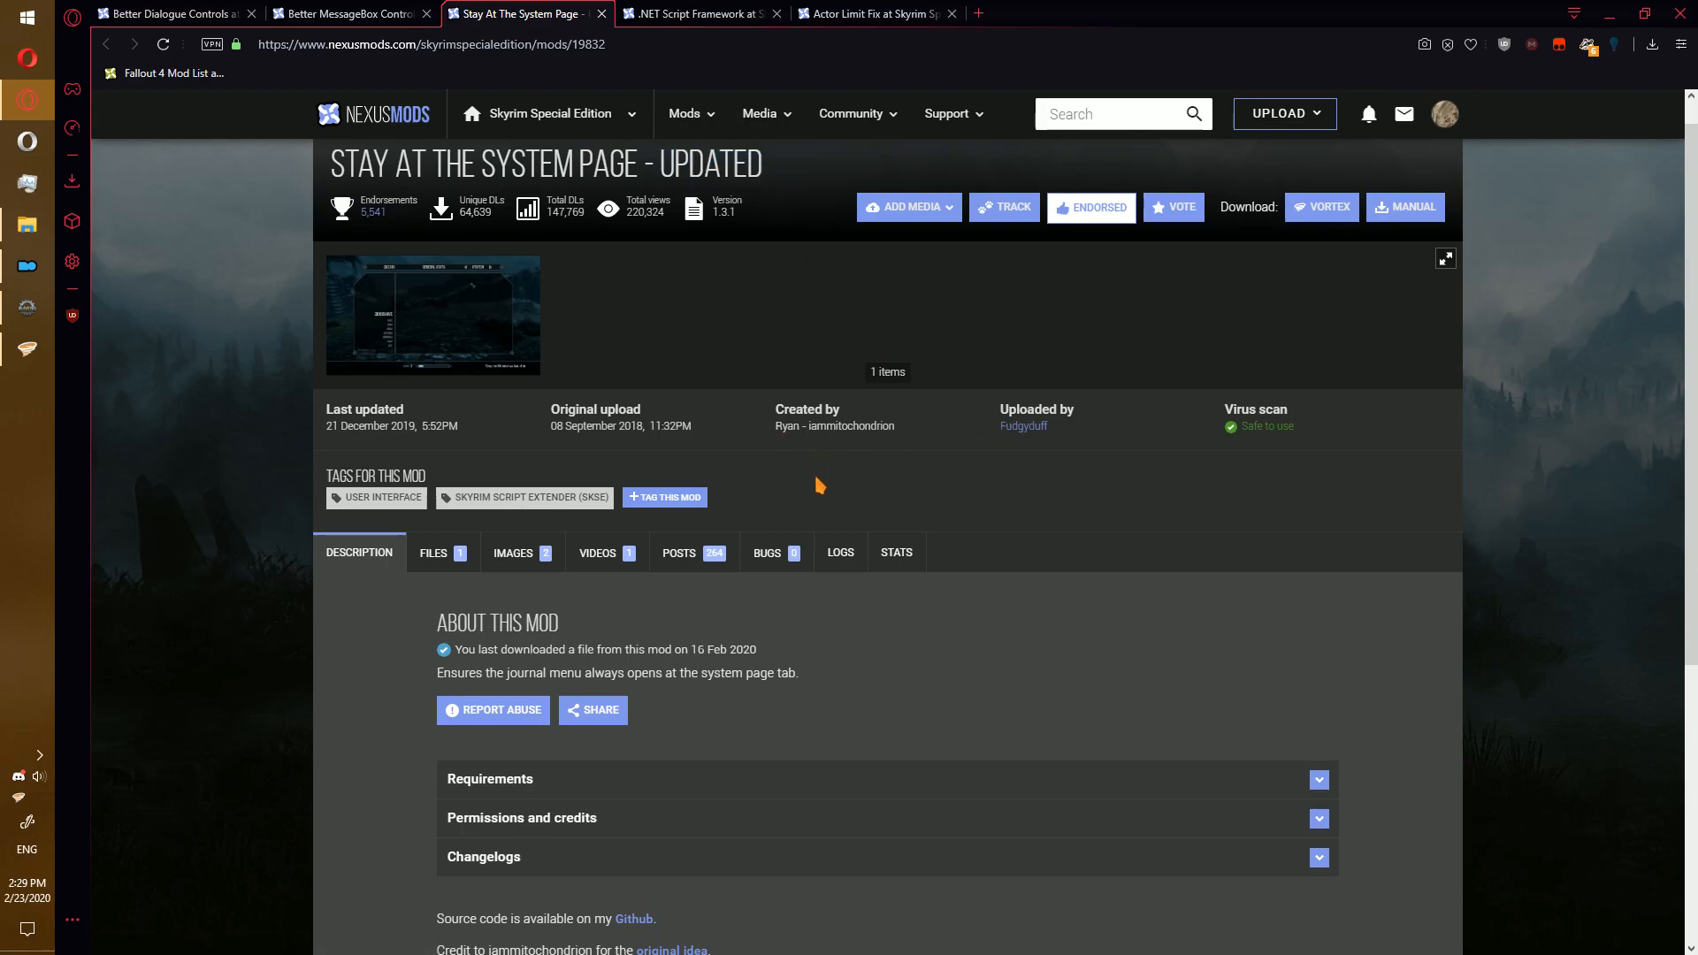
pyautogui.moveTo(805, 497)
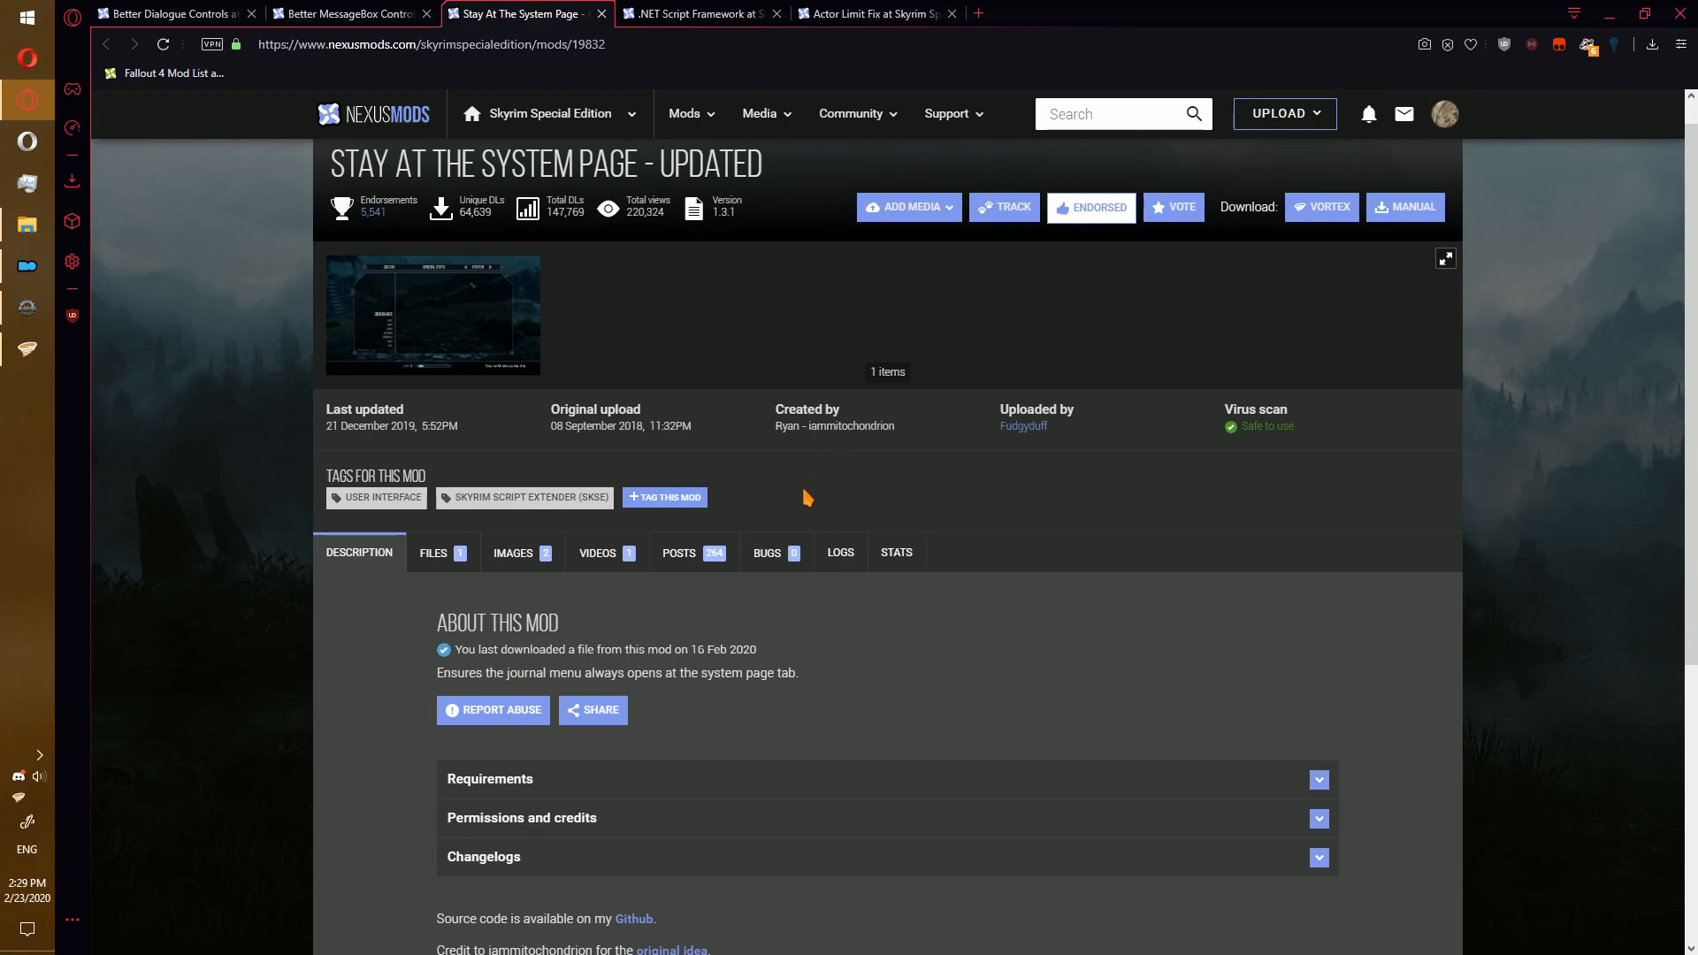
# - Start the Vortex download of StayAtSystemPageSE and move on to the .NET Script Framework page
pyautogui.click(436, 552)
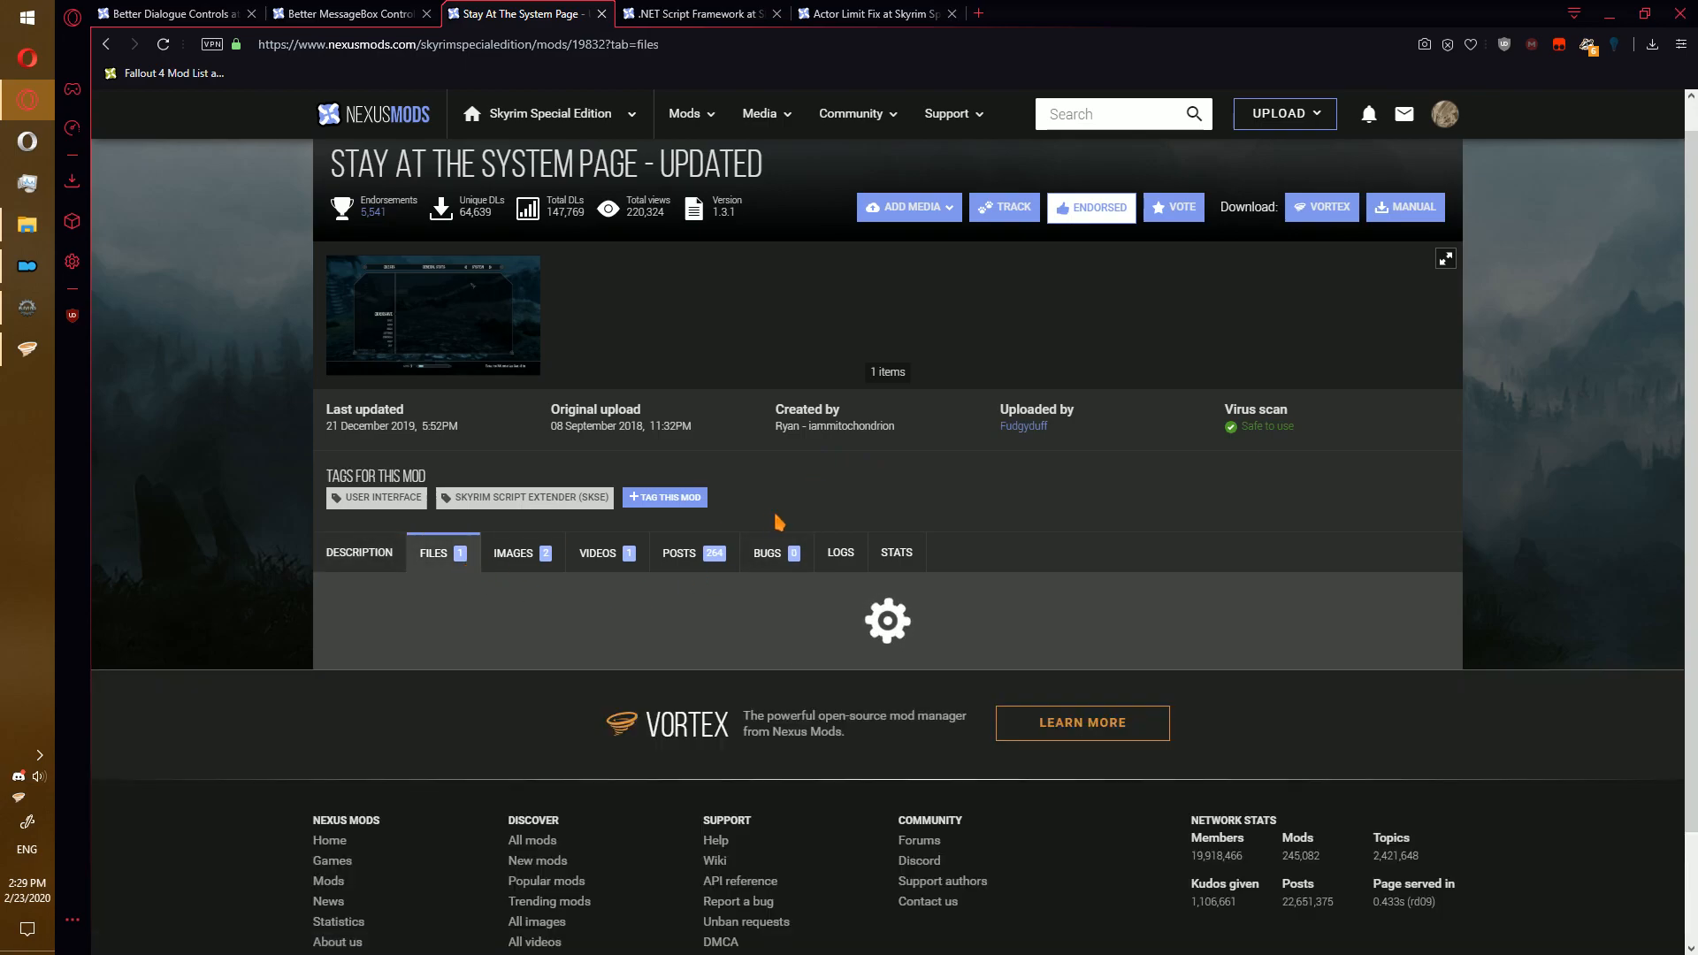
pyautogui.scroll(-3)
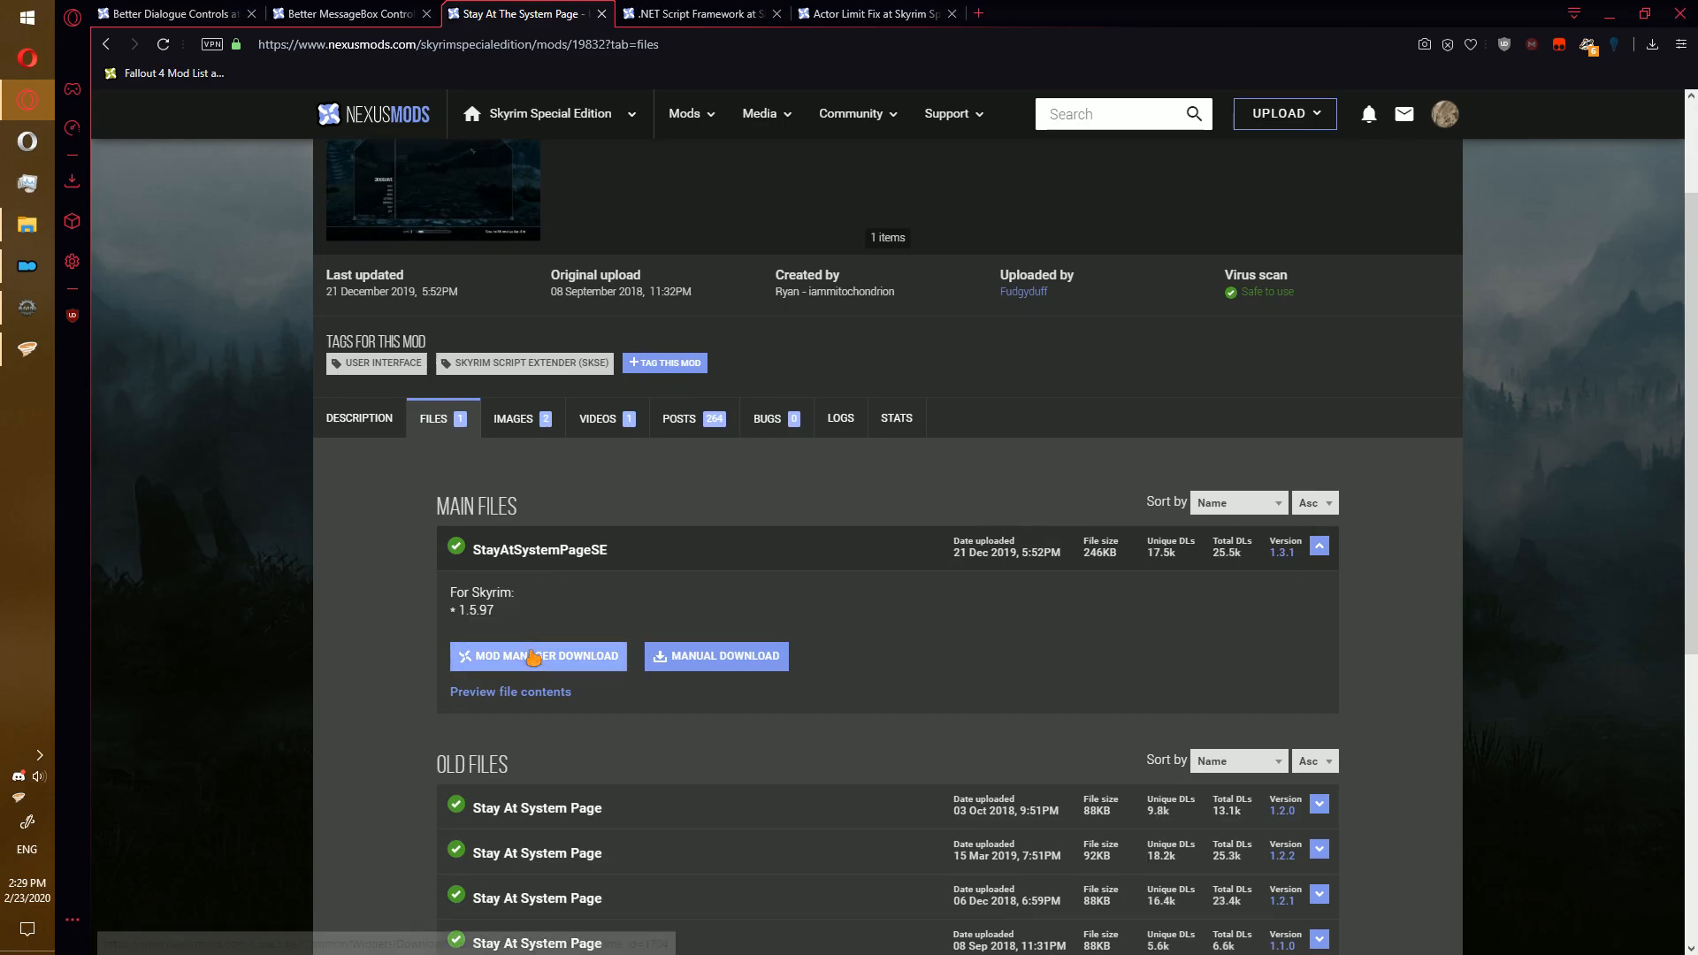
pyautogui.click(537, 654)
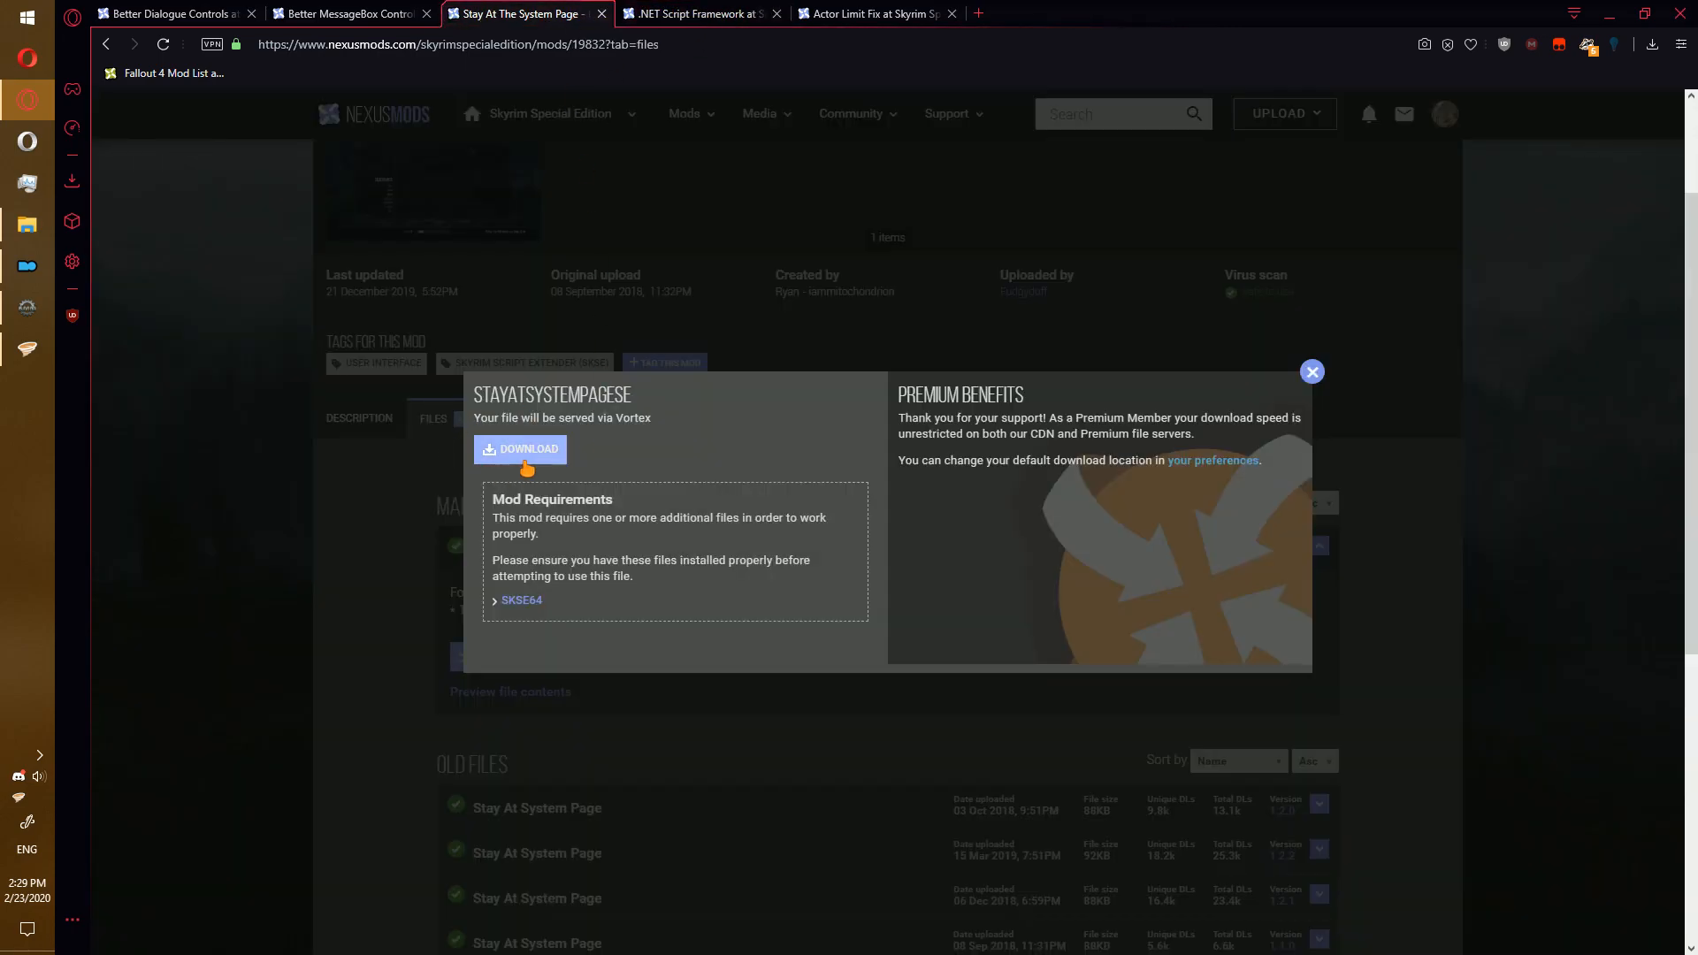
pyautogui.click(701, 13)
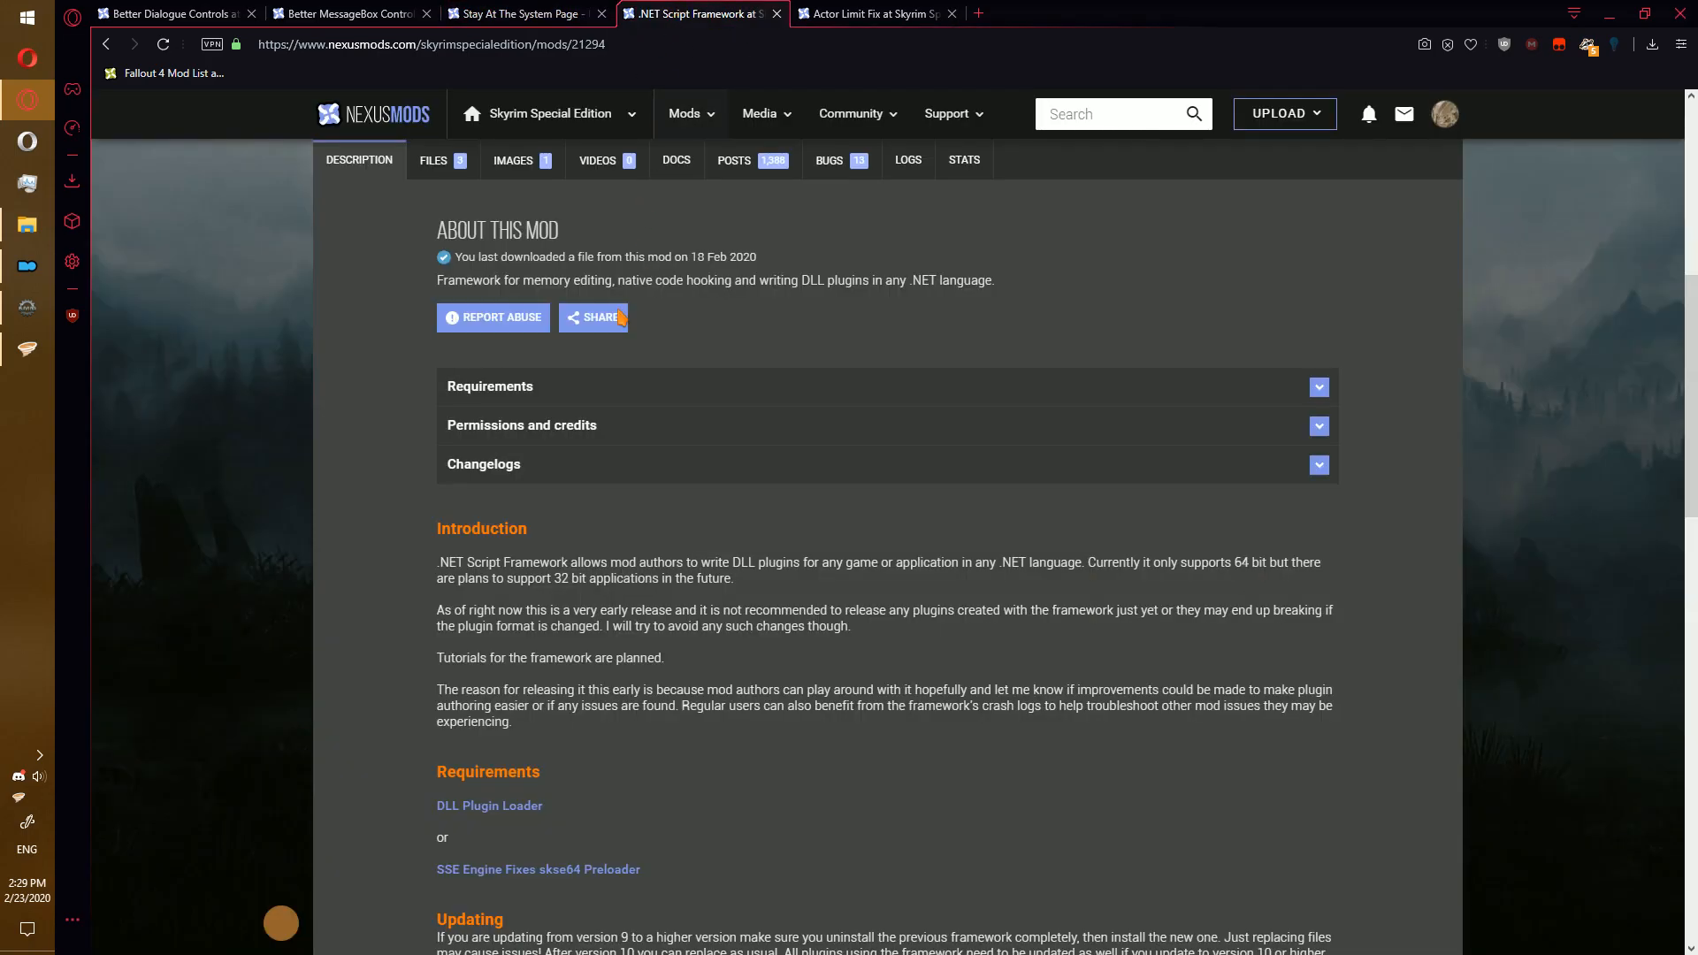
pyautogui.moveTo(395, 688)
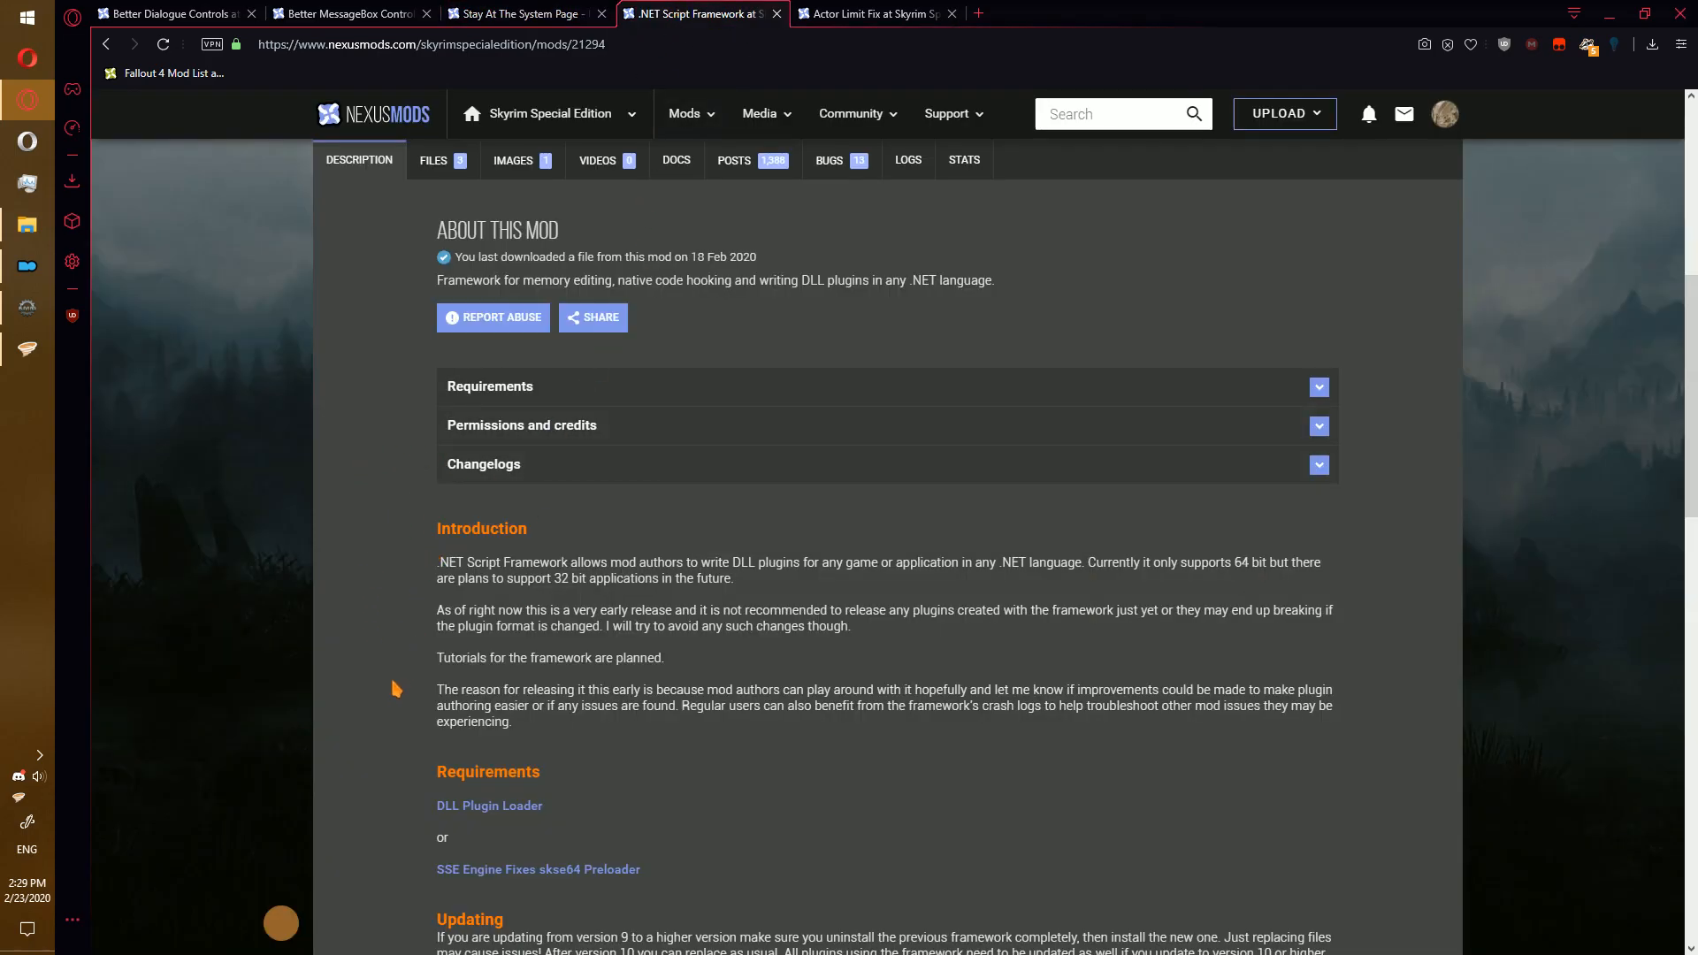
pyautogui.moveTo(545, 822)
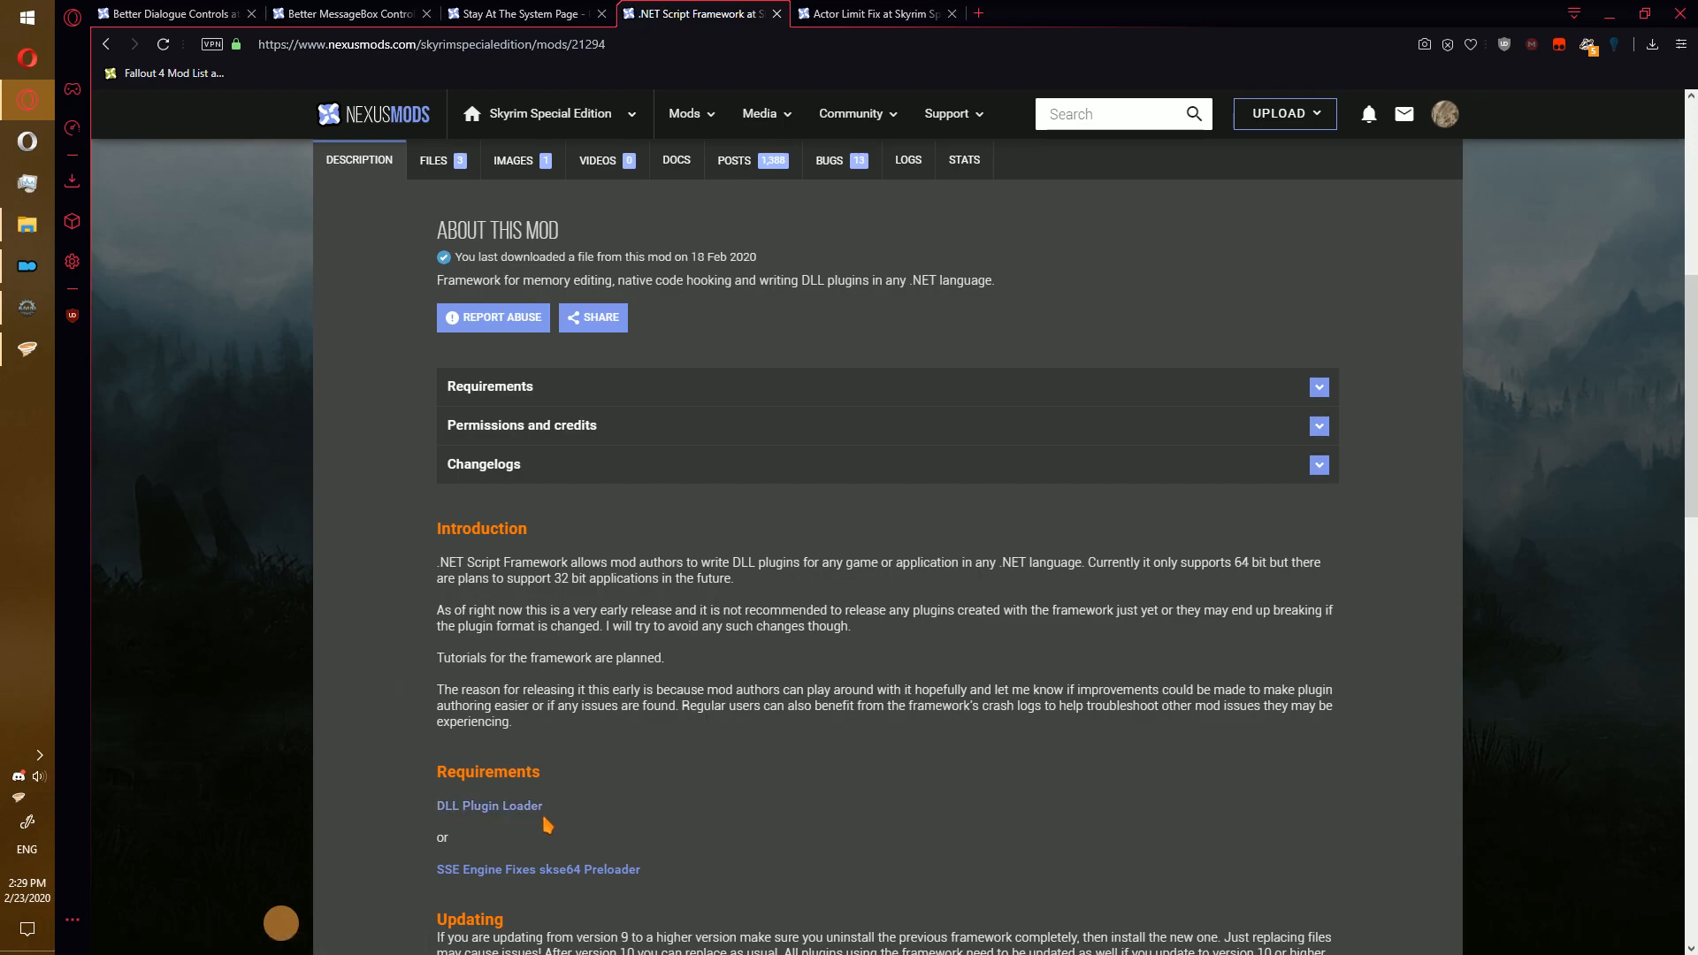
pyautogui.moveTo(560, 884)
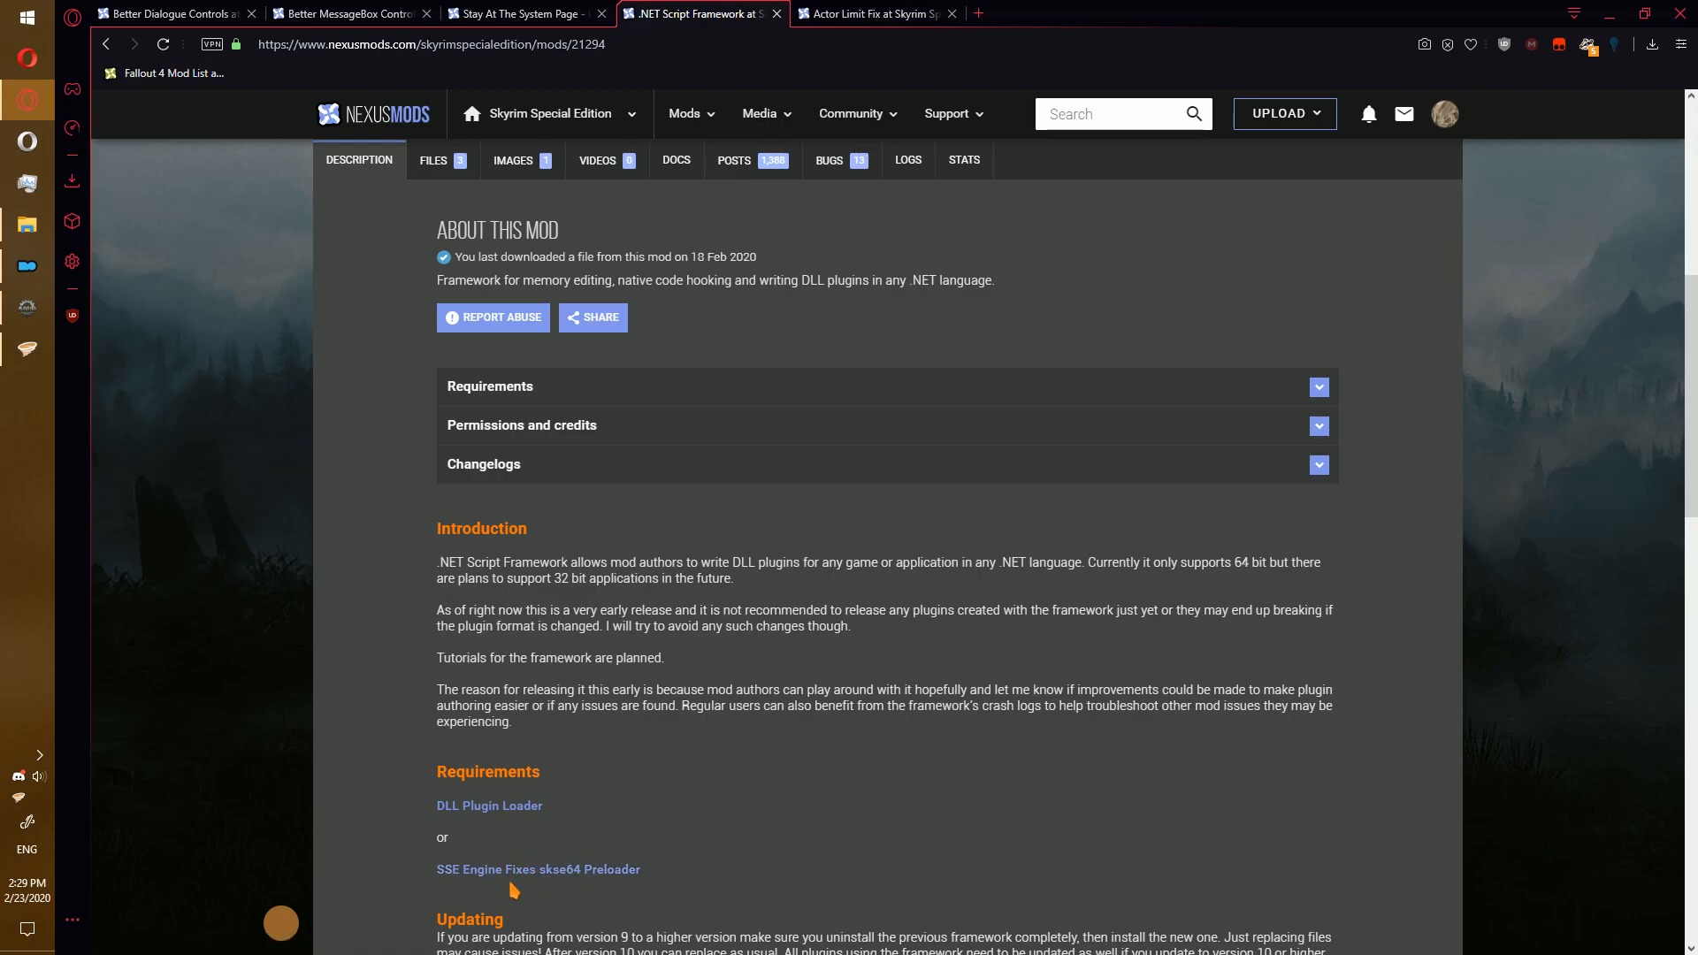
pyautogui.moveTo(538, 868)
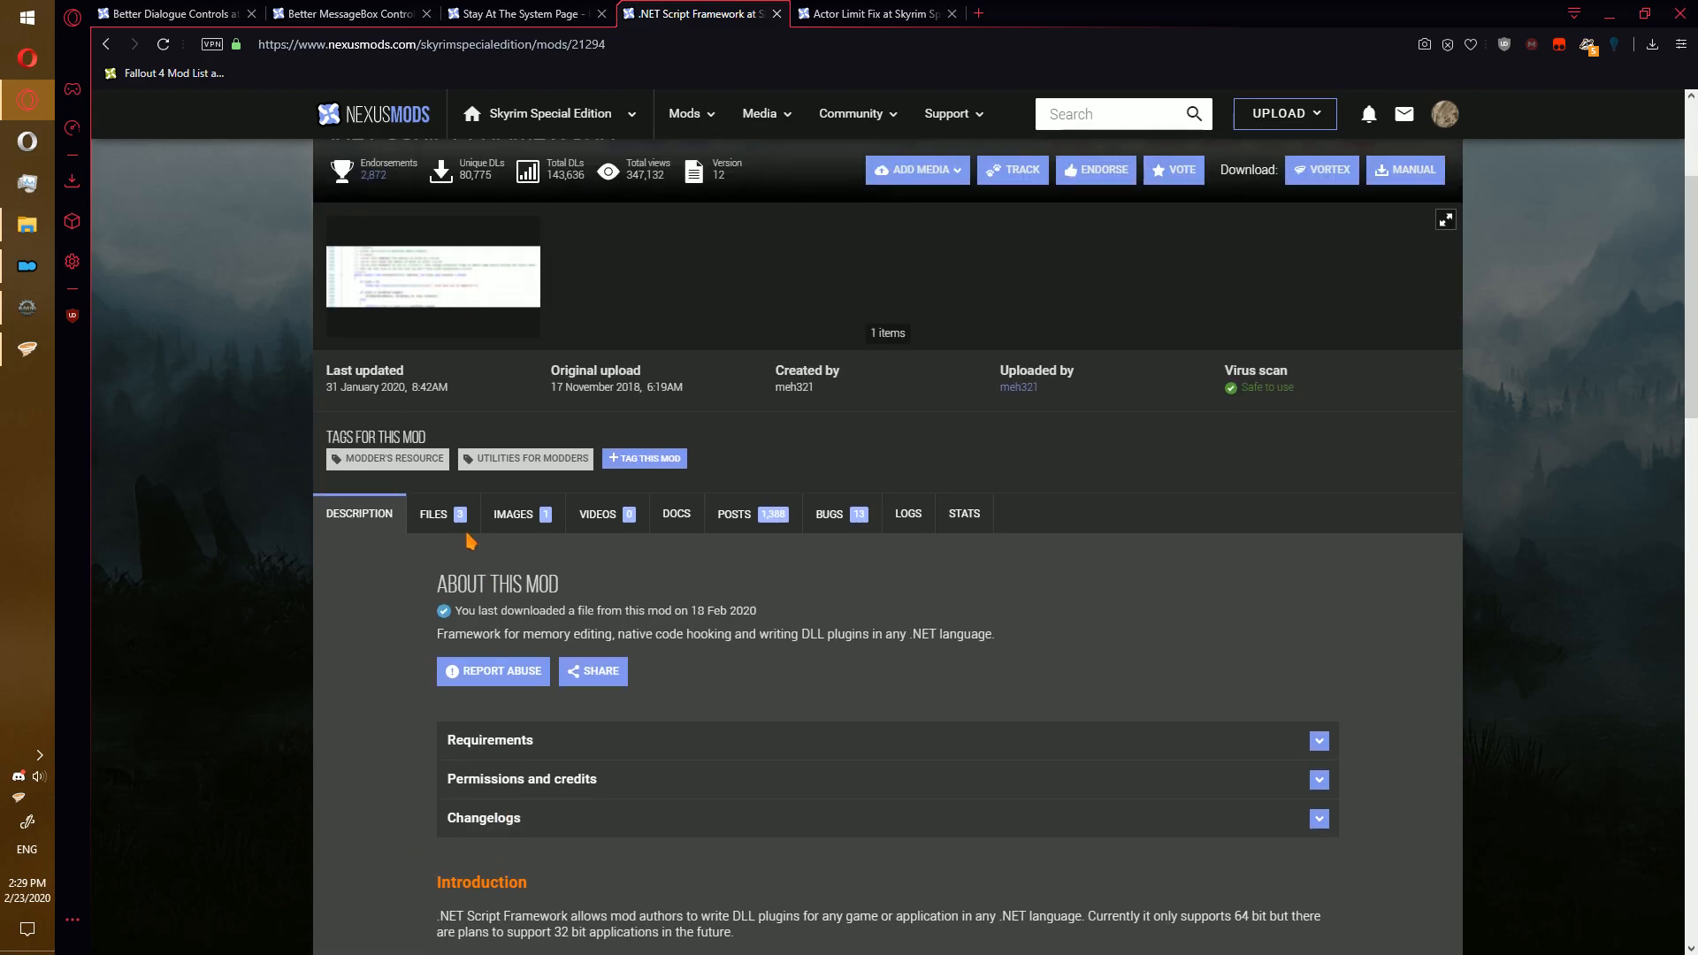
# - Start the Vortex download of NetScriptFramework SkyrimSE v12 and move on to the Actor Limit Fix page
pyautogui.click(431, 513)
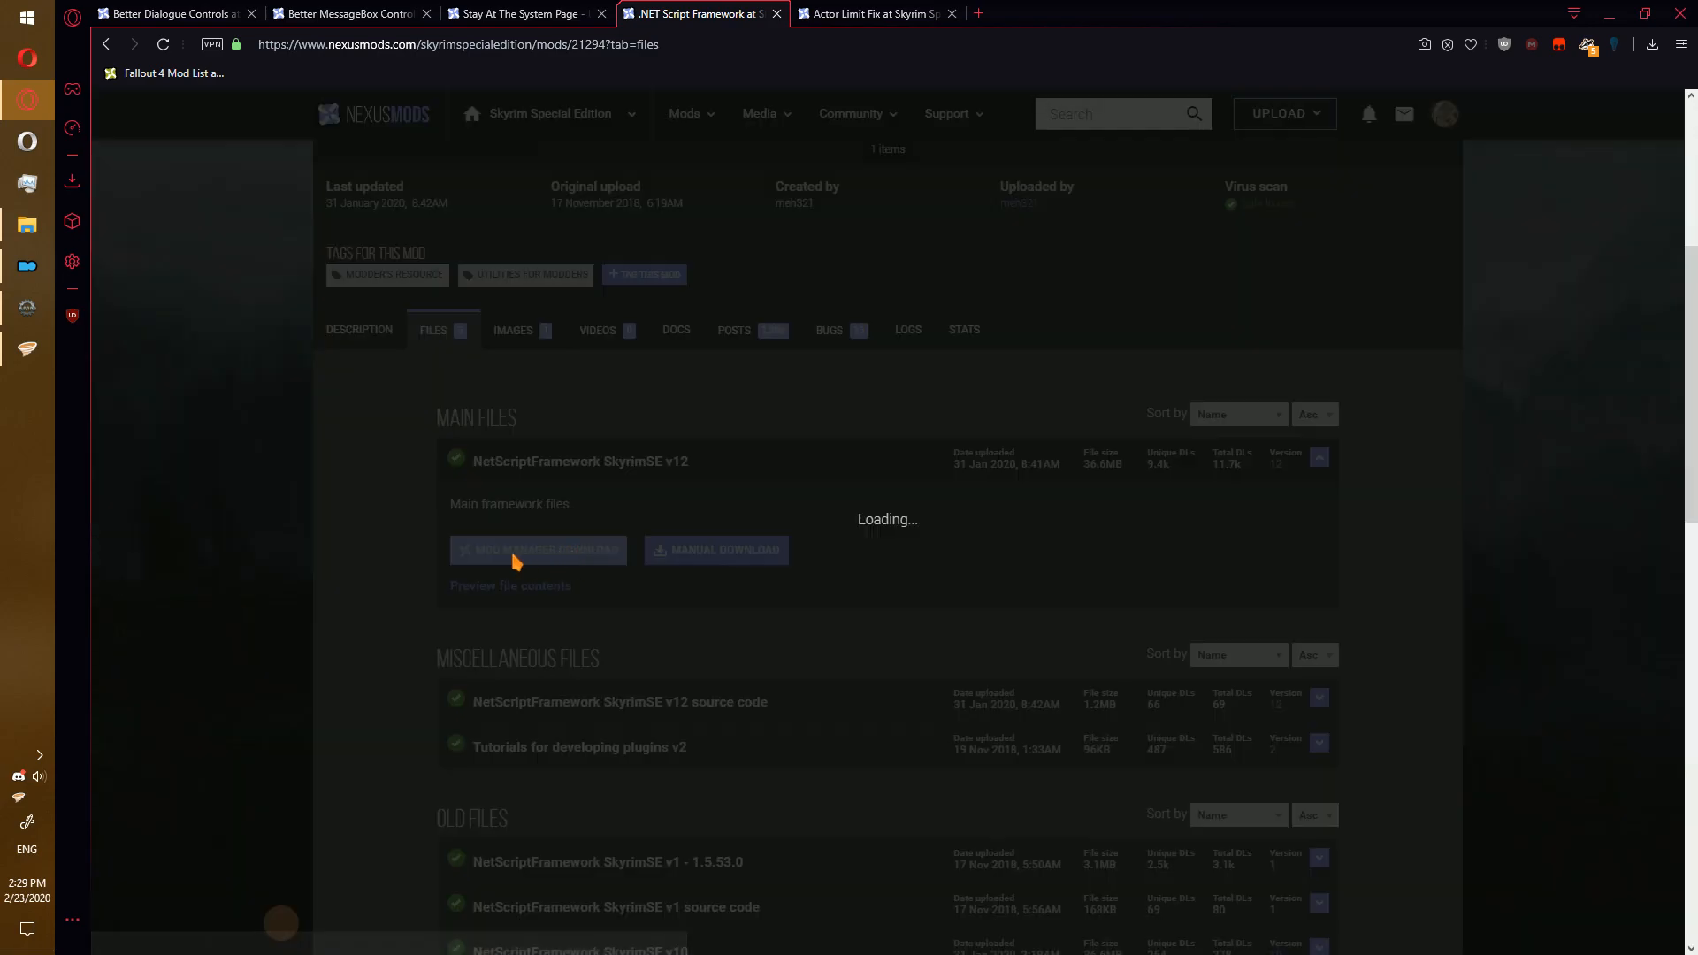
pyautogui.click(538, 548)
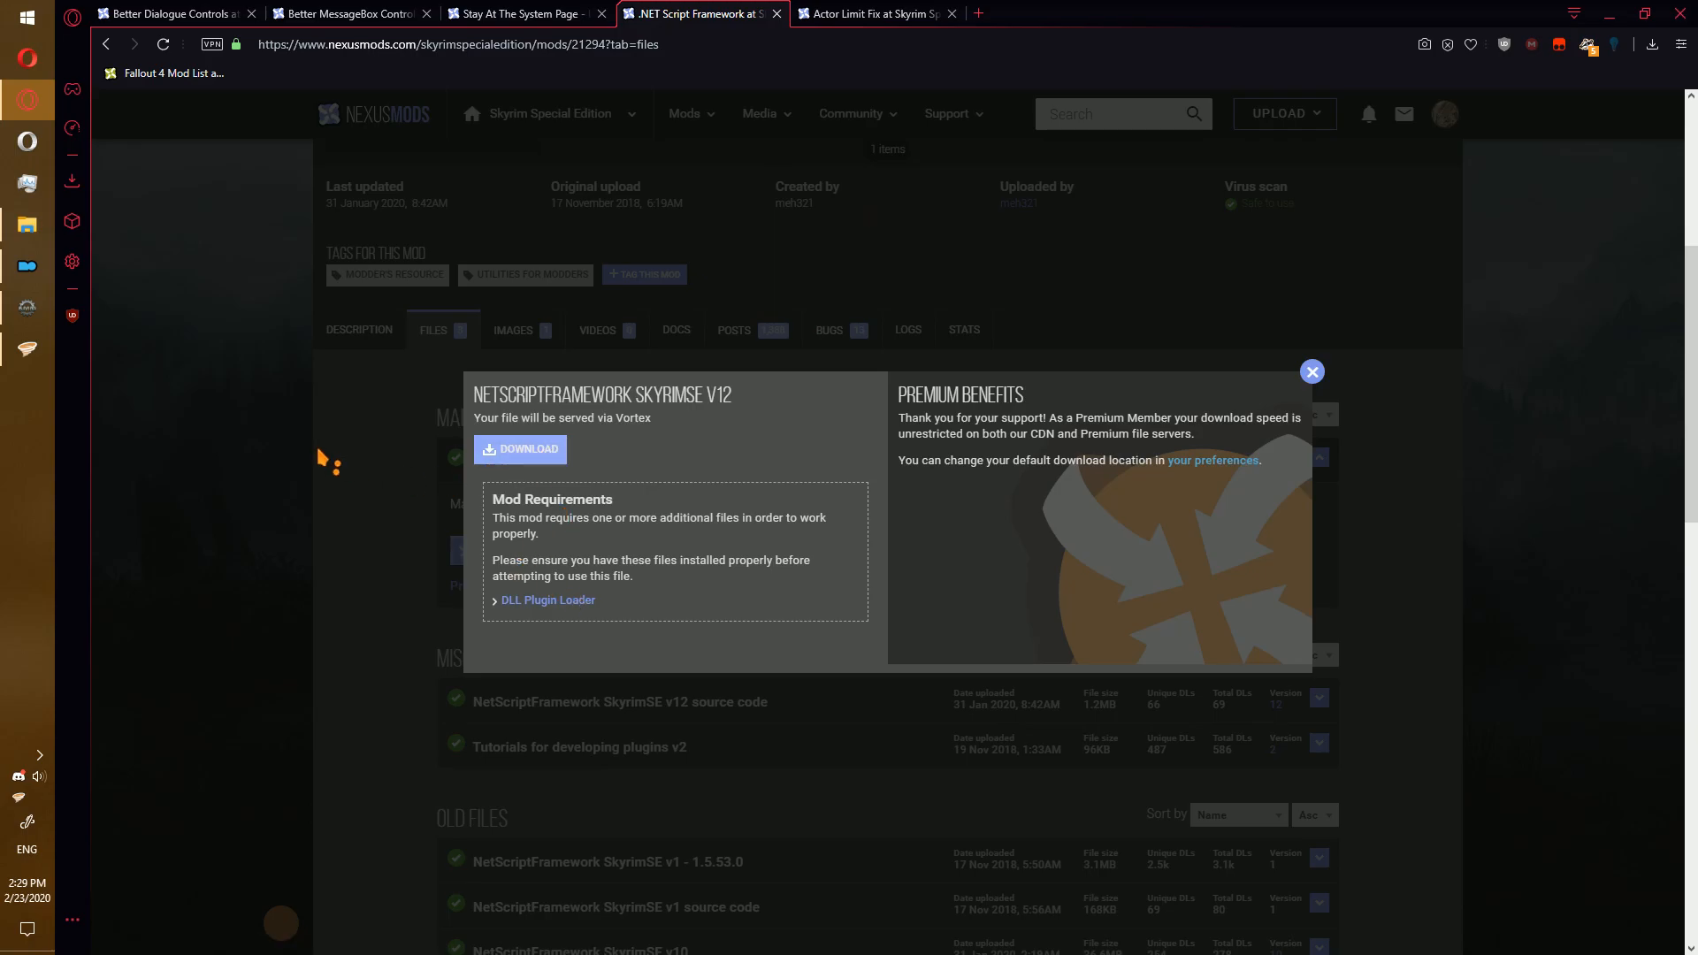
pyautogui.click(872, 13)
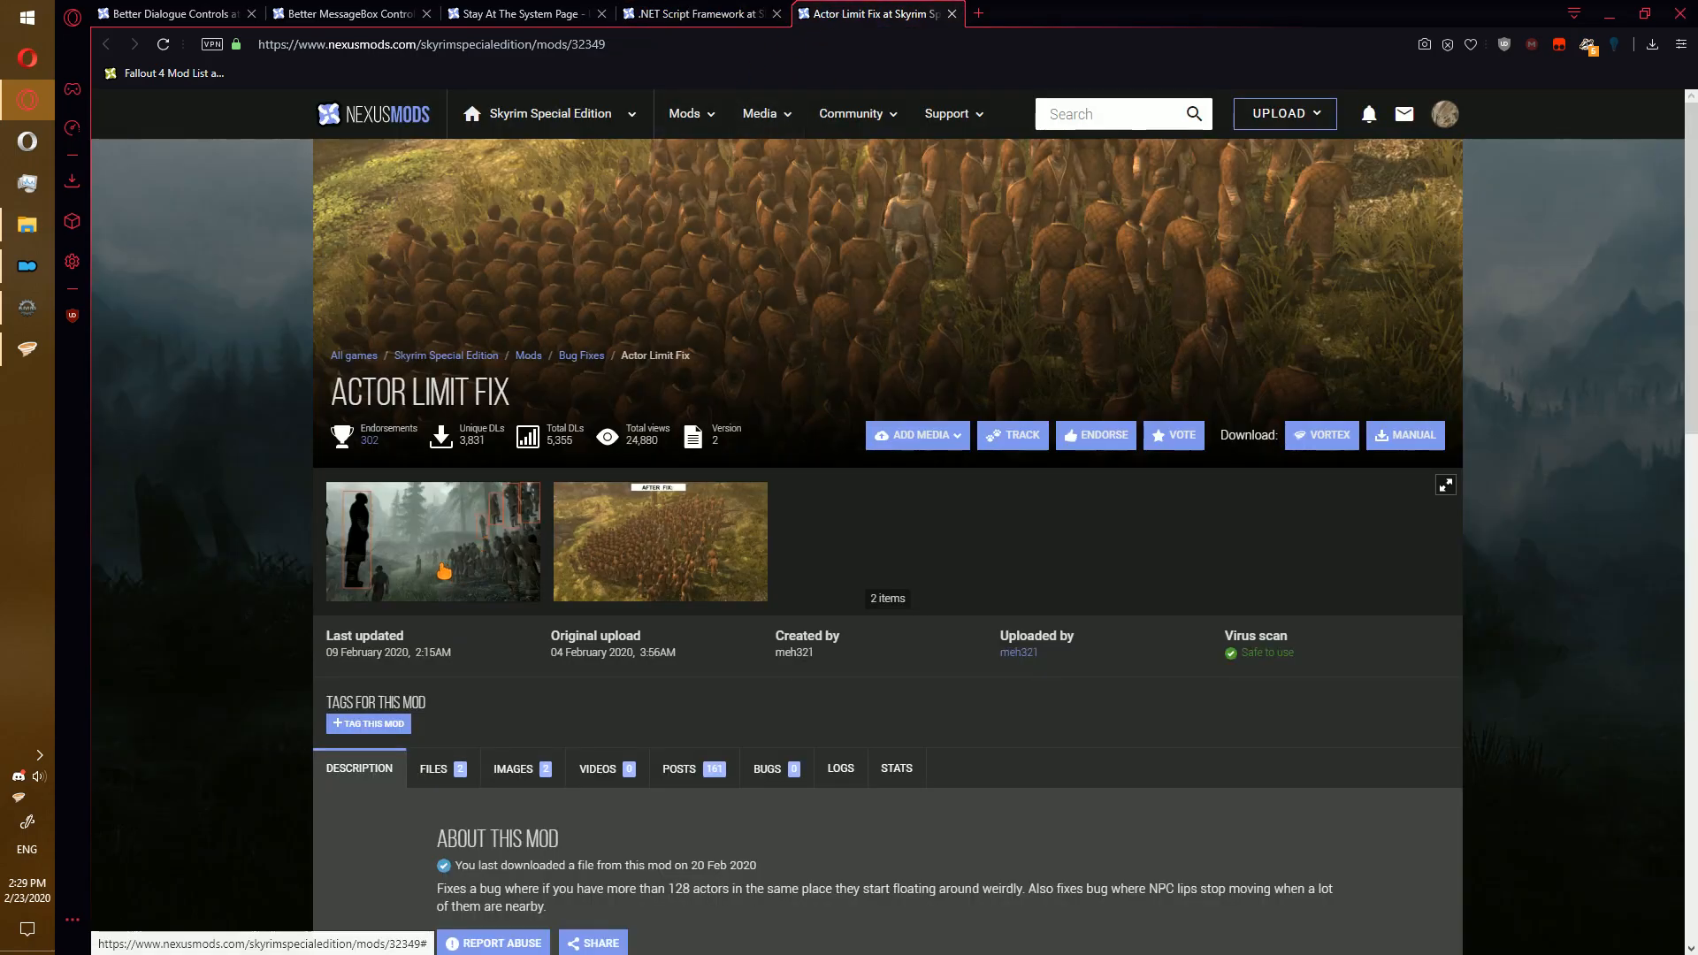
# - Start the download of the ActorLimitPlugin v2 main file from the Actor Limit Fix Files list
pyautogui.scroll(-3)
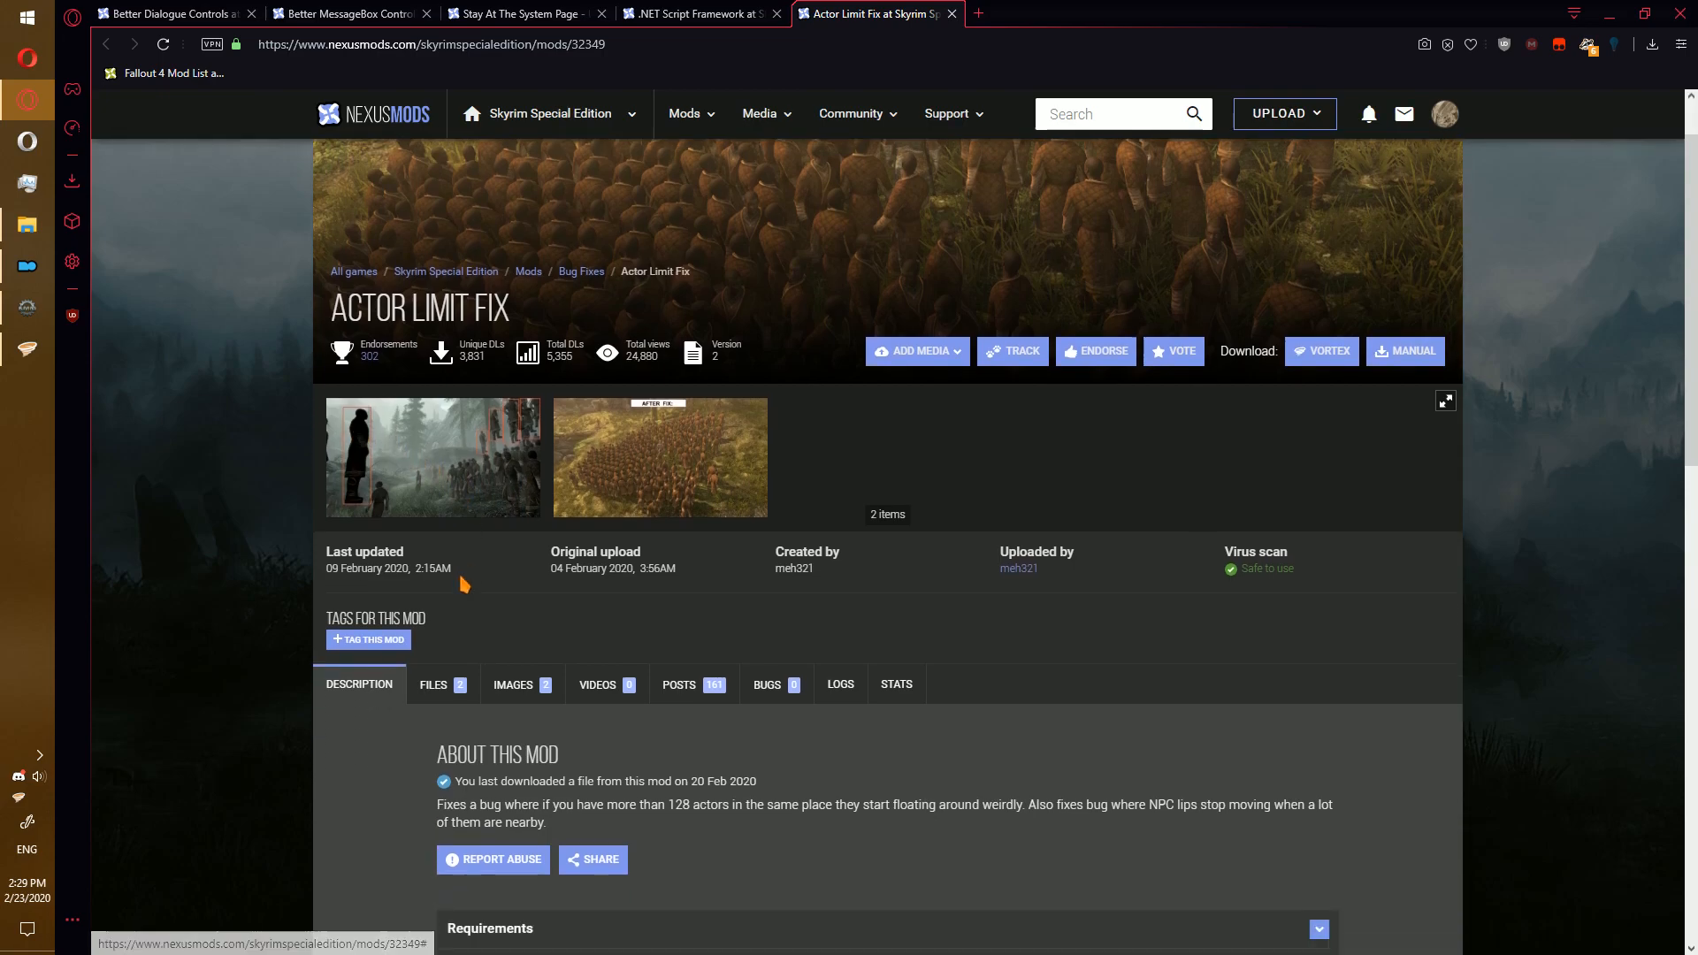
pyautogui.scroll(-3)
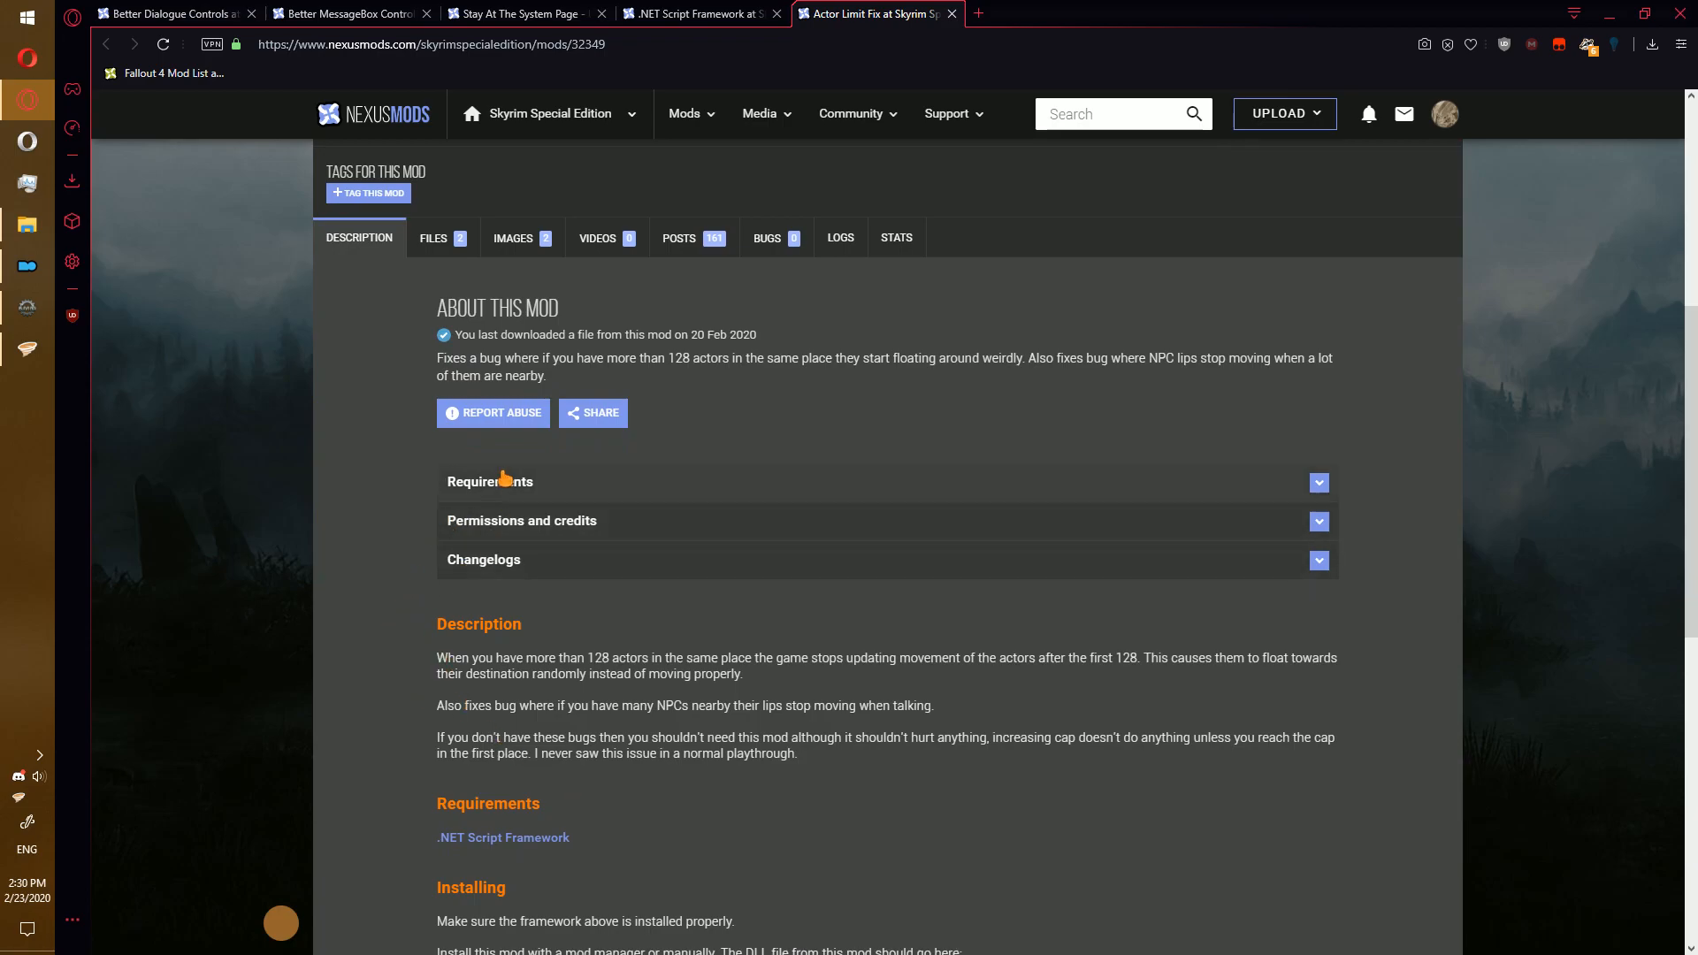
pyautogui.moveTo(383, 543)
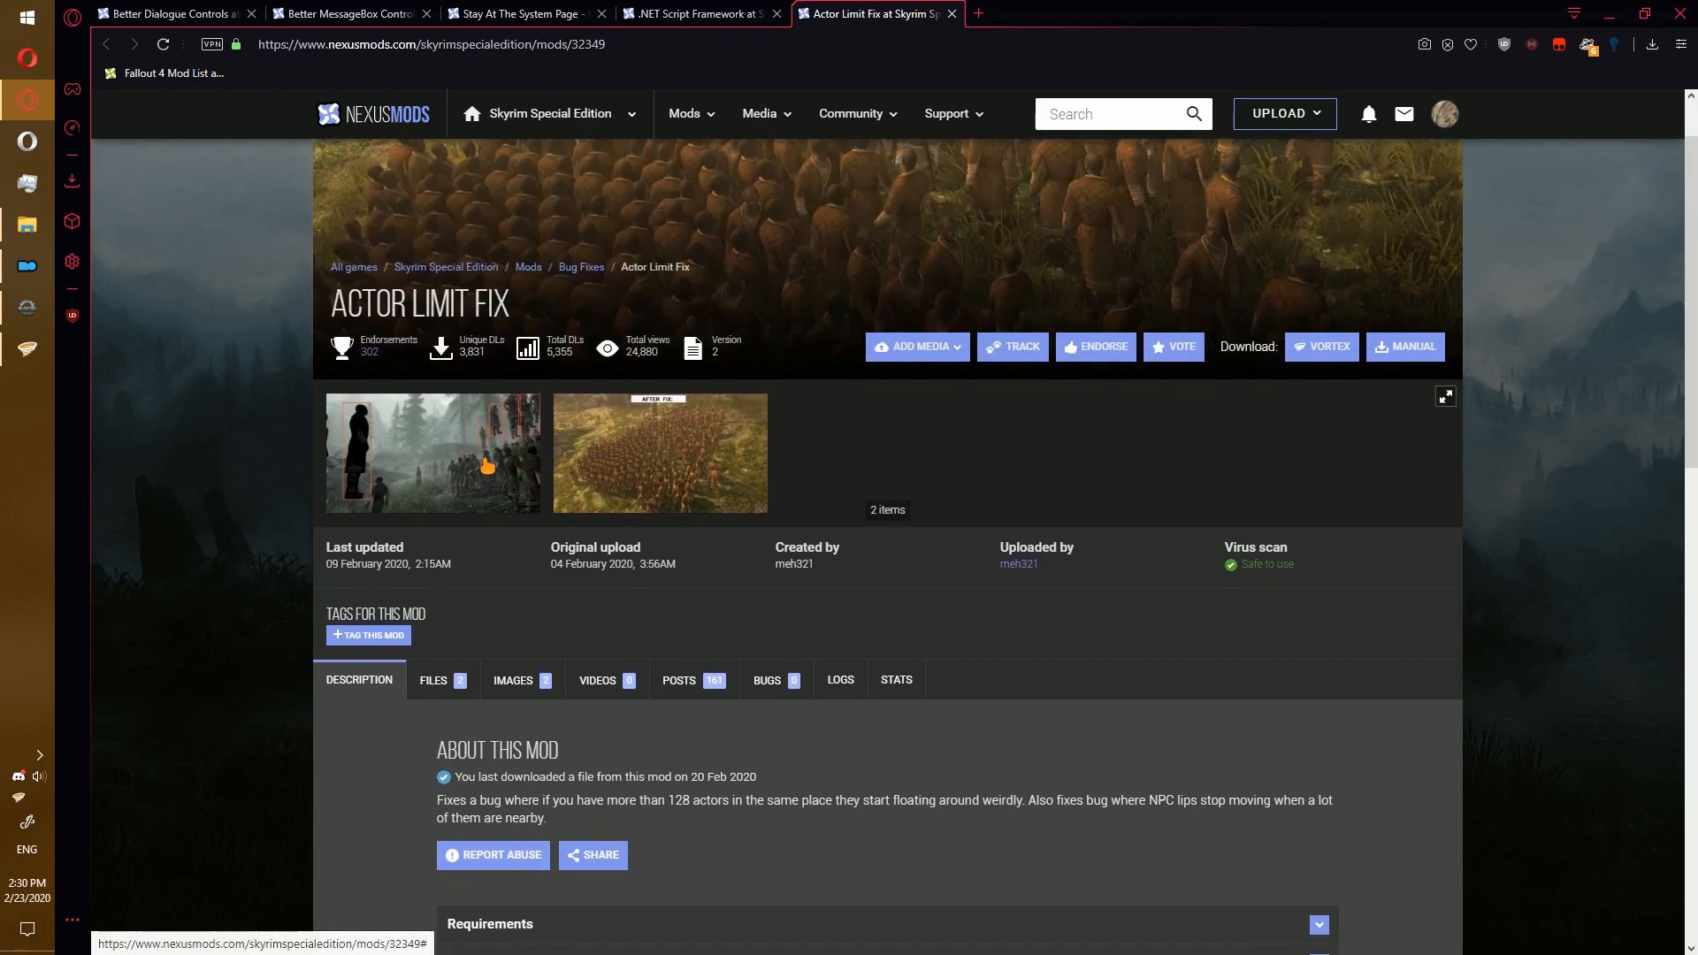
pyautogui.moveTo(467, 571)
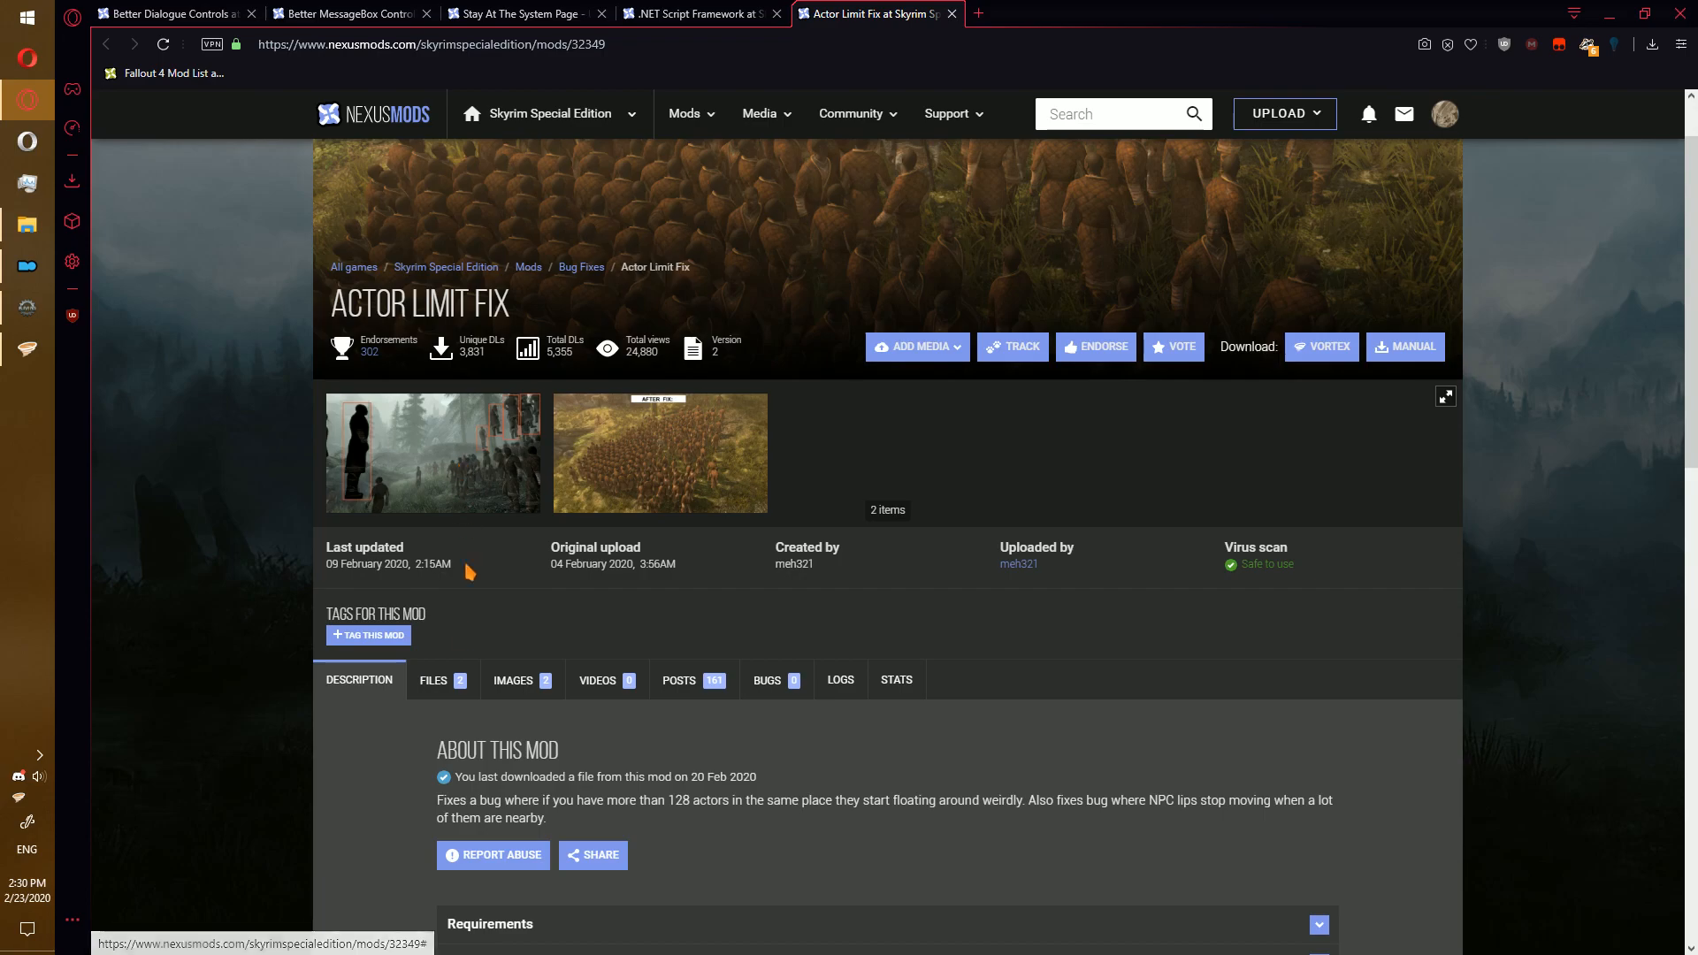
pyautogui.click(432, 679)
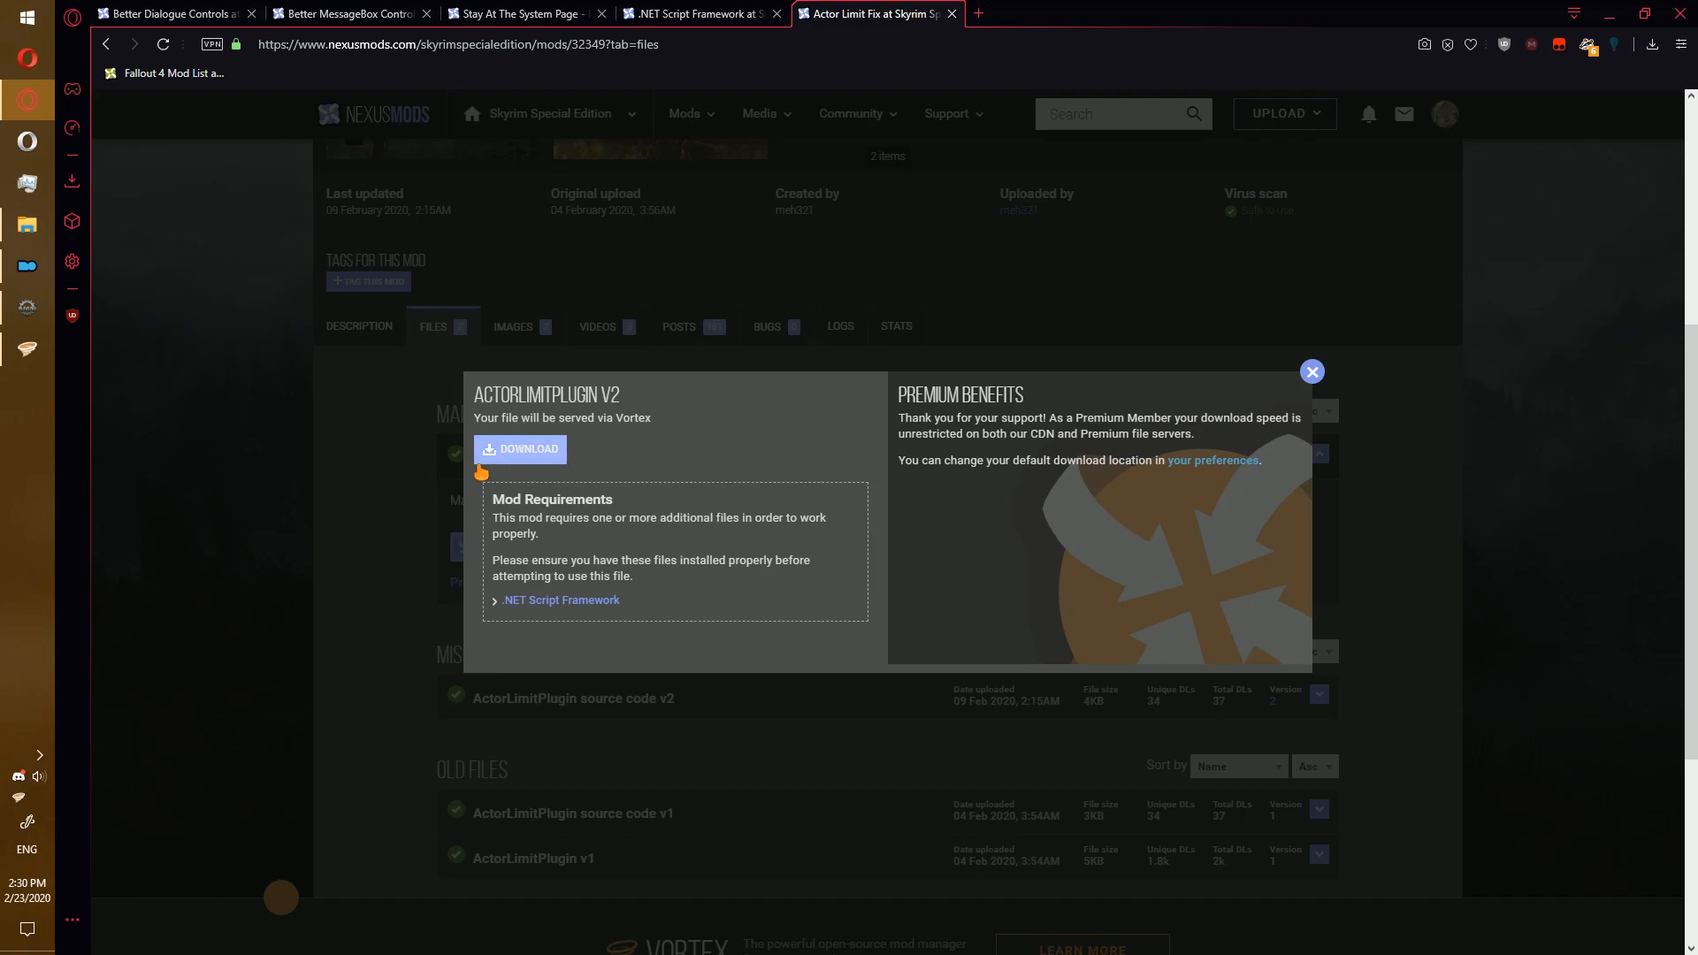
pyautogui.click(1311, 371)
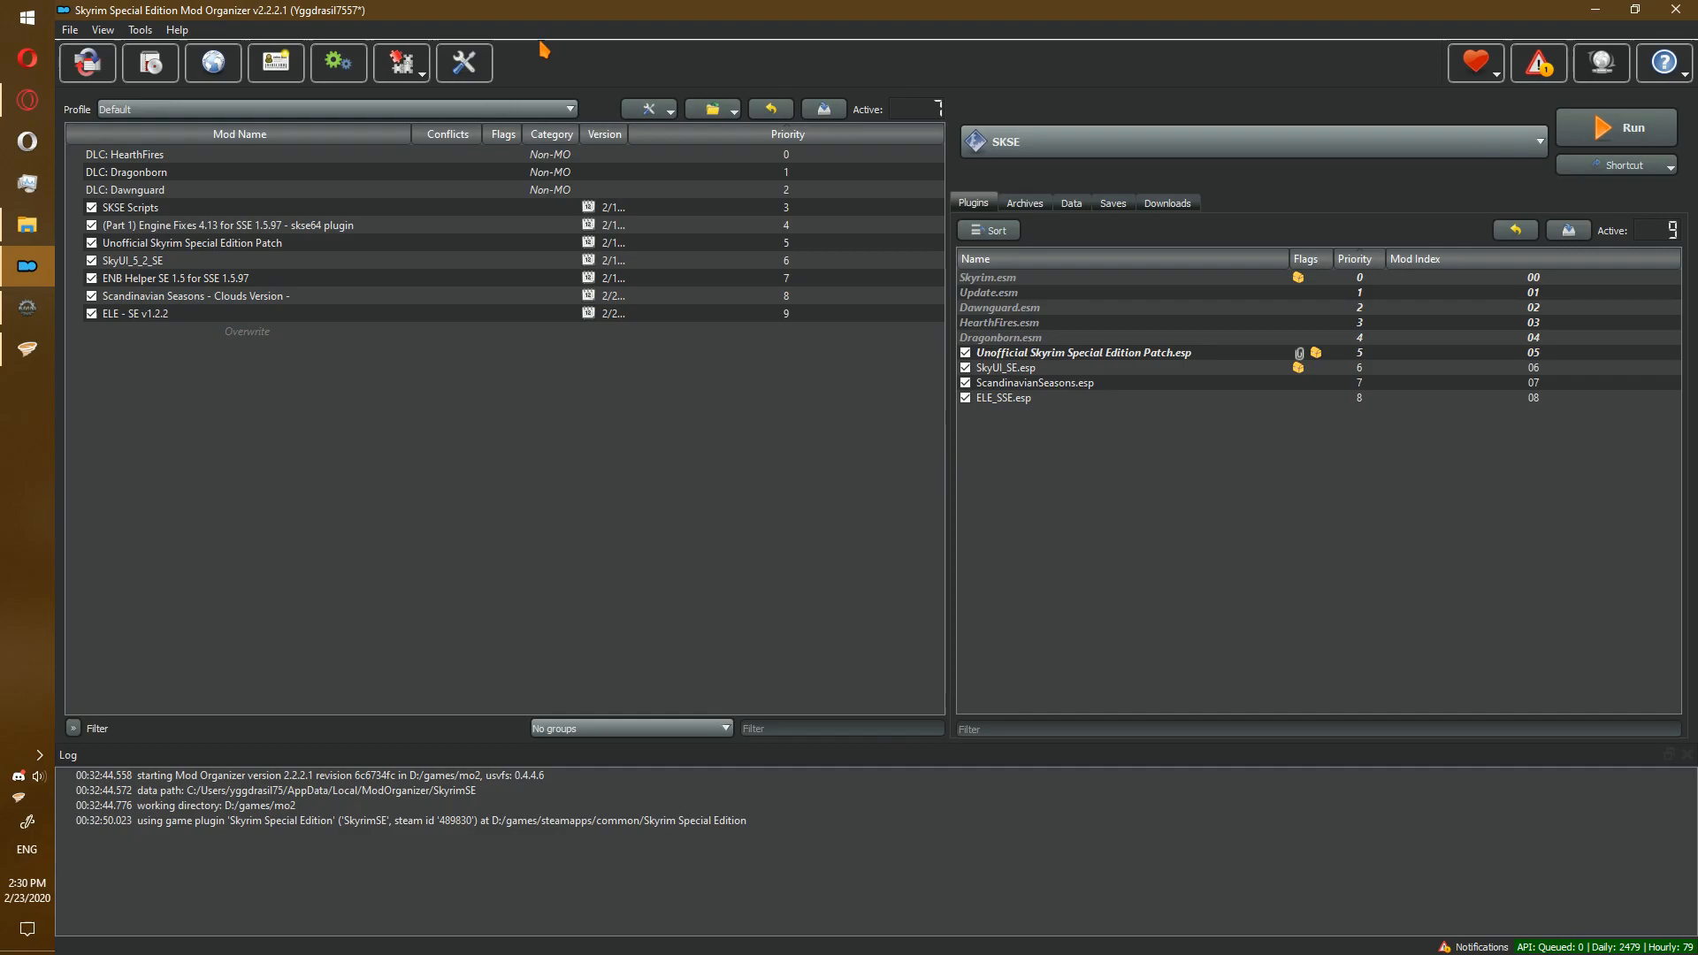
# - Quick-install the downloaded archives (Better MessageBox Controls, StayAtSystemPageSE, NetScriptFramework) and enable the new mods
pyautogui.click(1168, 202)
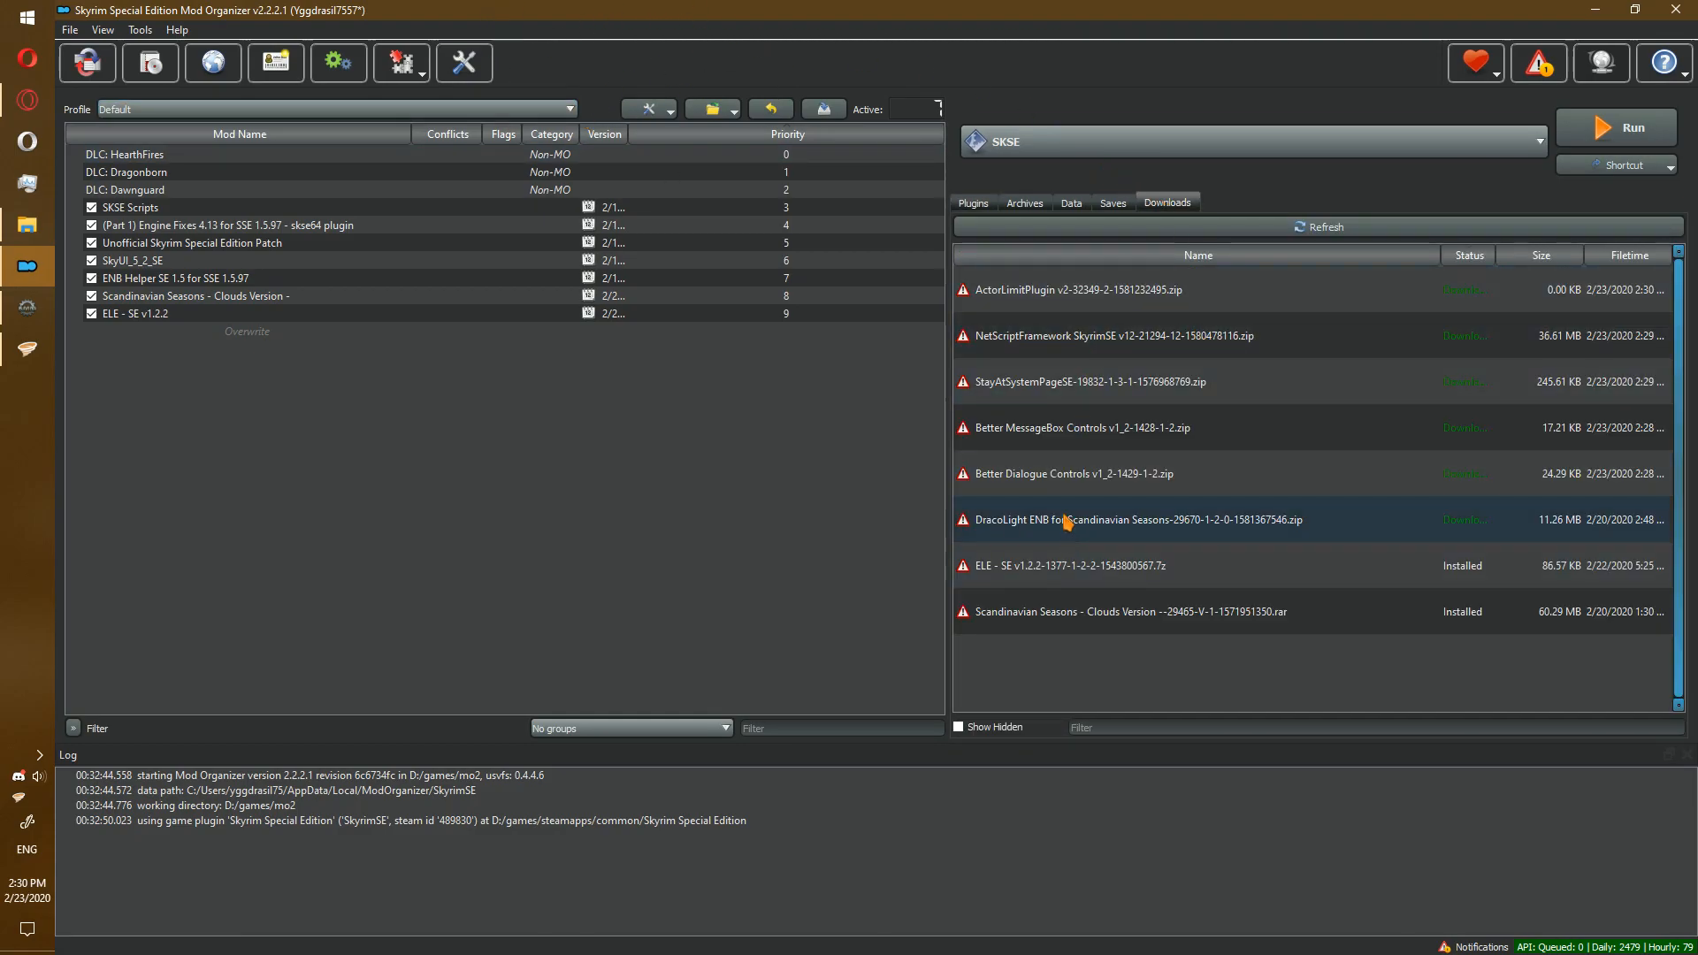
pyautogui.doubleClick(1072, 474)
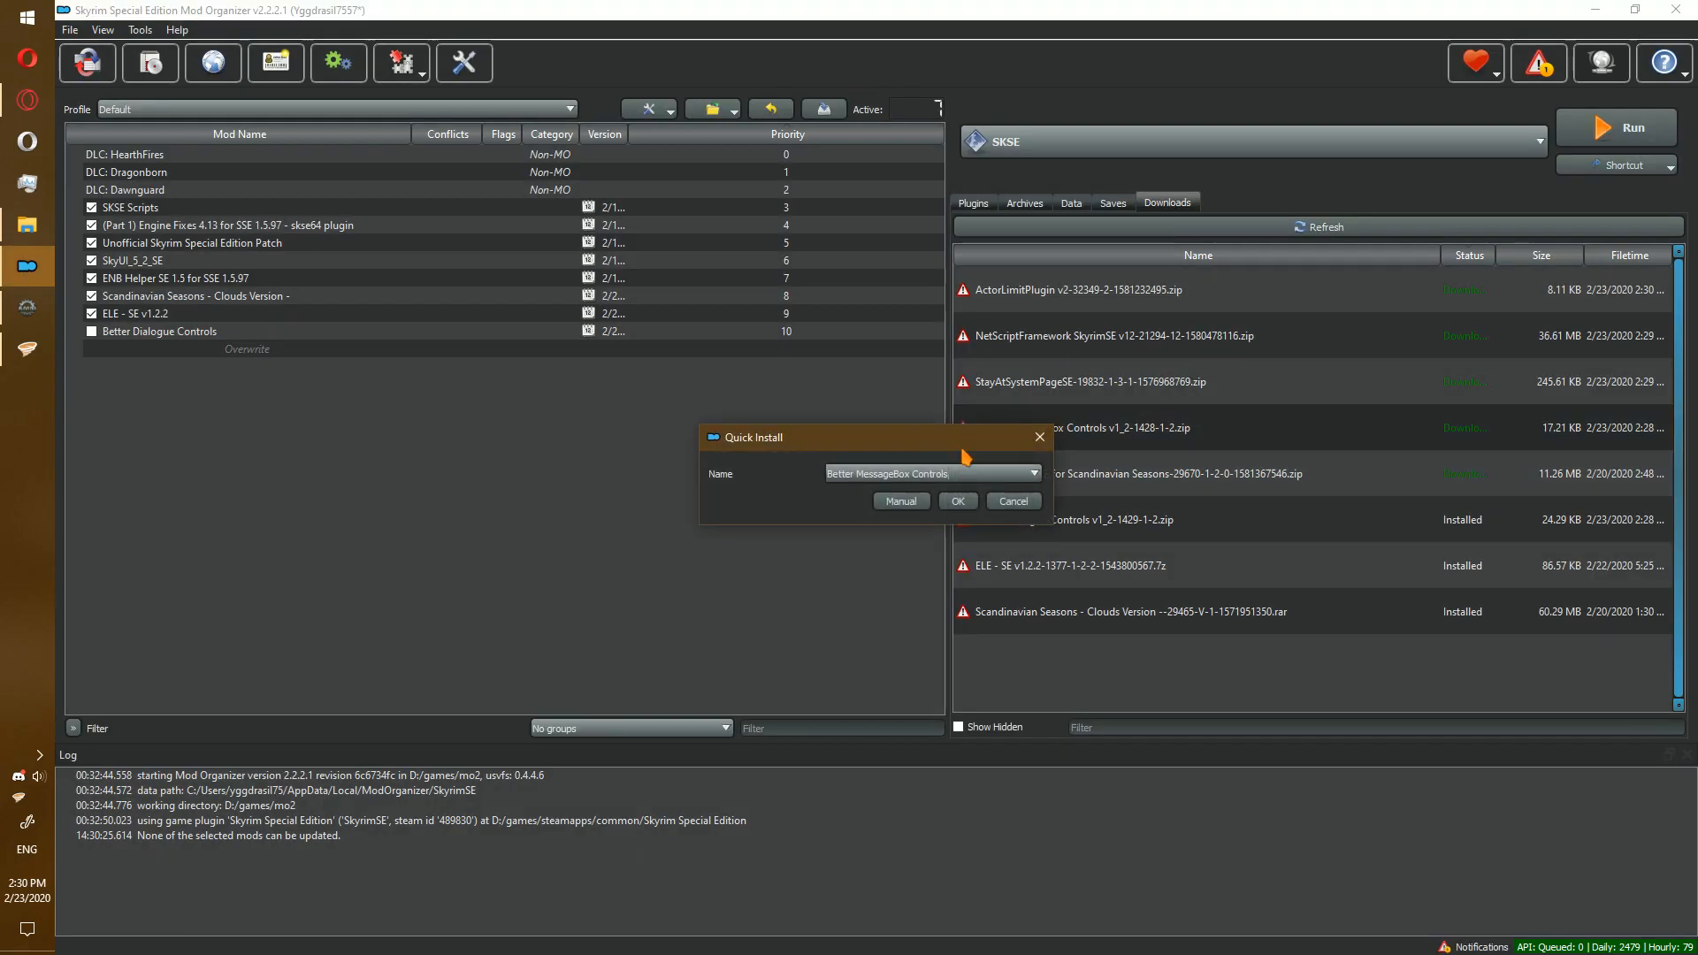
pyautogui.click(956, 501)
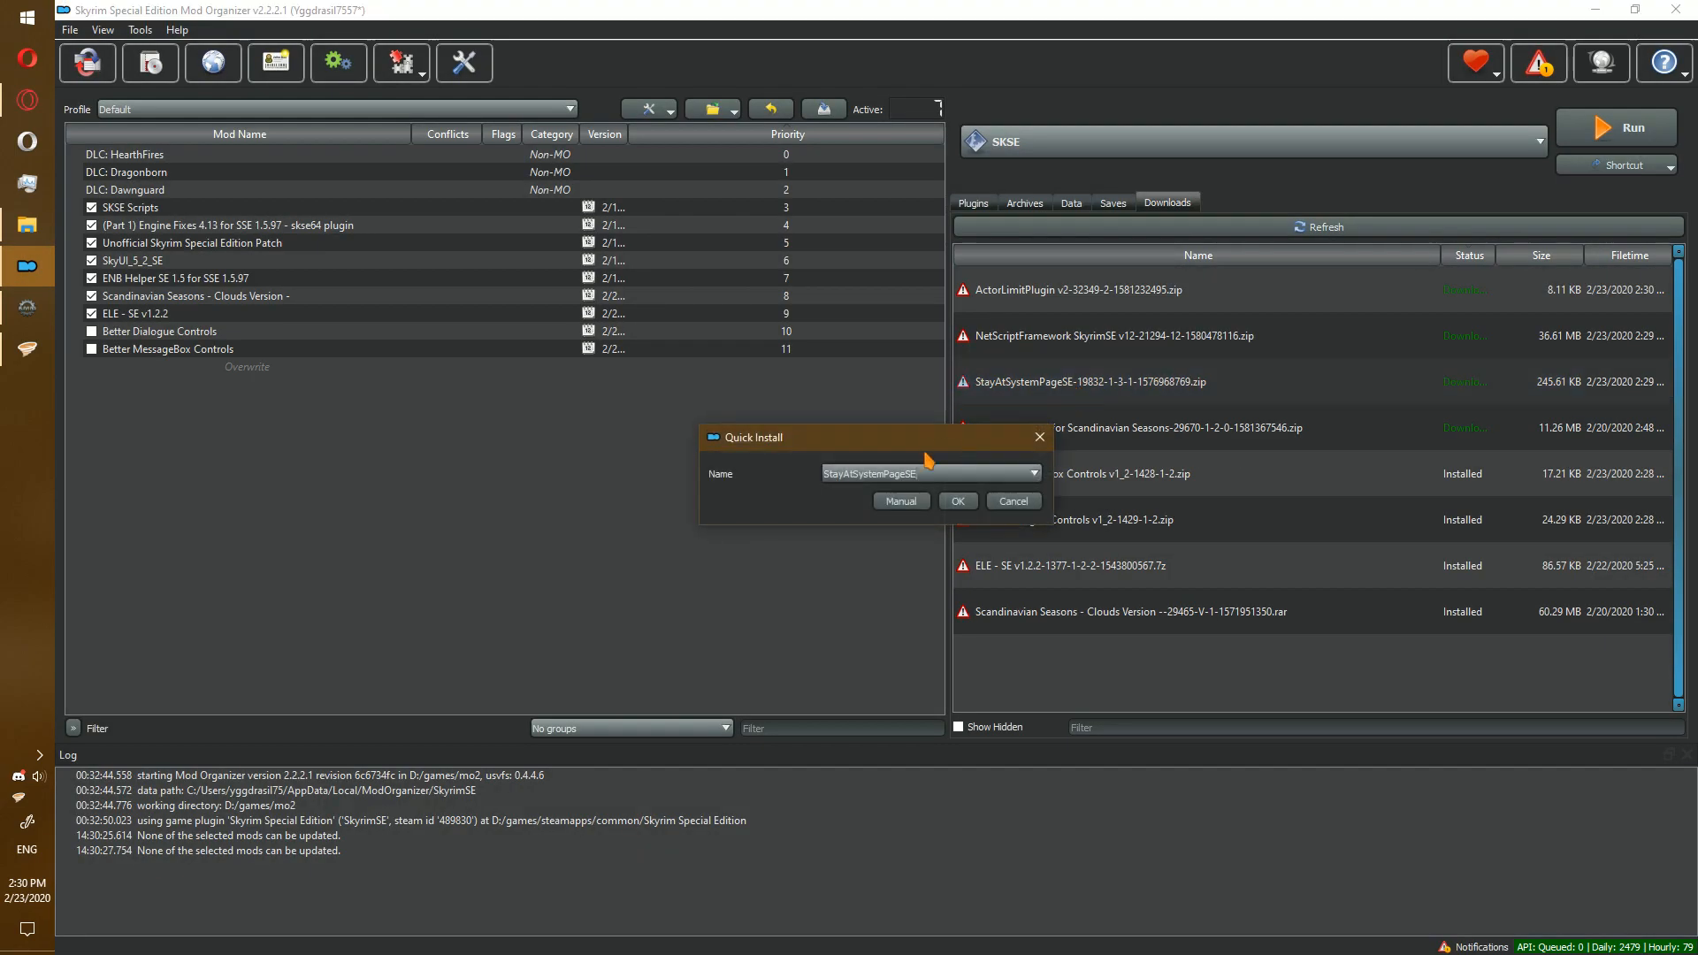
pyautogui.click(955, 501)
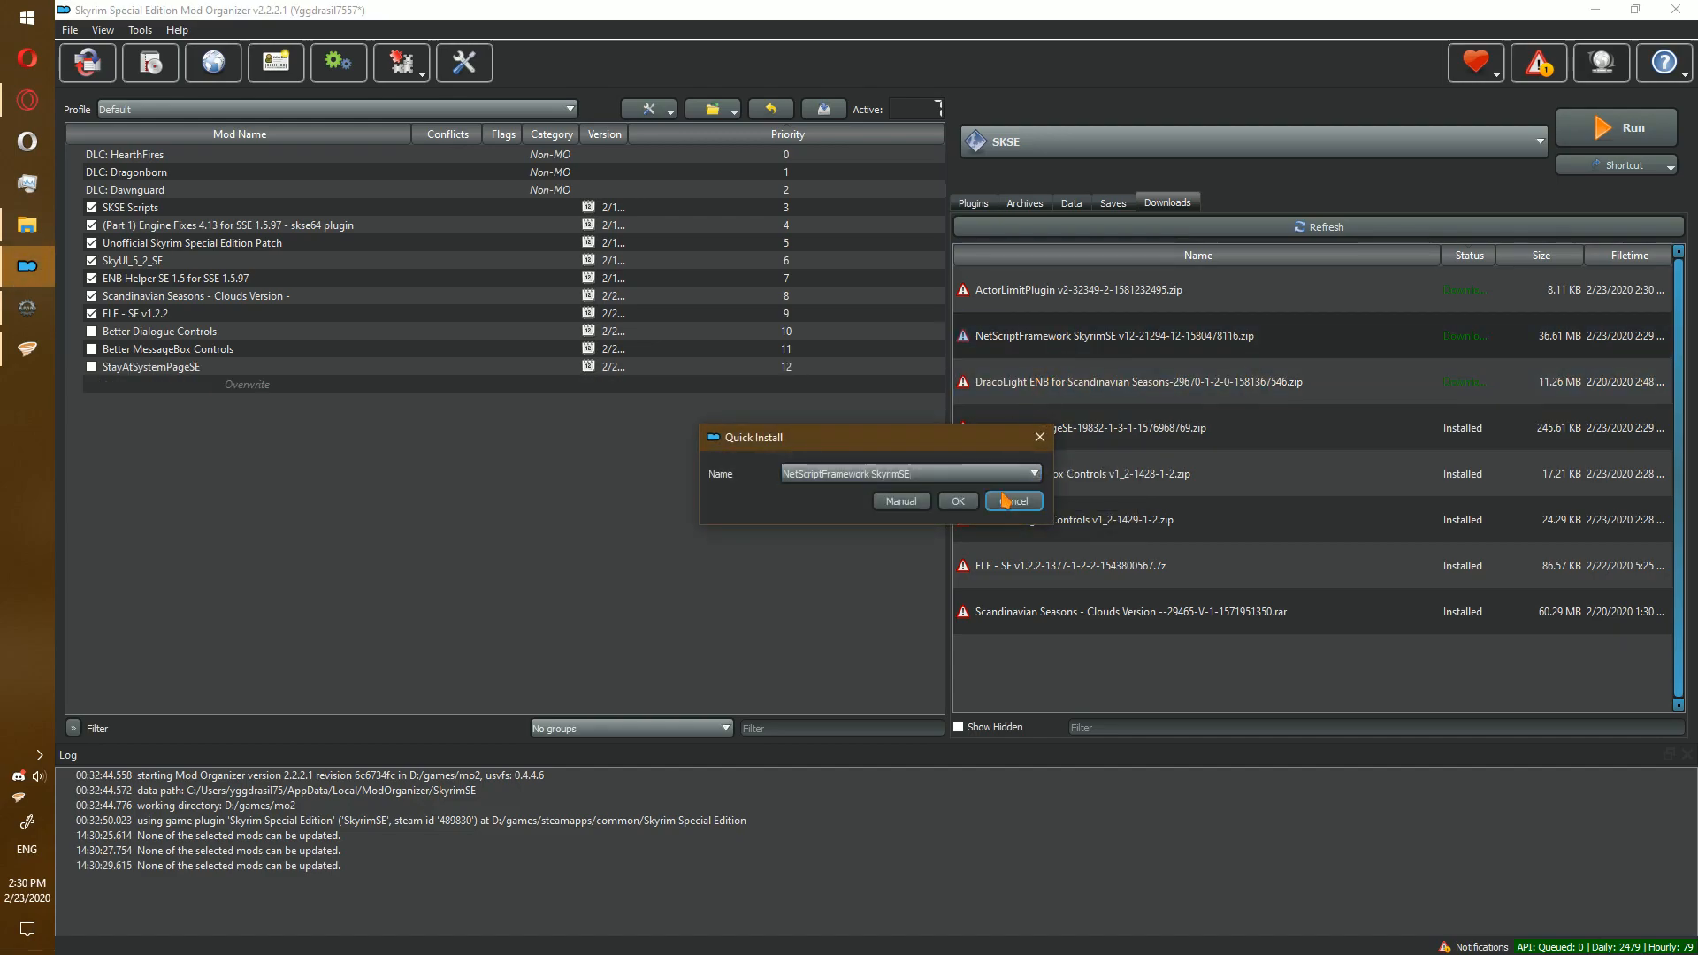
pyautogui.click(956, 500)
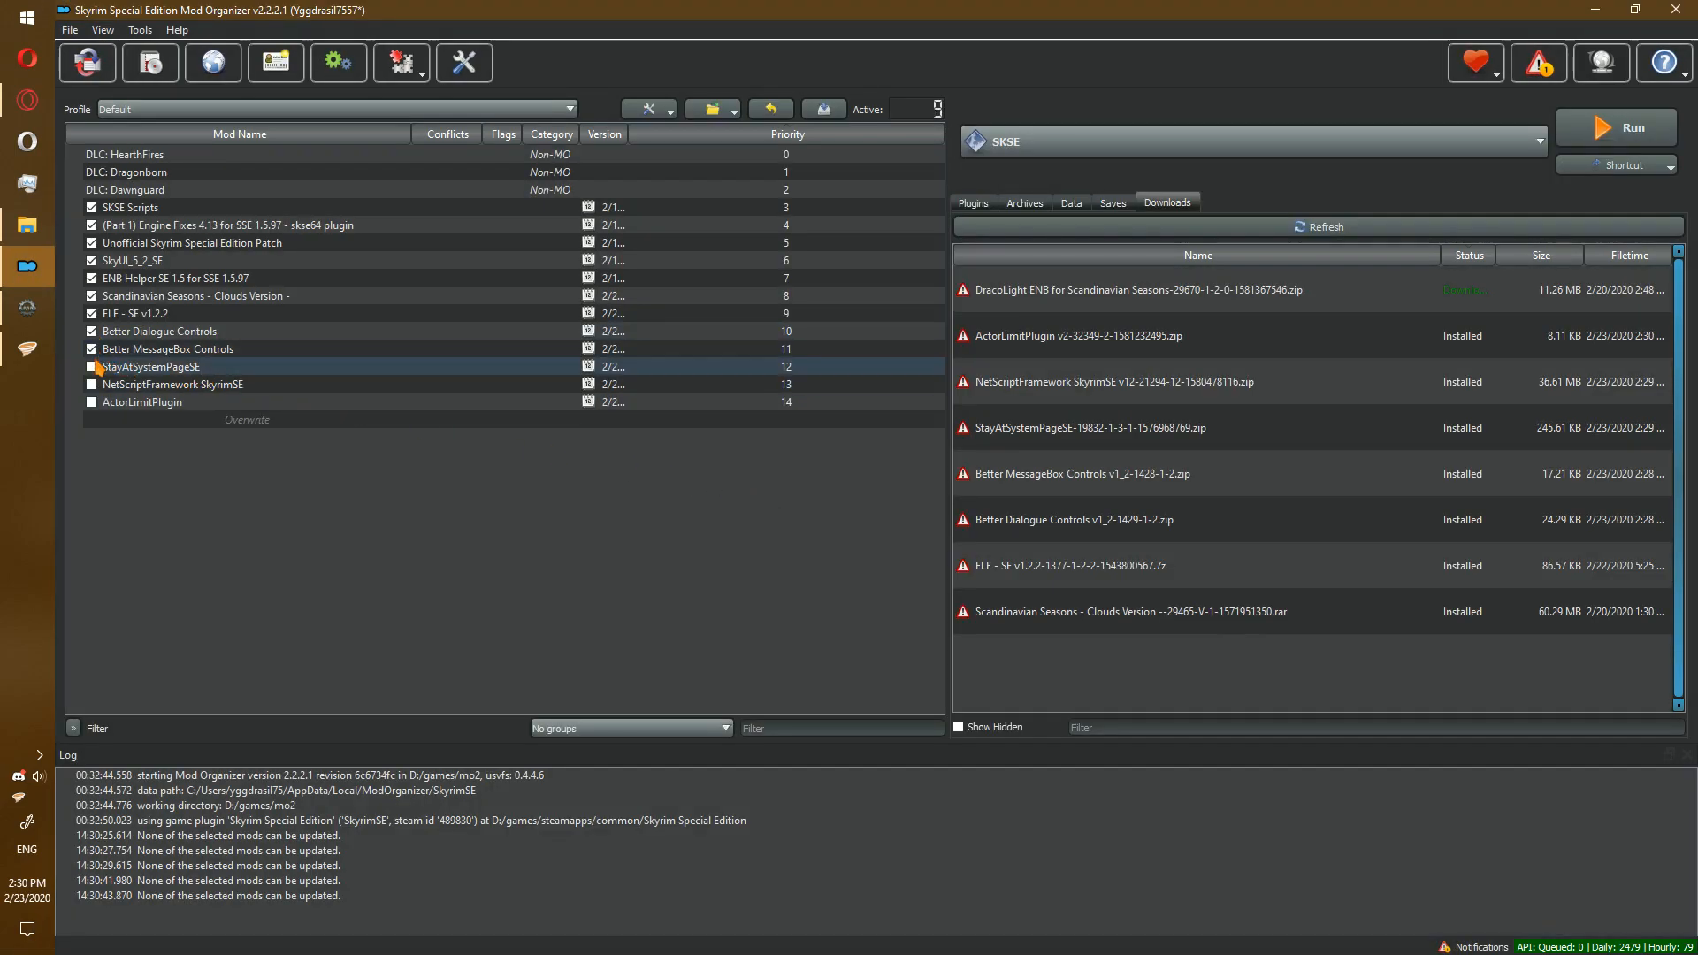
pyautogui.click(141, 401)
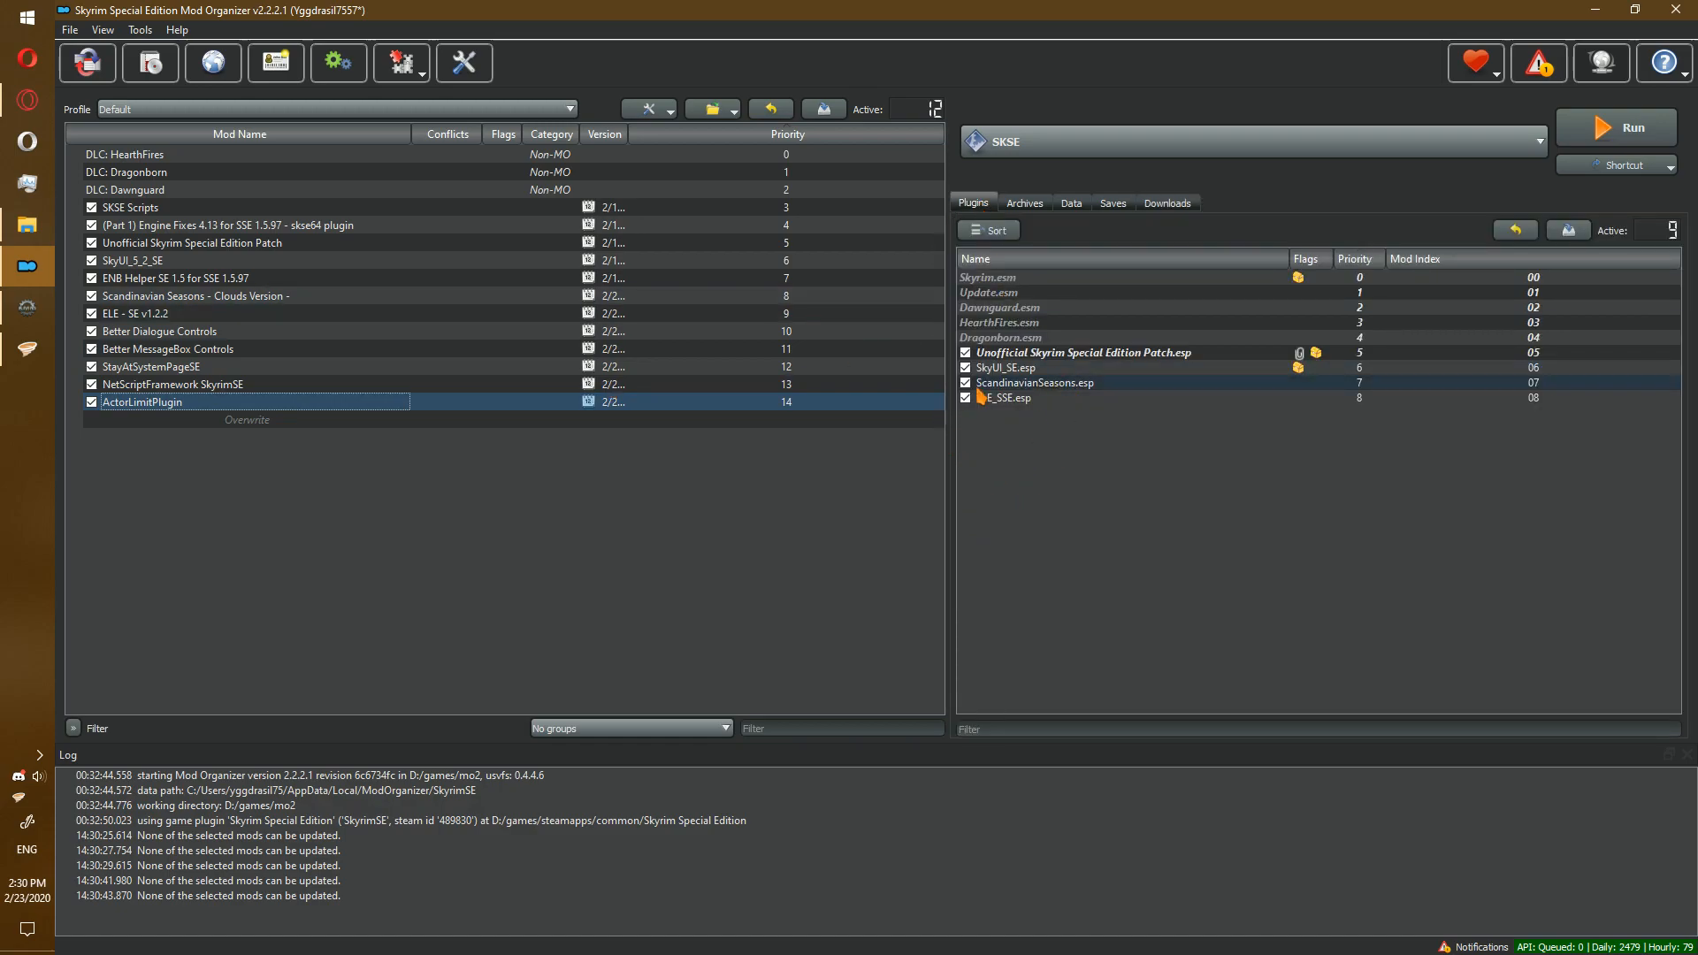
pyautogui.moveTo(996, 398)
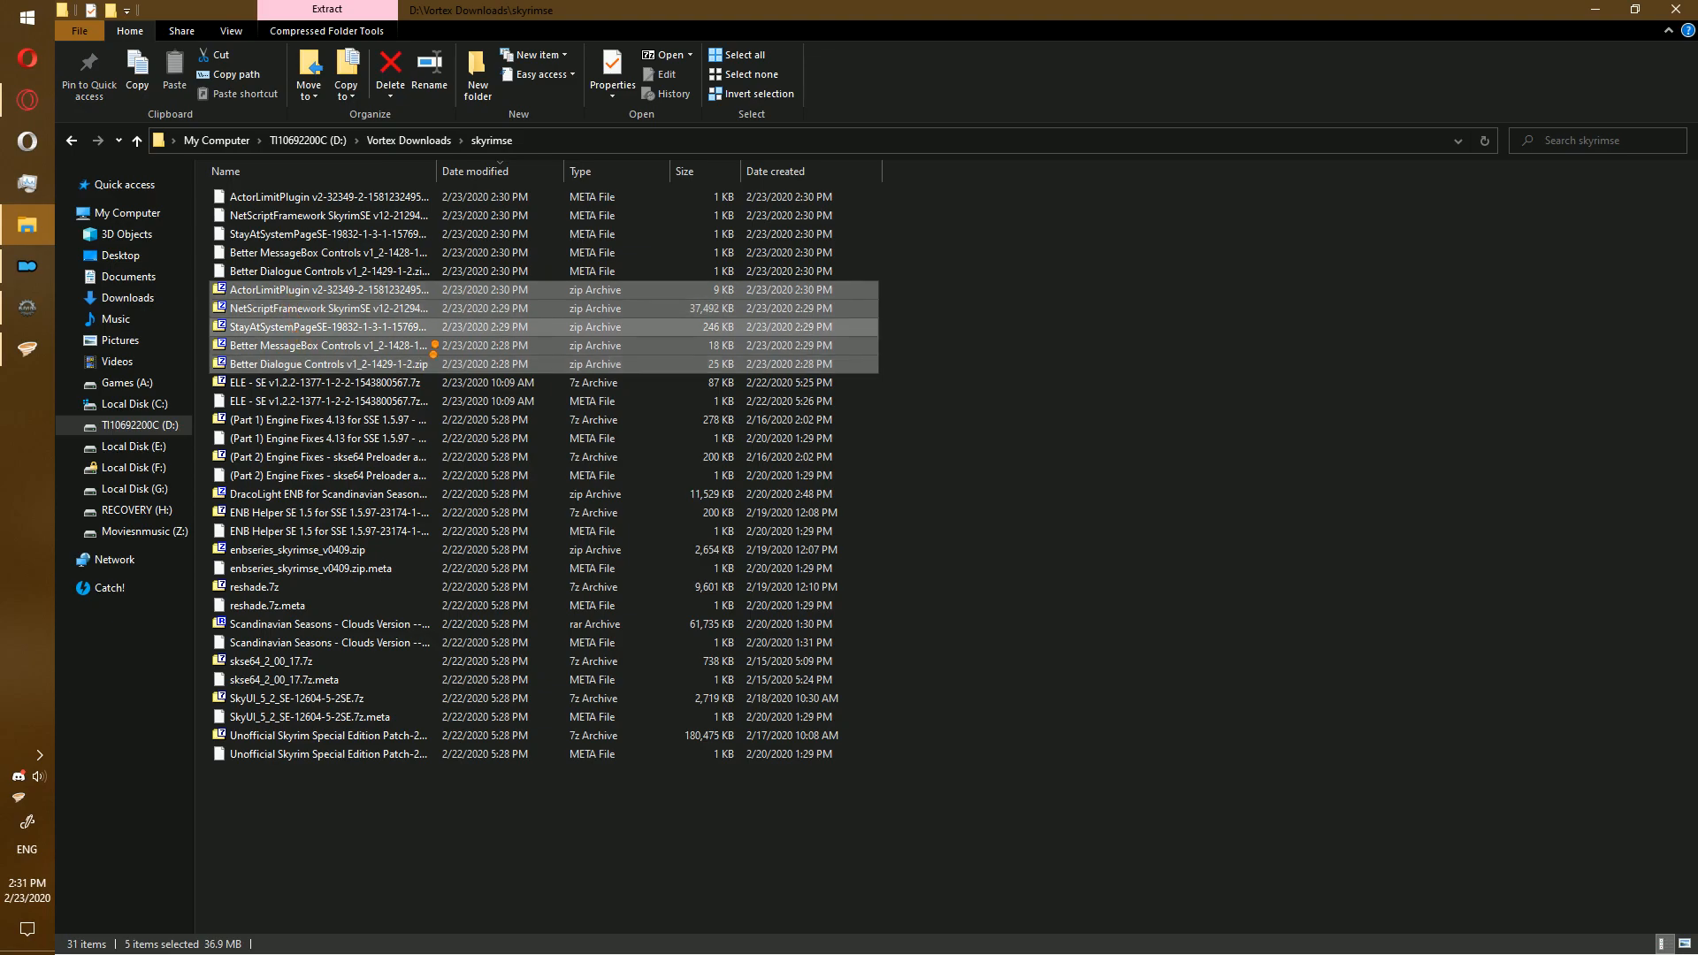
# - Extract the five selected fix-mod zip archives each into its own folder with 7-Zip
pyautogui.rightClick(326, 362)
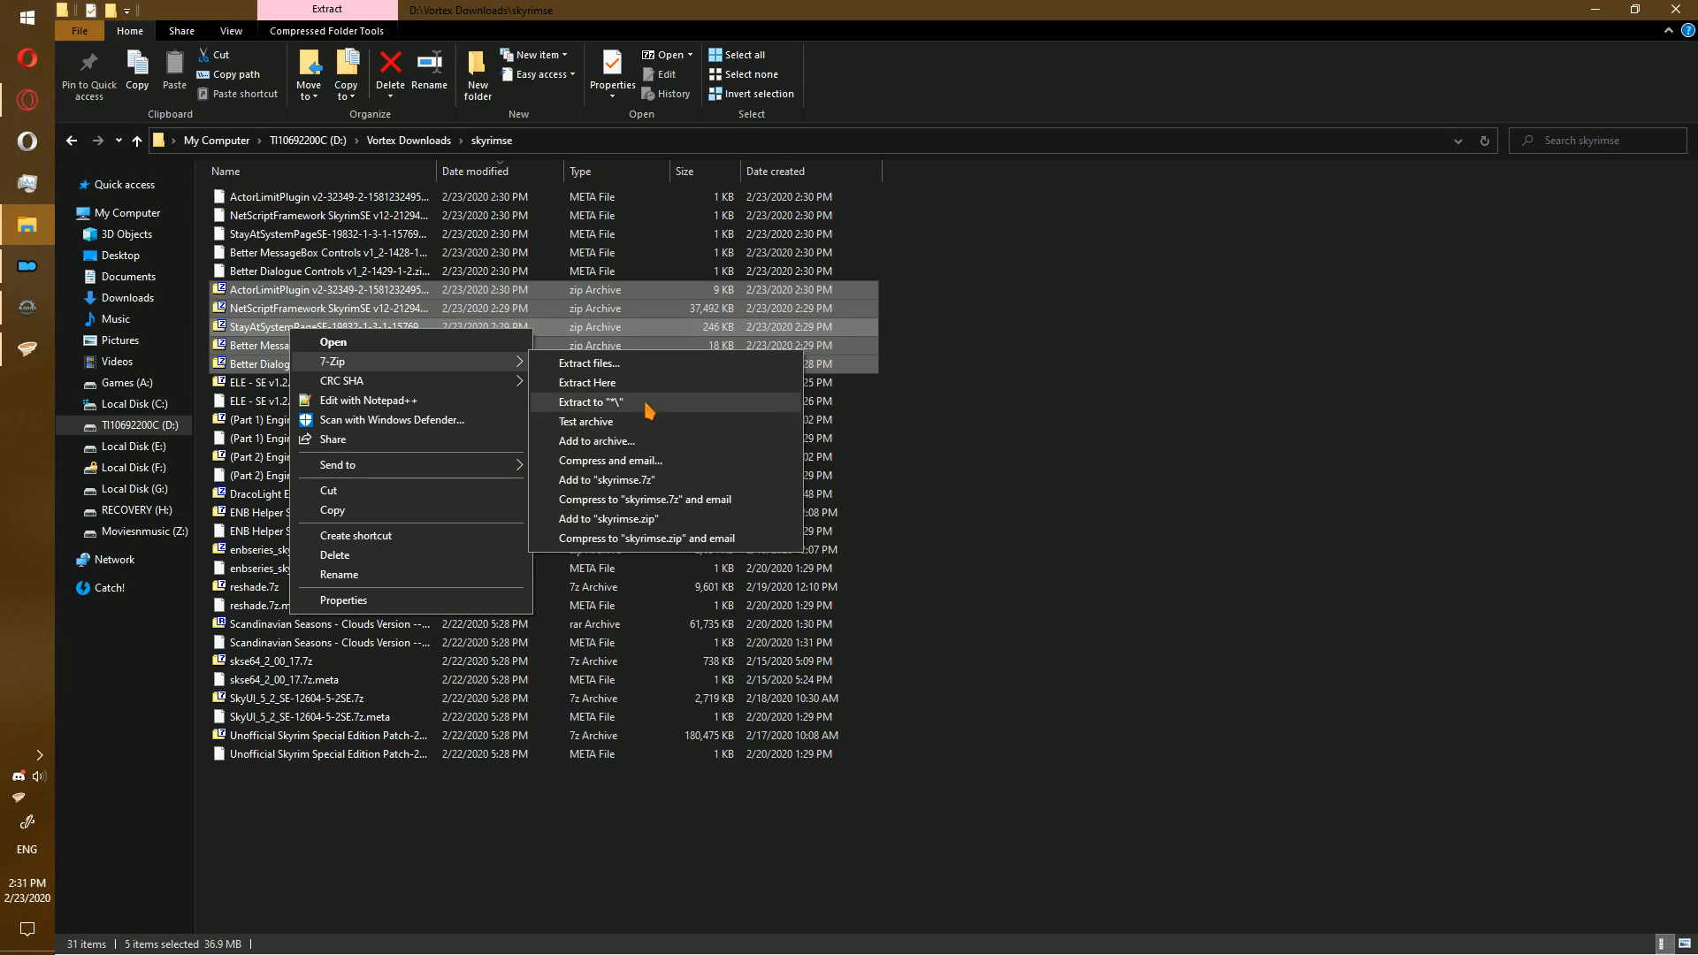
pyautogui.click(589, 402)
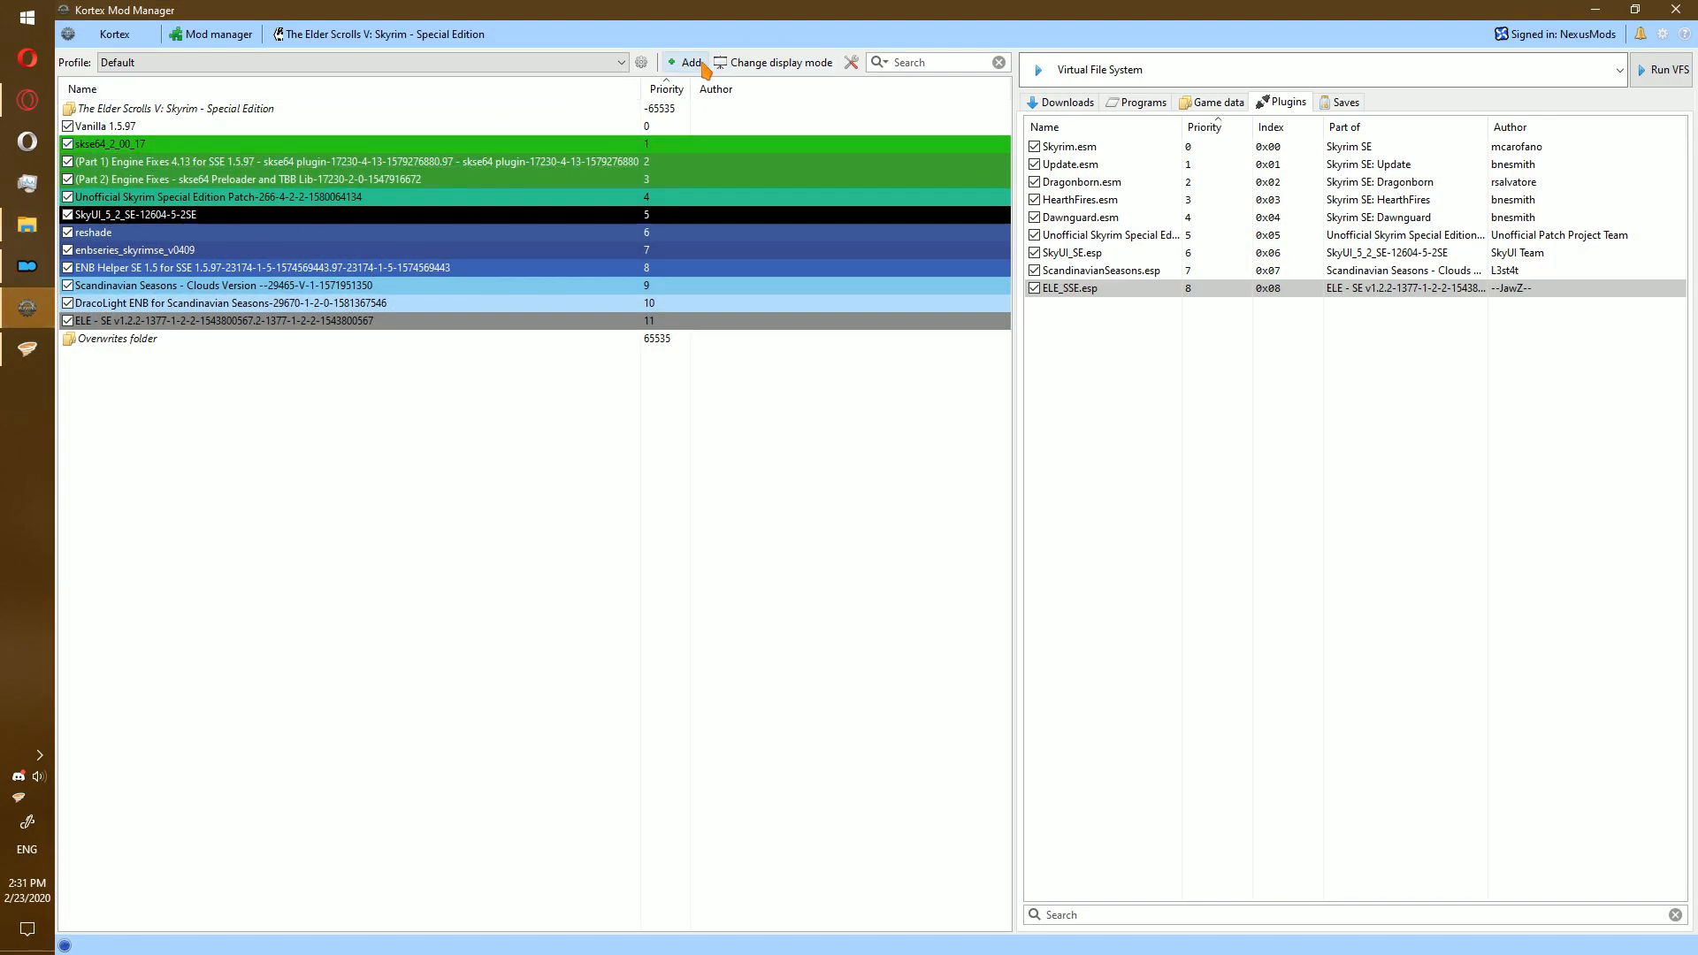
# - Add the downloaded mods via Select folder, then bring up ActorLimitPlugin v2's options to reach its folder
pyautogui.click(690, 62)
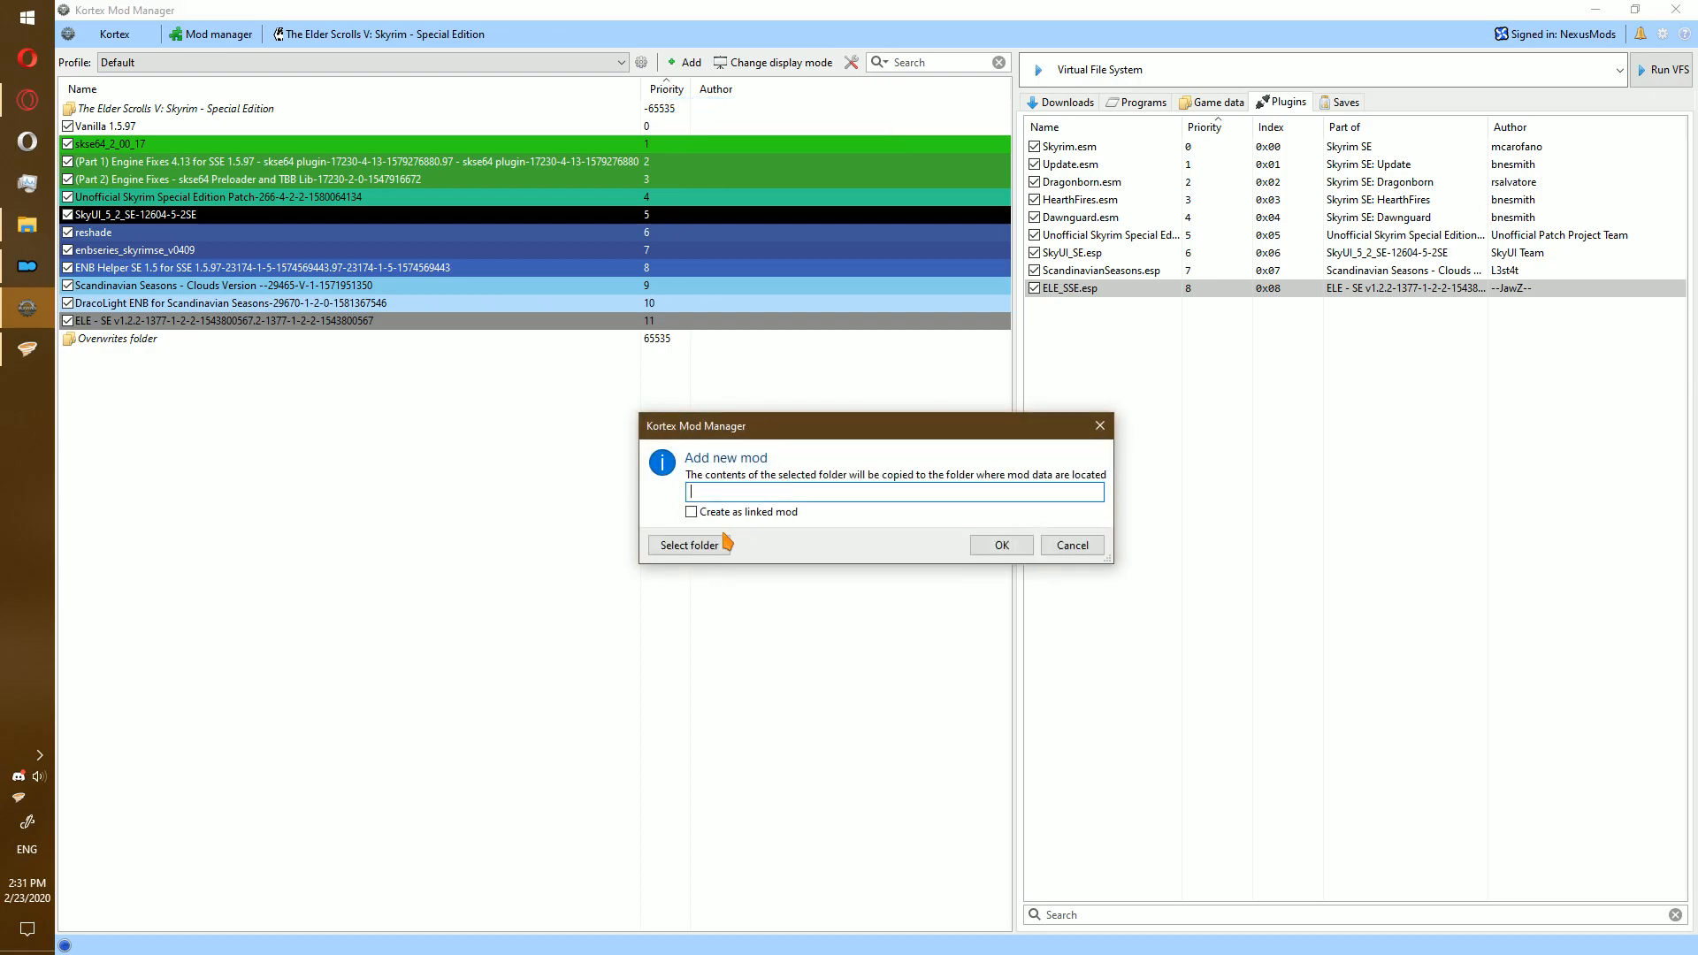
pyautogui.click(686, 545)
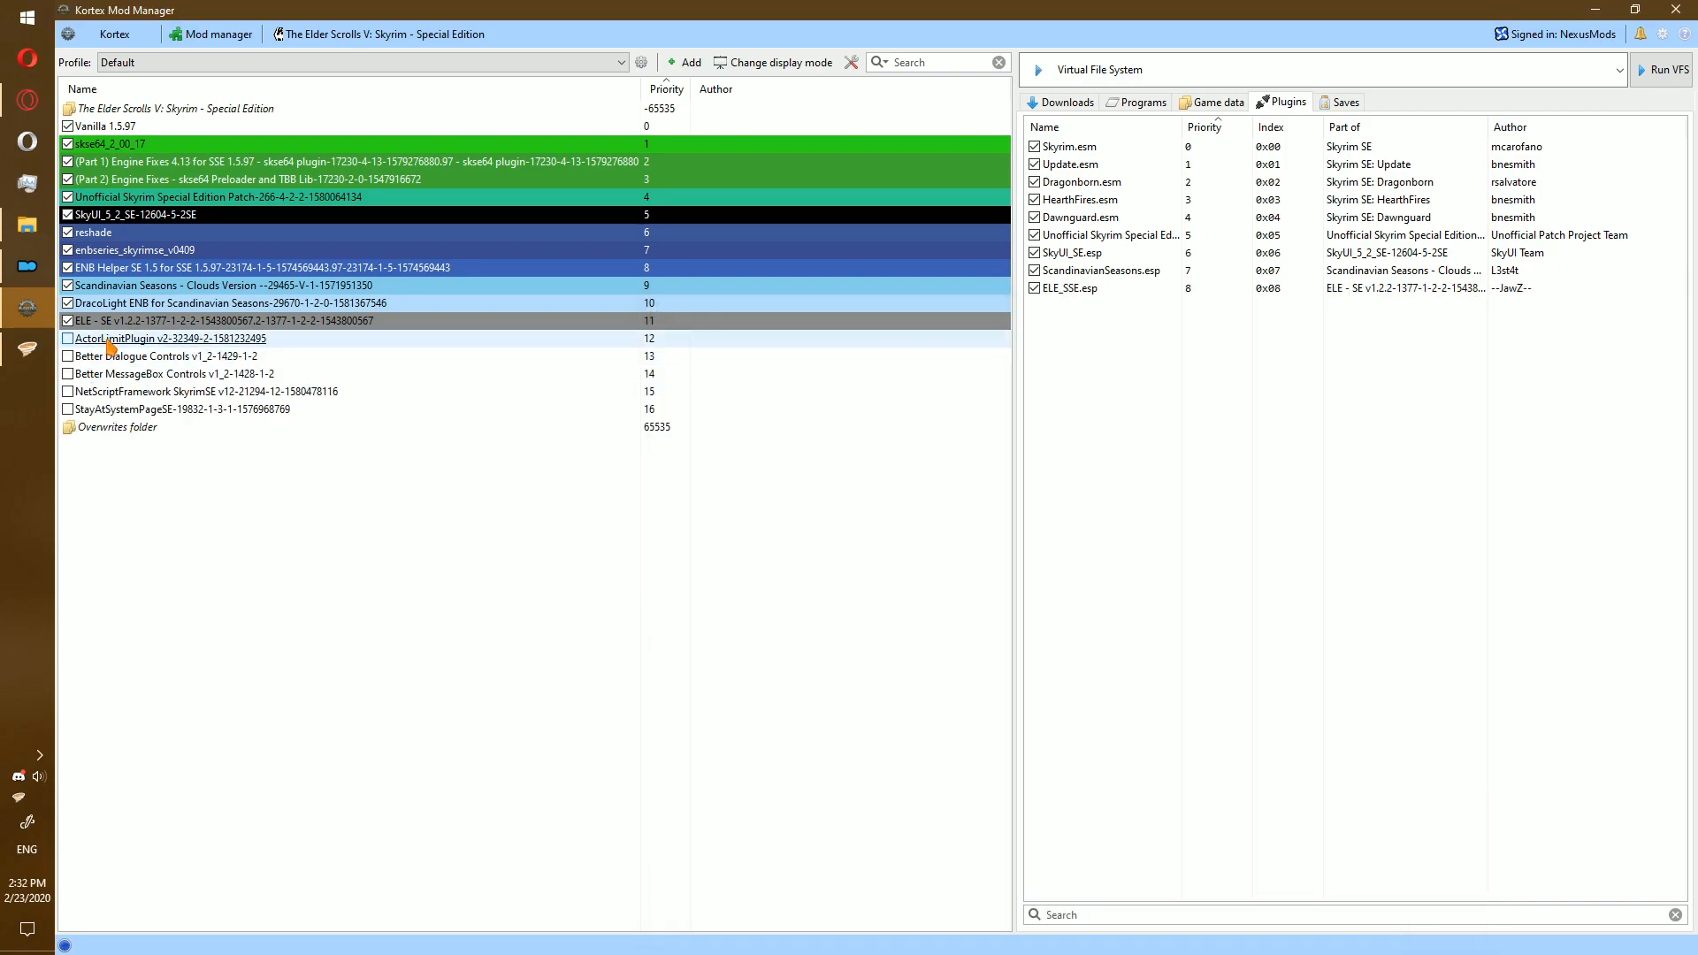
pyautogui.click(162, 340)
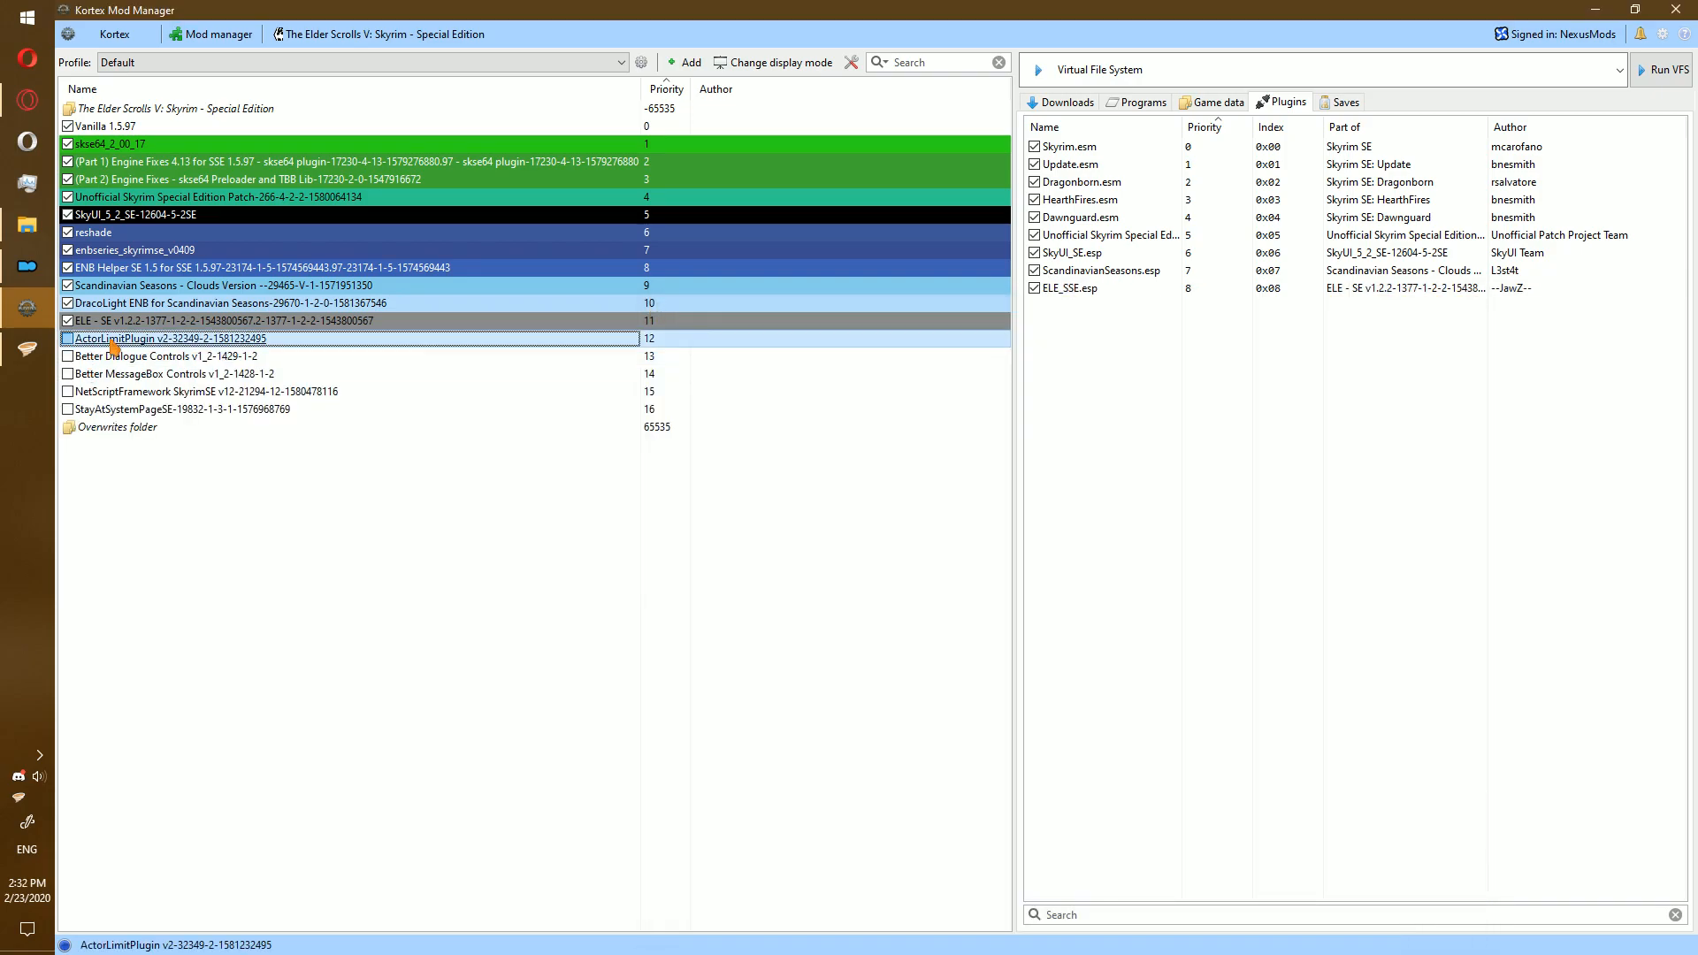
pyautogui.rightClick(163, 338)
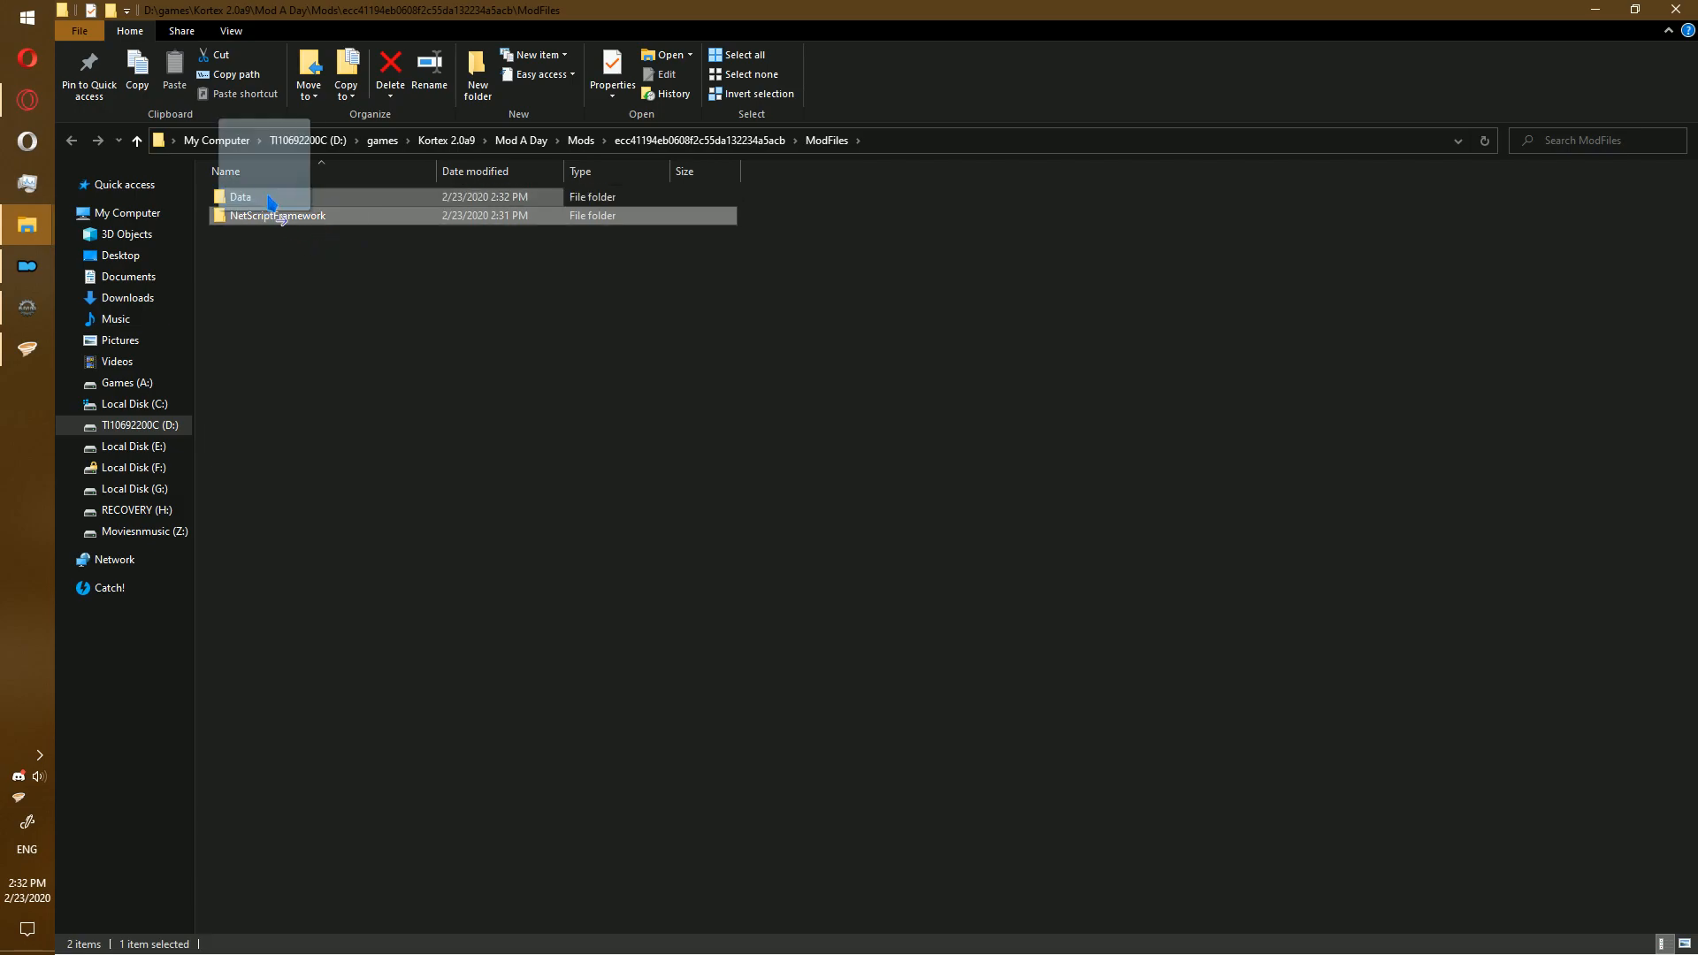
# - Check NetScriptFramework's Plugins folder inside Data, then sort the Mods folder by date modified
pyautogui.doubleClick(278, 215)
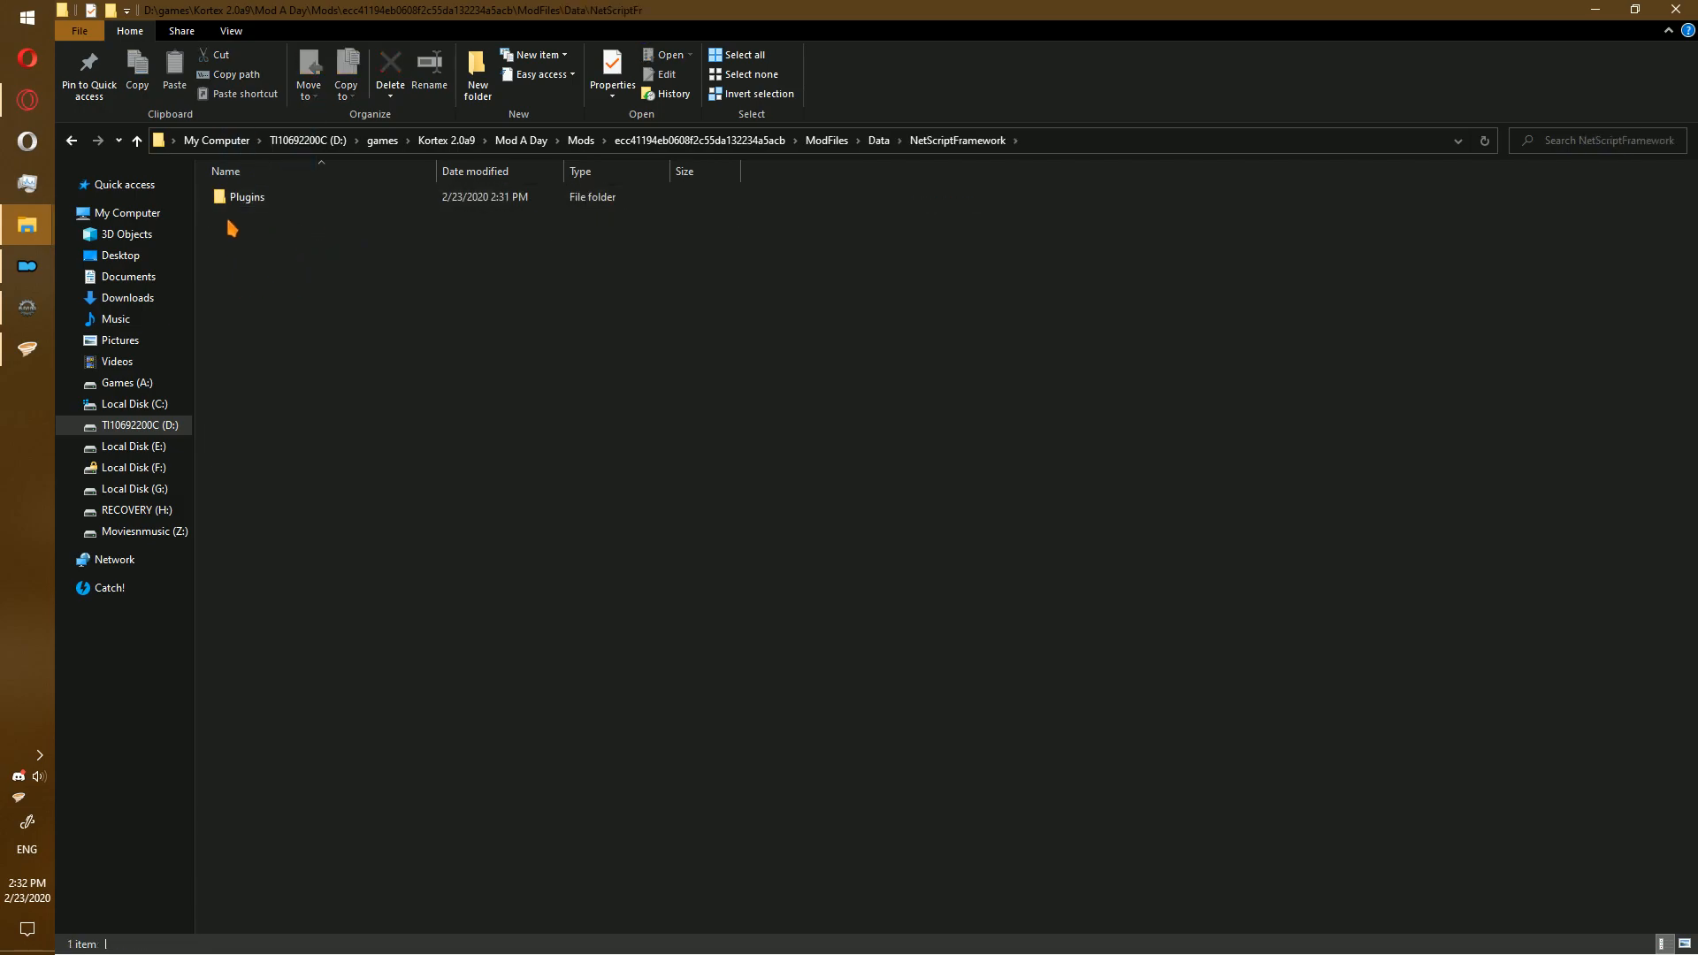
pyautogui.doubleClick(246, 197)
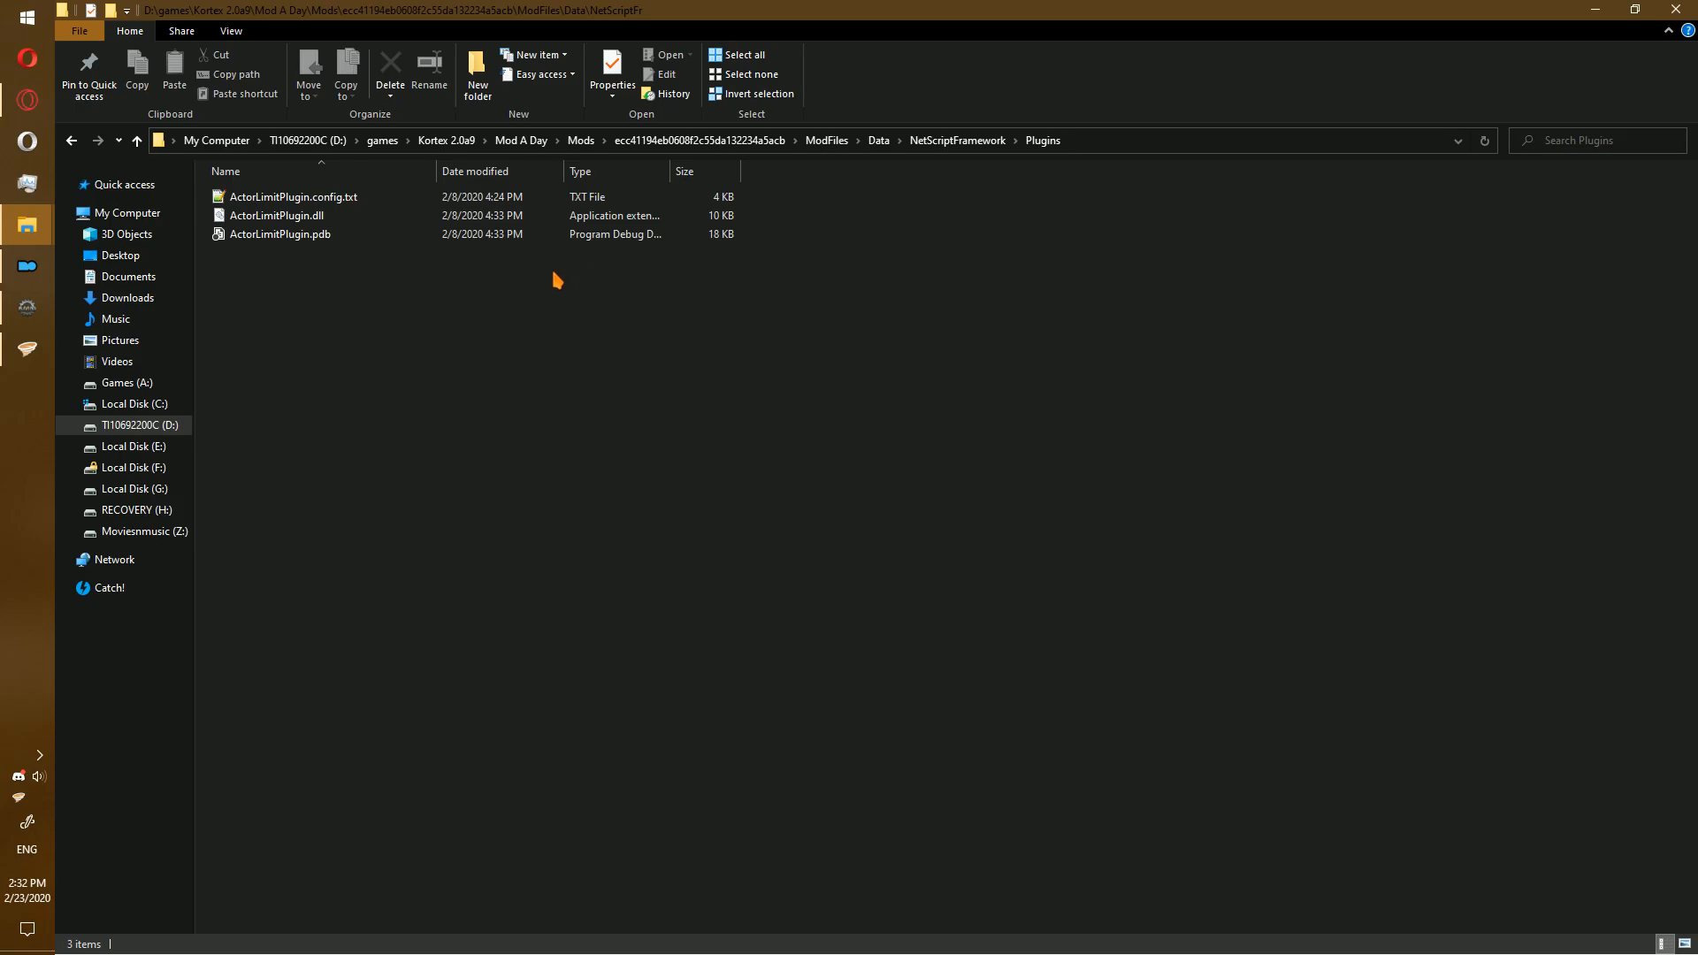
pyautogui.click(700, 139)
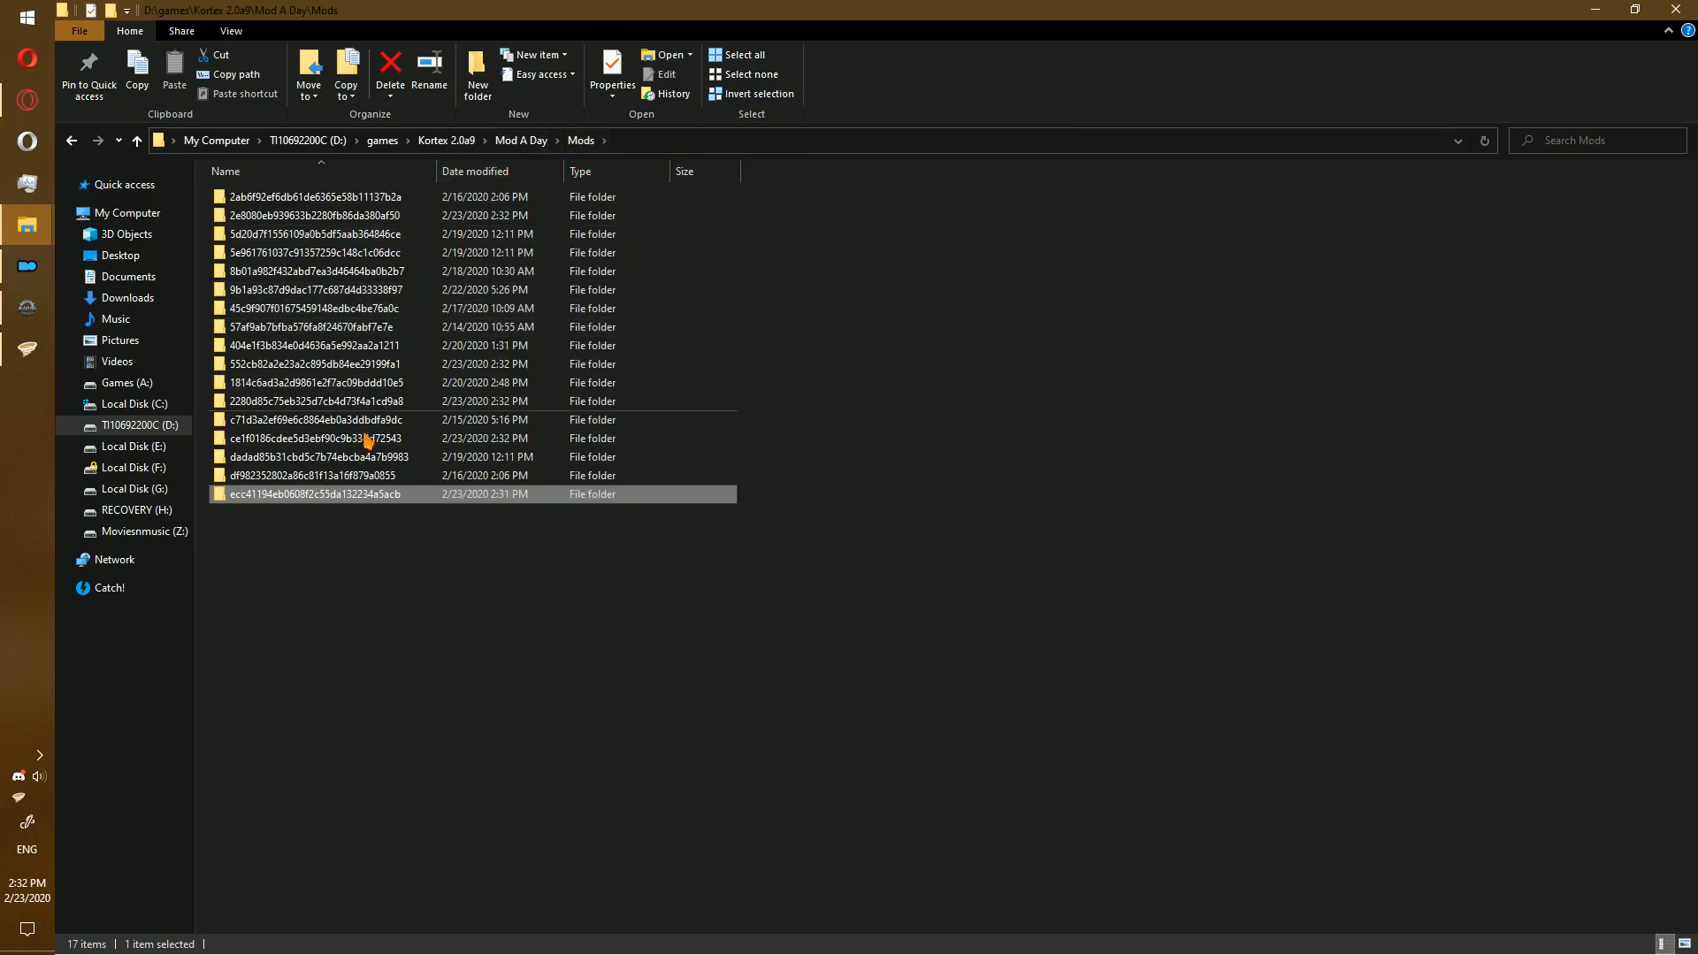
pyautogui.click(474, 172)
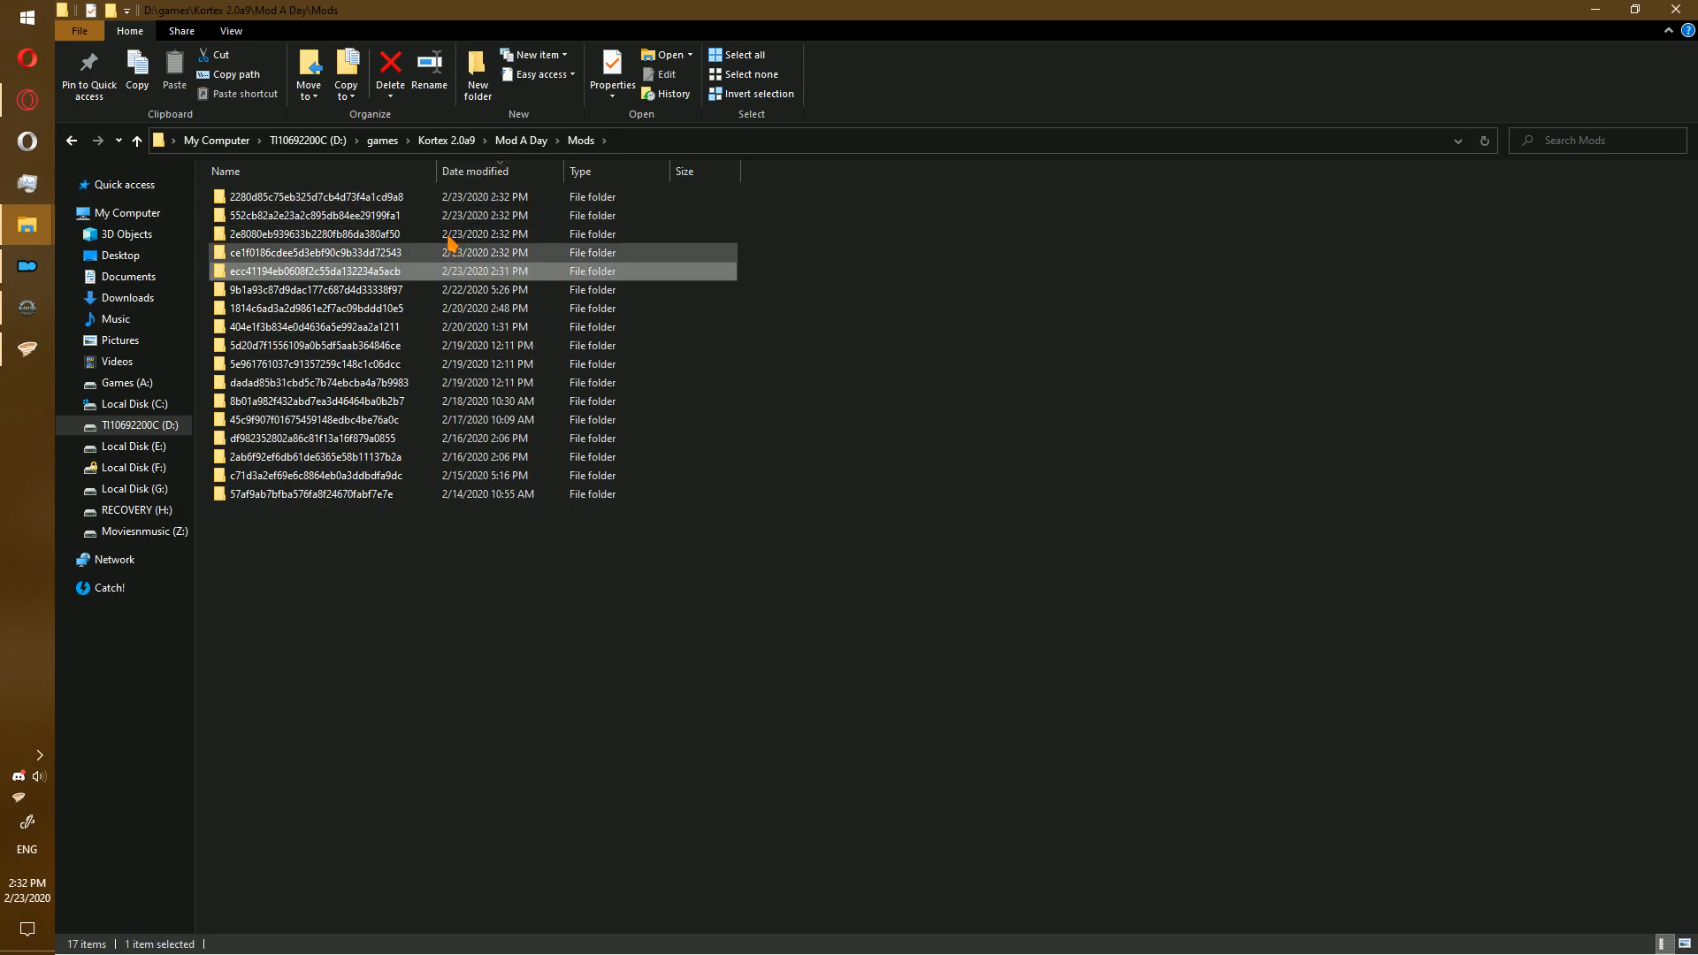
# - Inspect the newest mods' ModFiles folders and create a 'data' folder beside SKSE in one of them
pyautogui.doubleClick(318, 253)
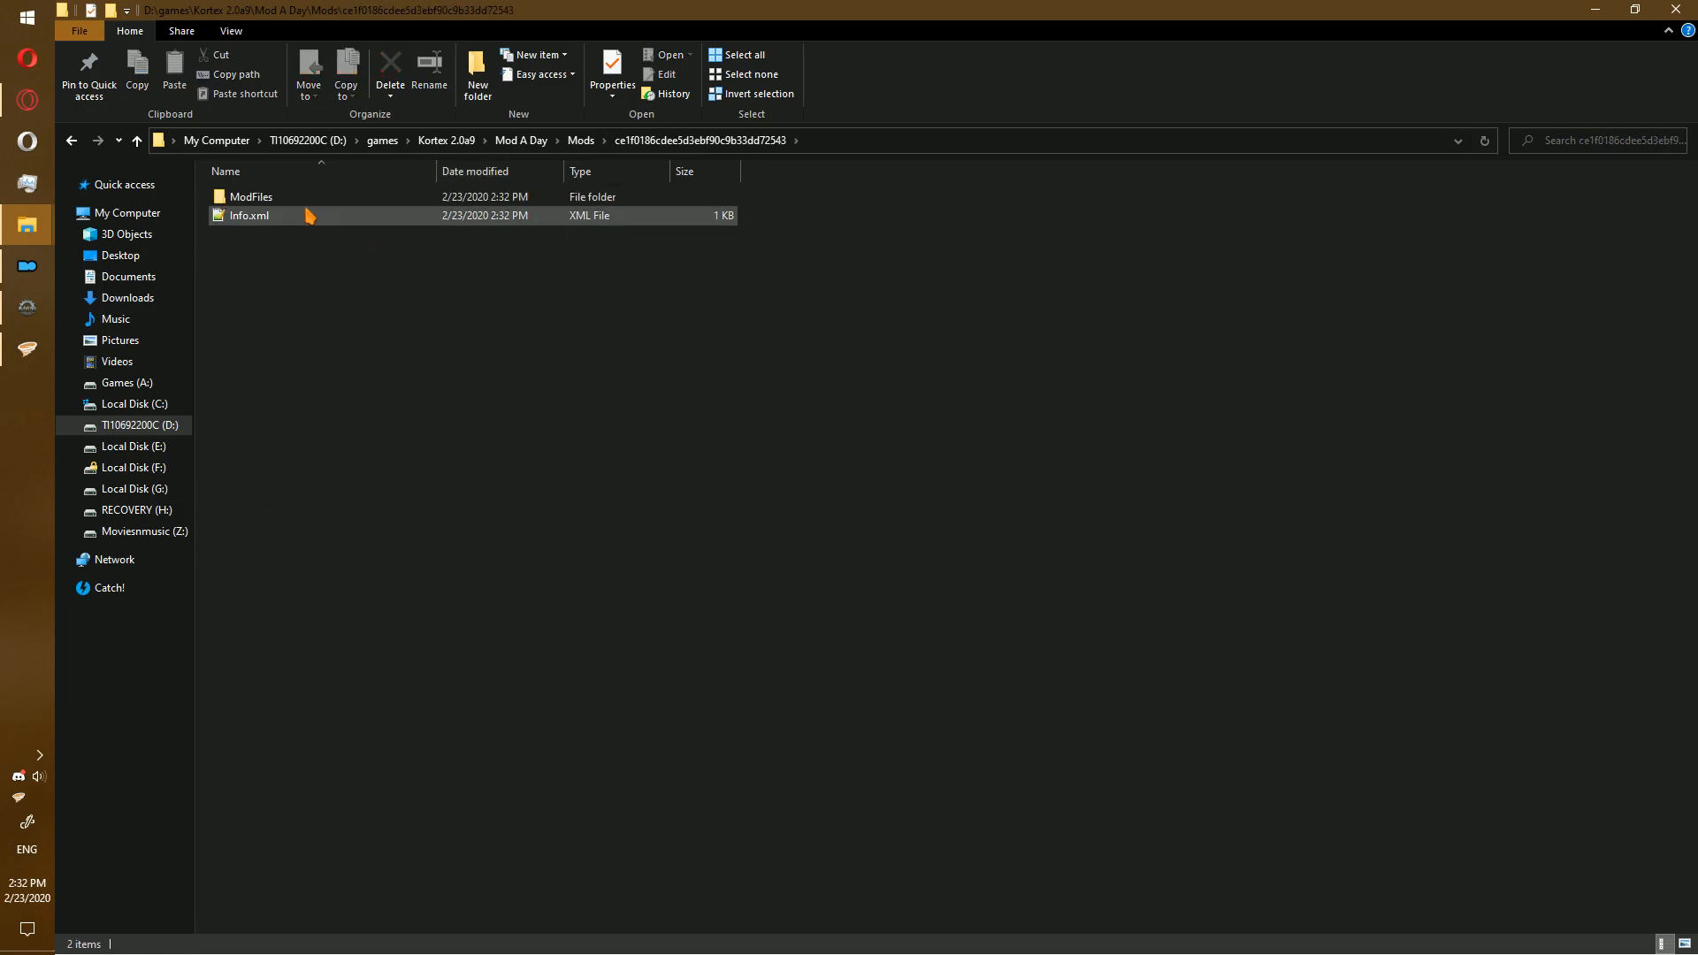
pyautogui.doubleClick(251, 197)
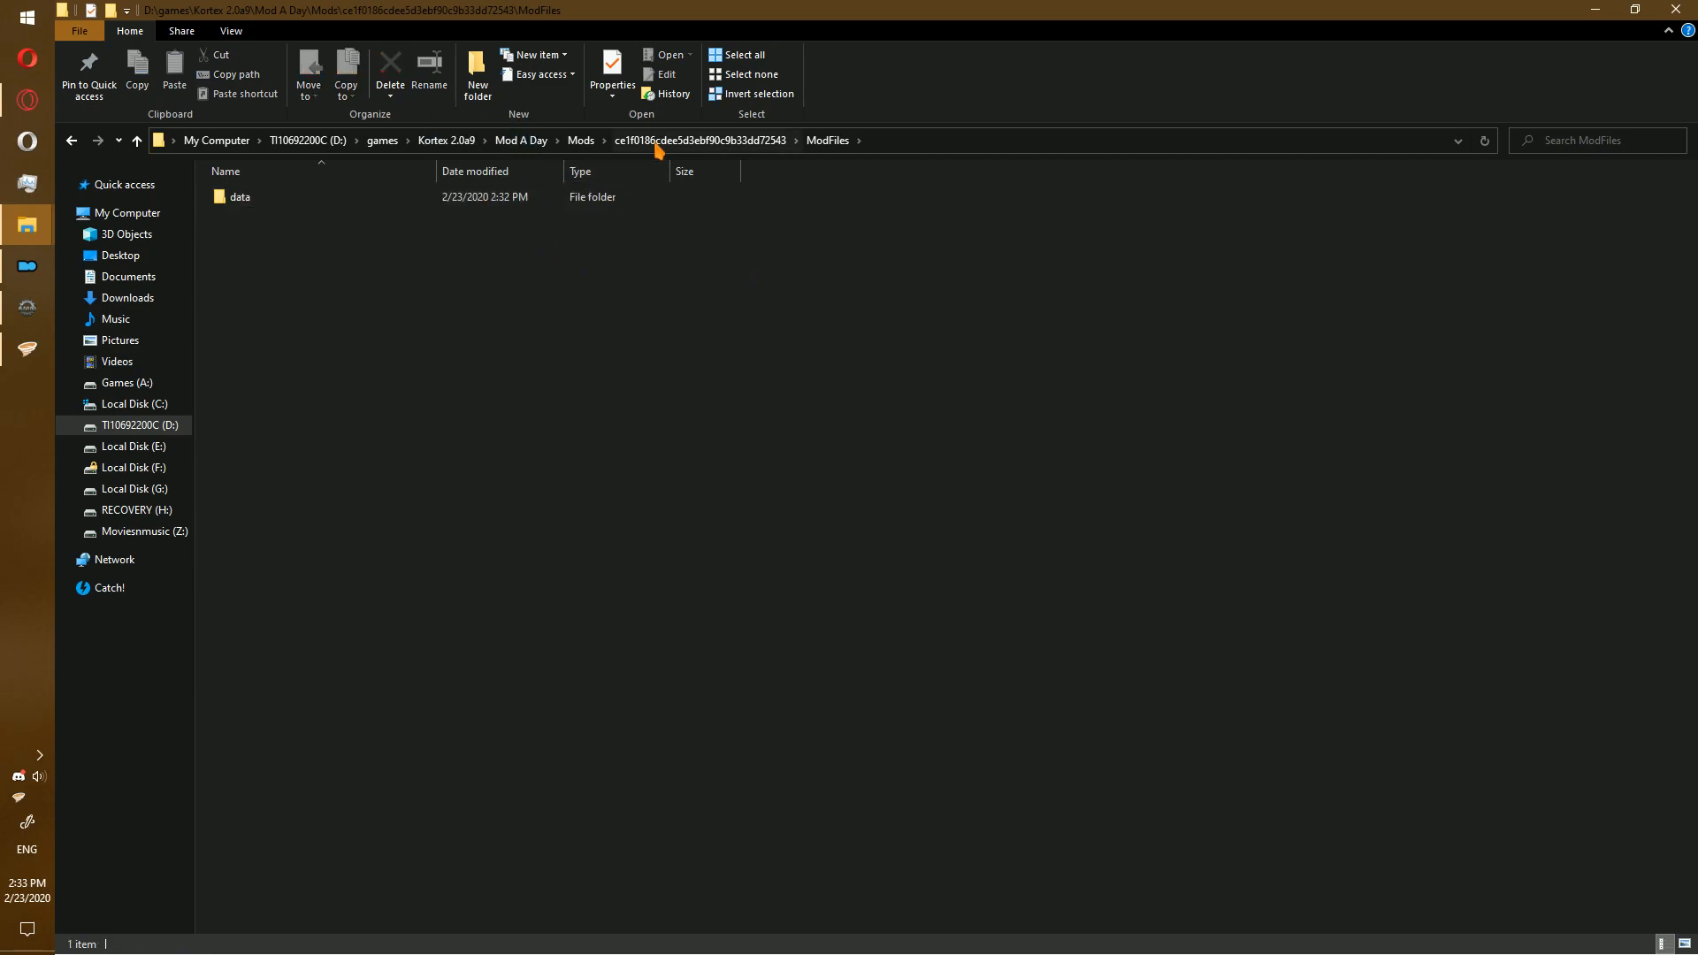
pyautogui.click(581, 140)
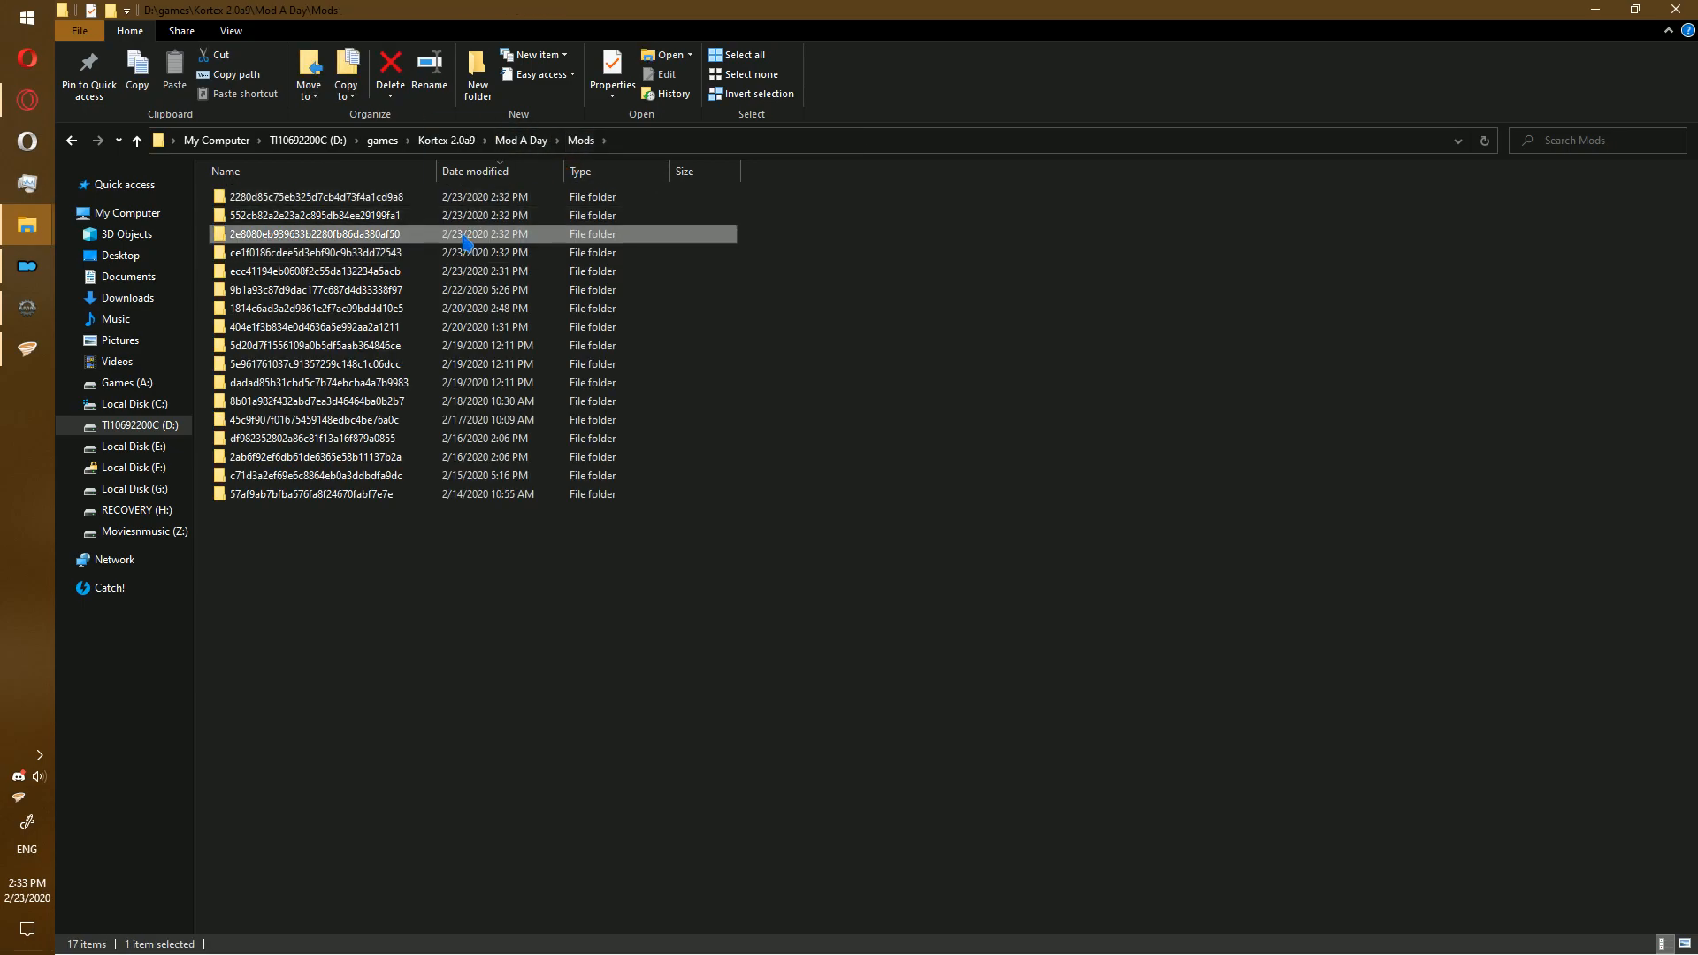
pyautogui.doubleClick(320, 234)
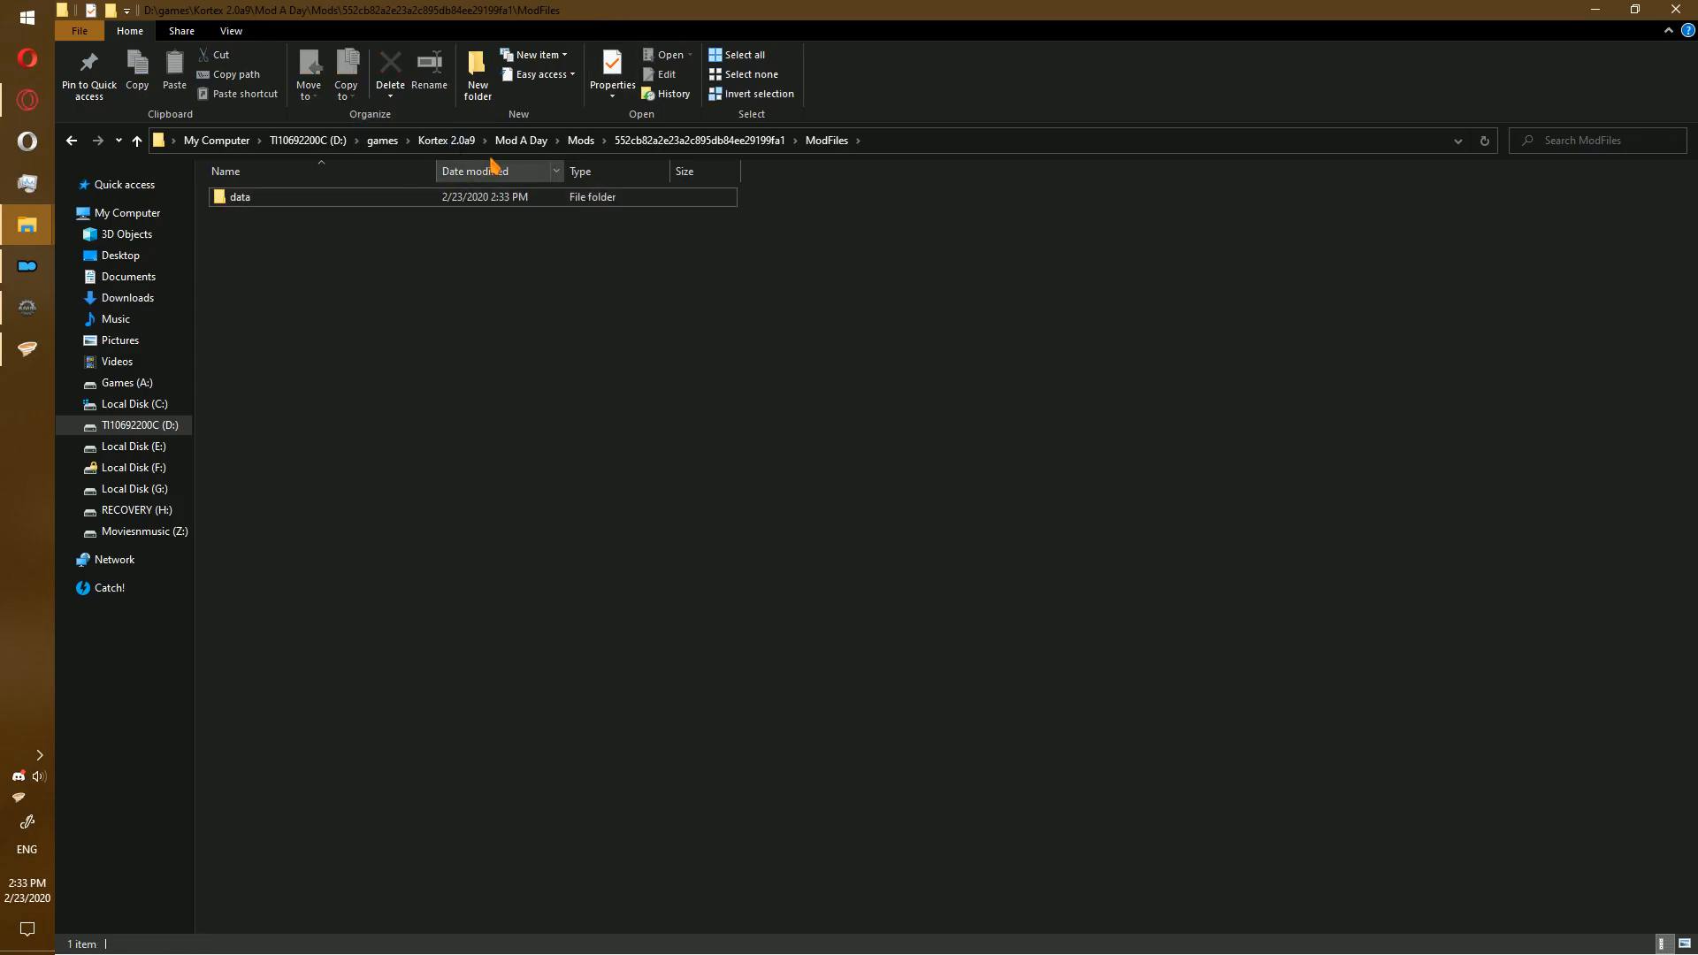
pyautogui.click(118, 140)
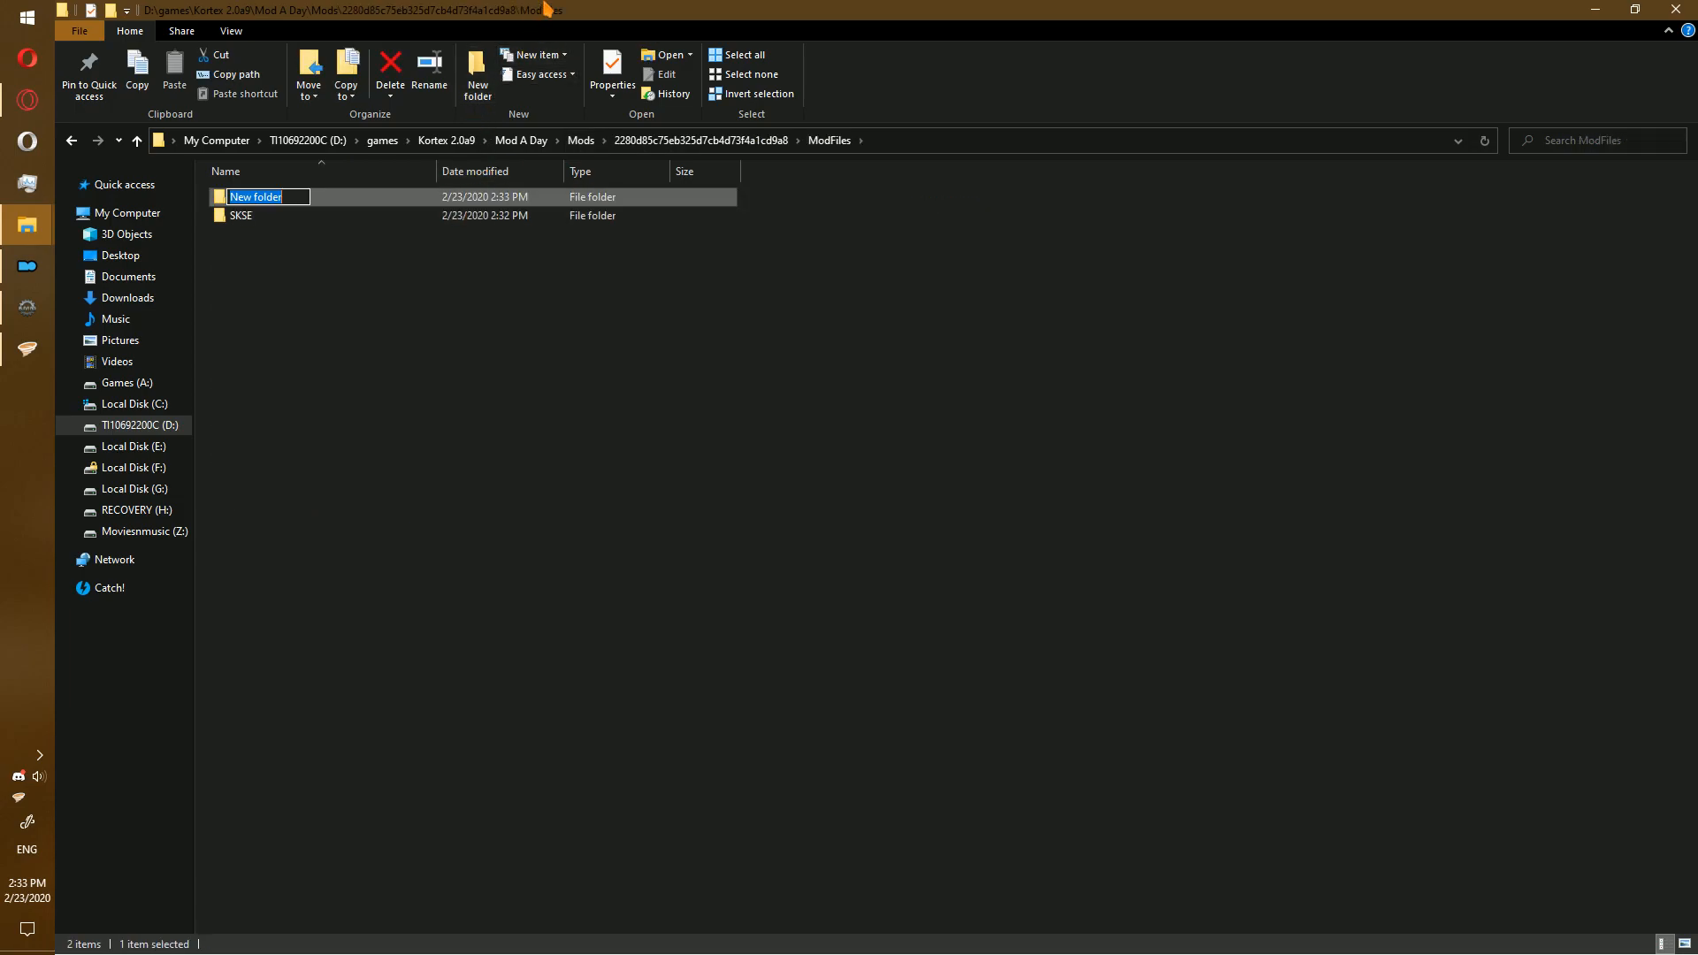
pyautogui.write('data')
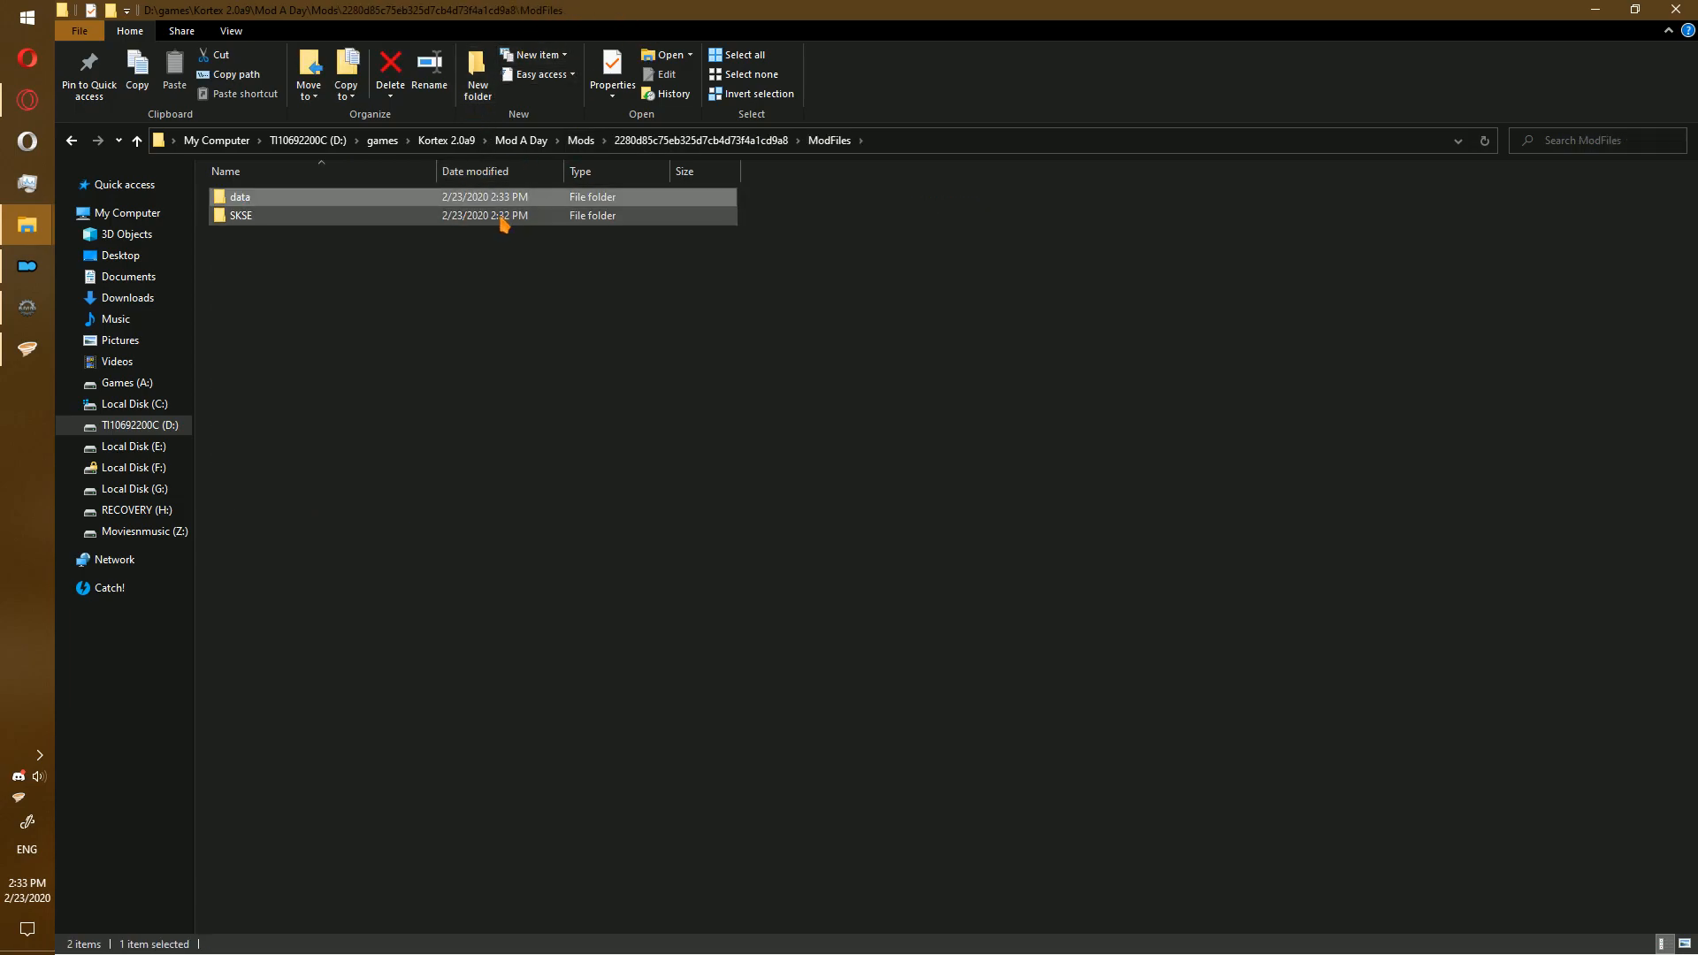
pyautogui.click(389, 67)
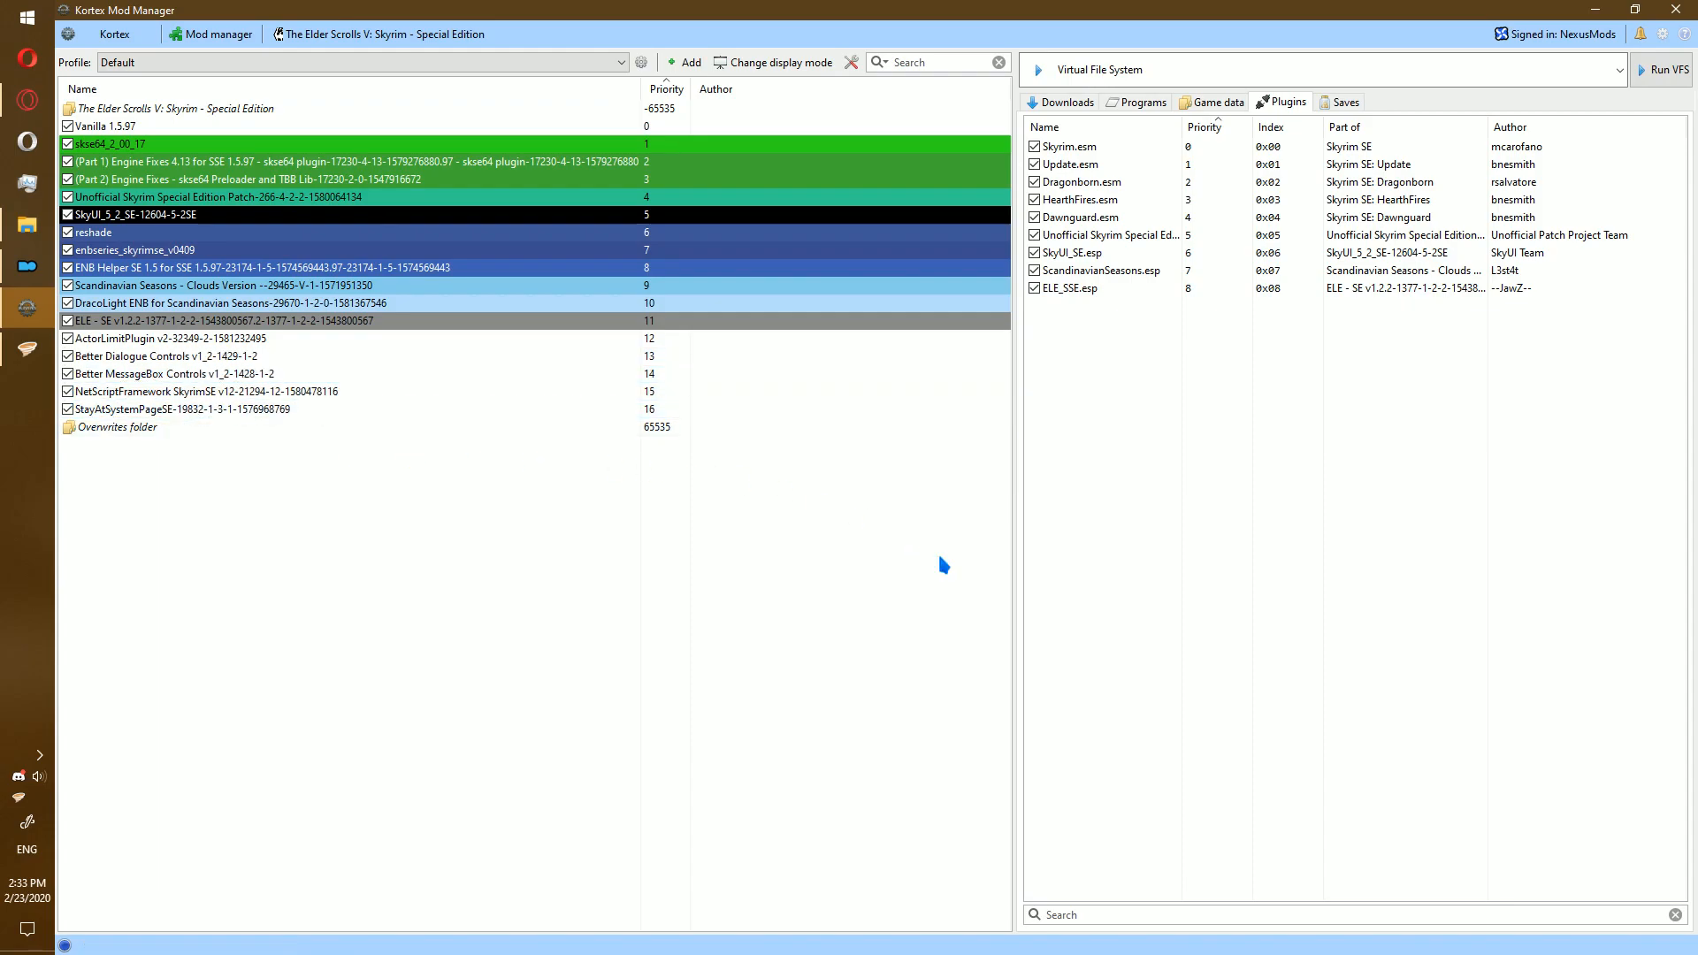
pyautogui.click(1218, 101)
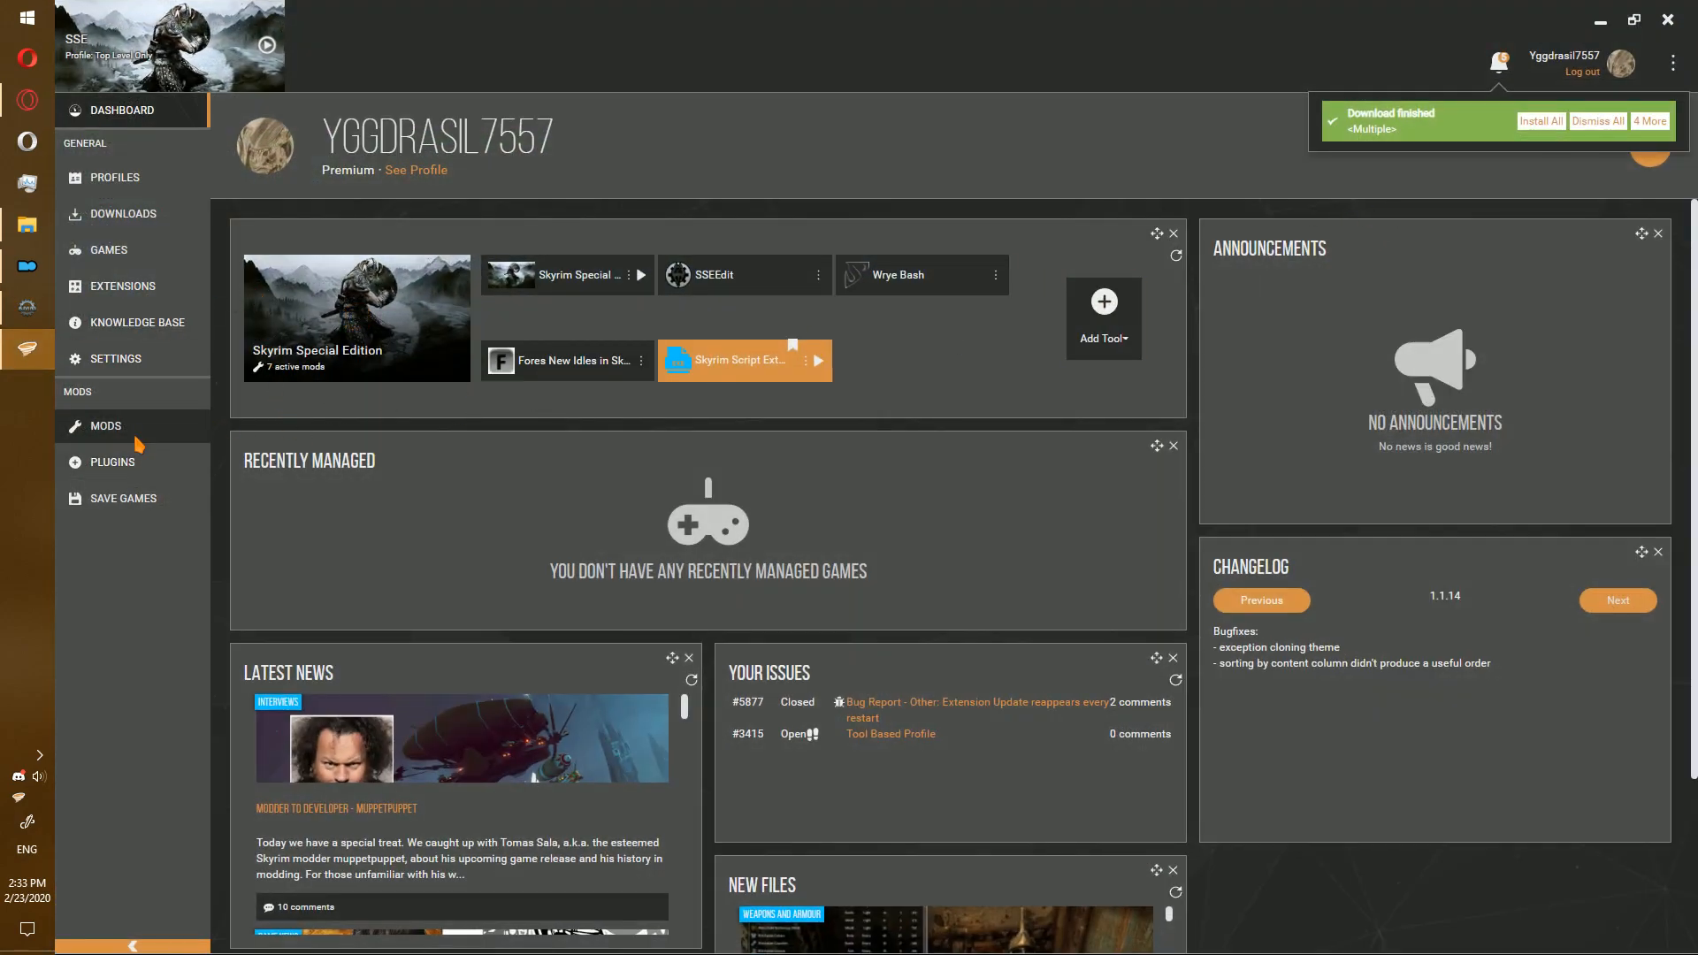
# - Filter the Vortex mod list to never-installed mods, install them all, and check the Plugins list
pyautogui.click(106, 426)
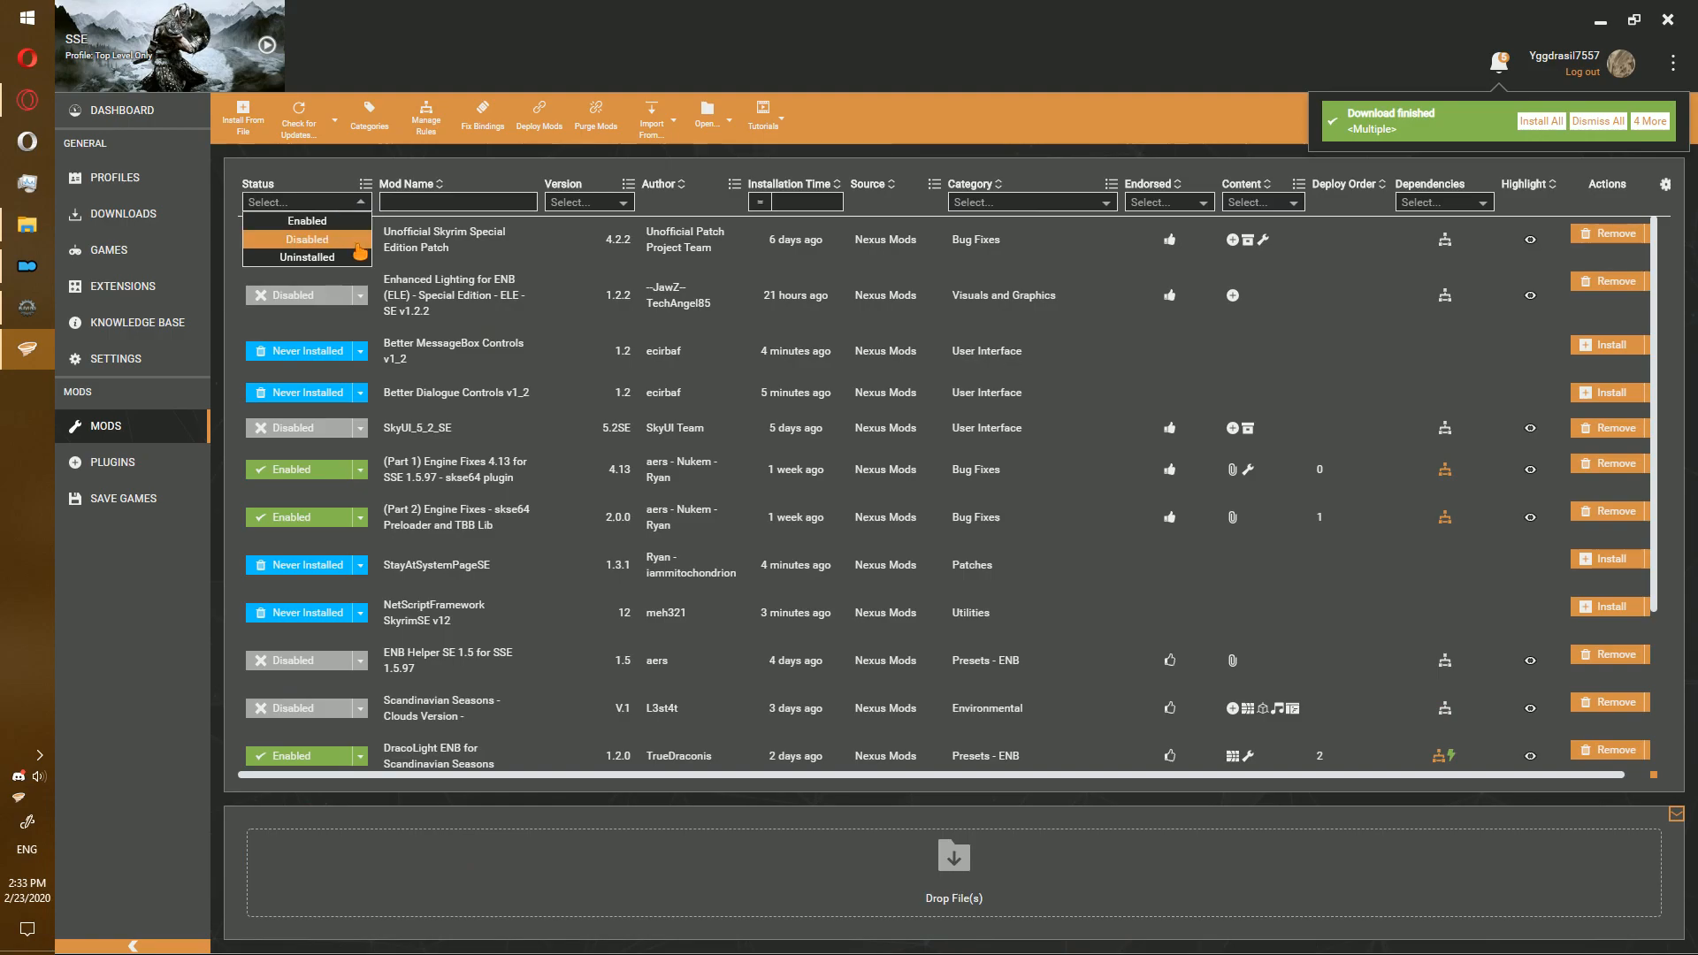
pyautogui.click(306, 239)
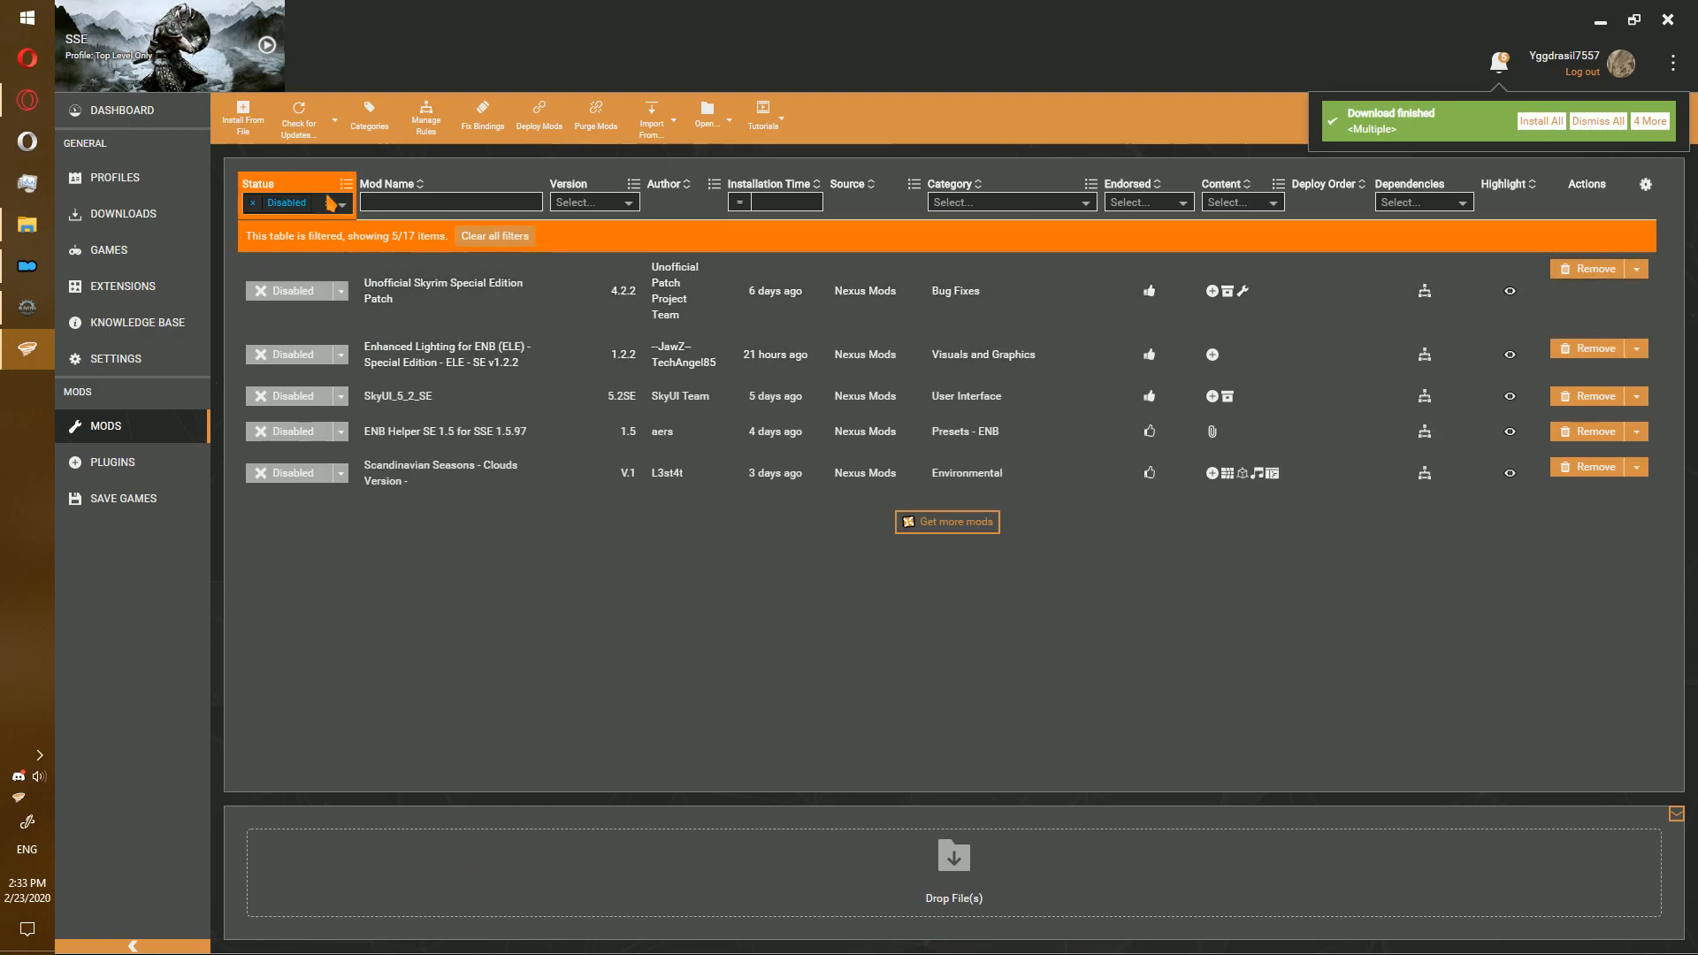
pyautogui.click(338, 202)
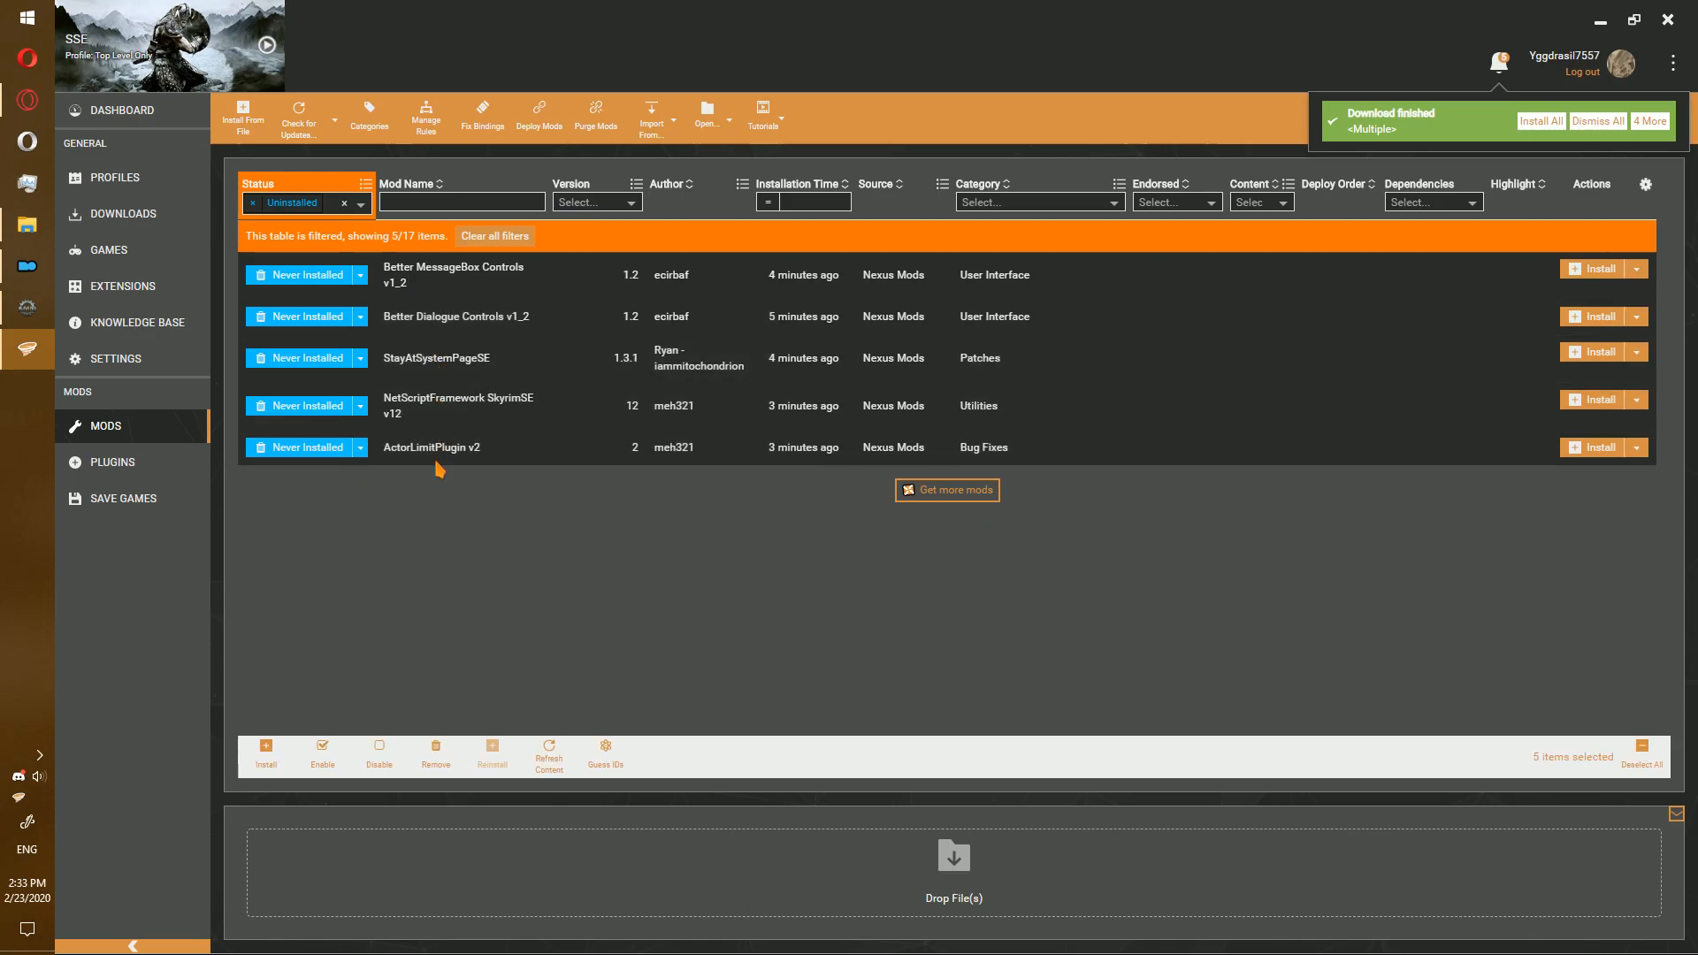
pyautogui.moveTo(322, 755)
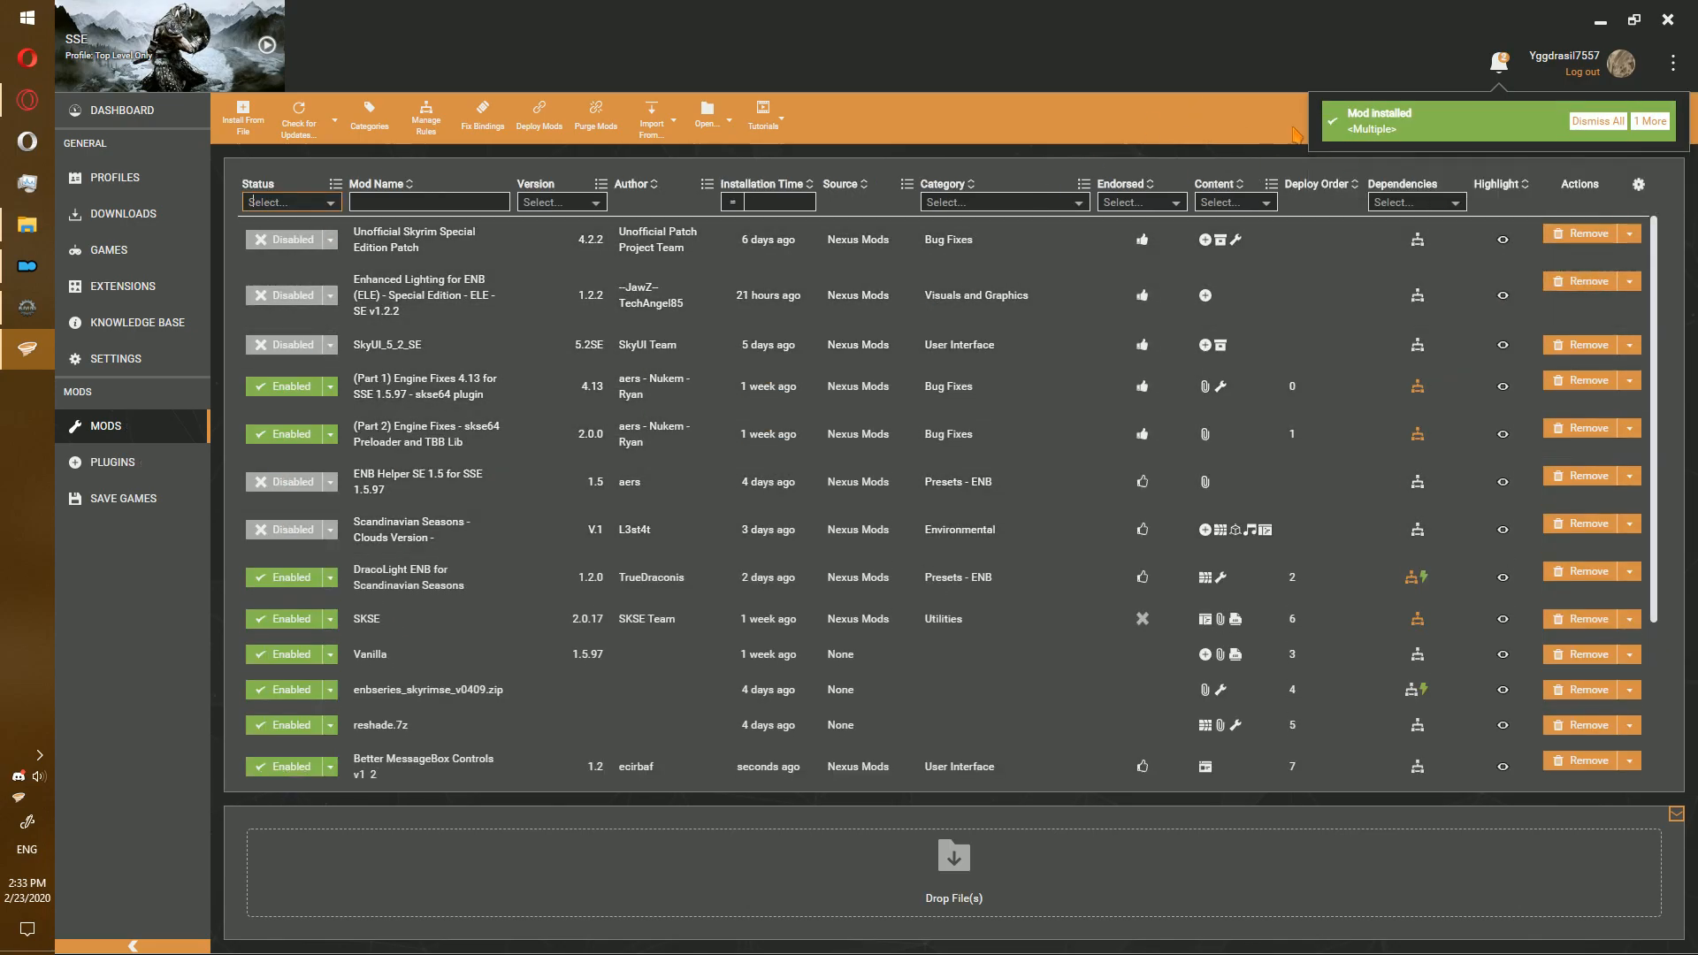
pyautogui.click(111, 462)
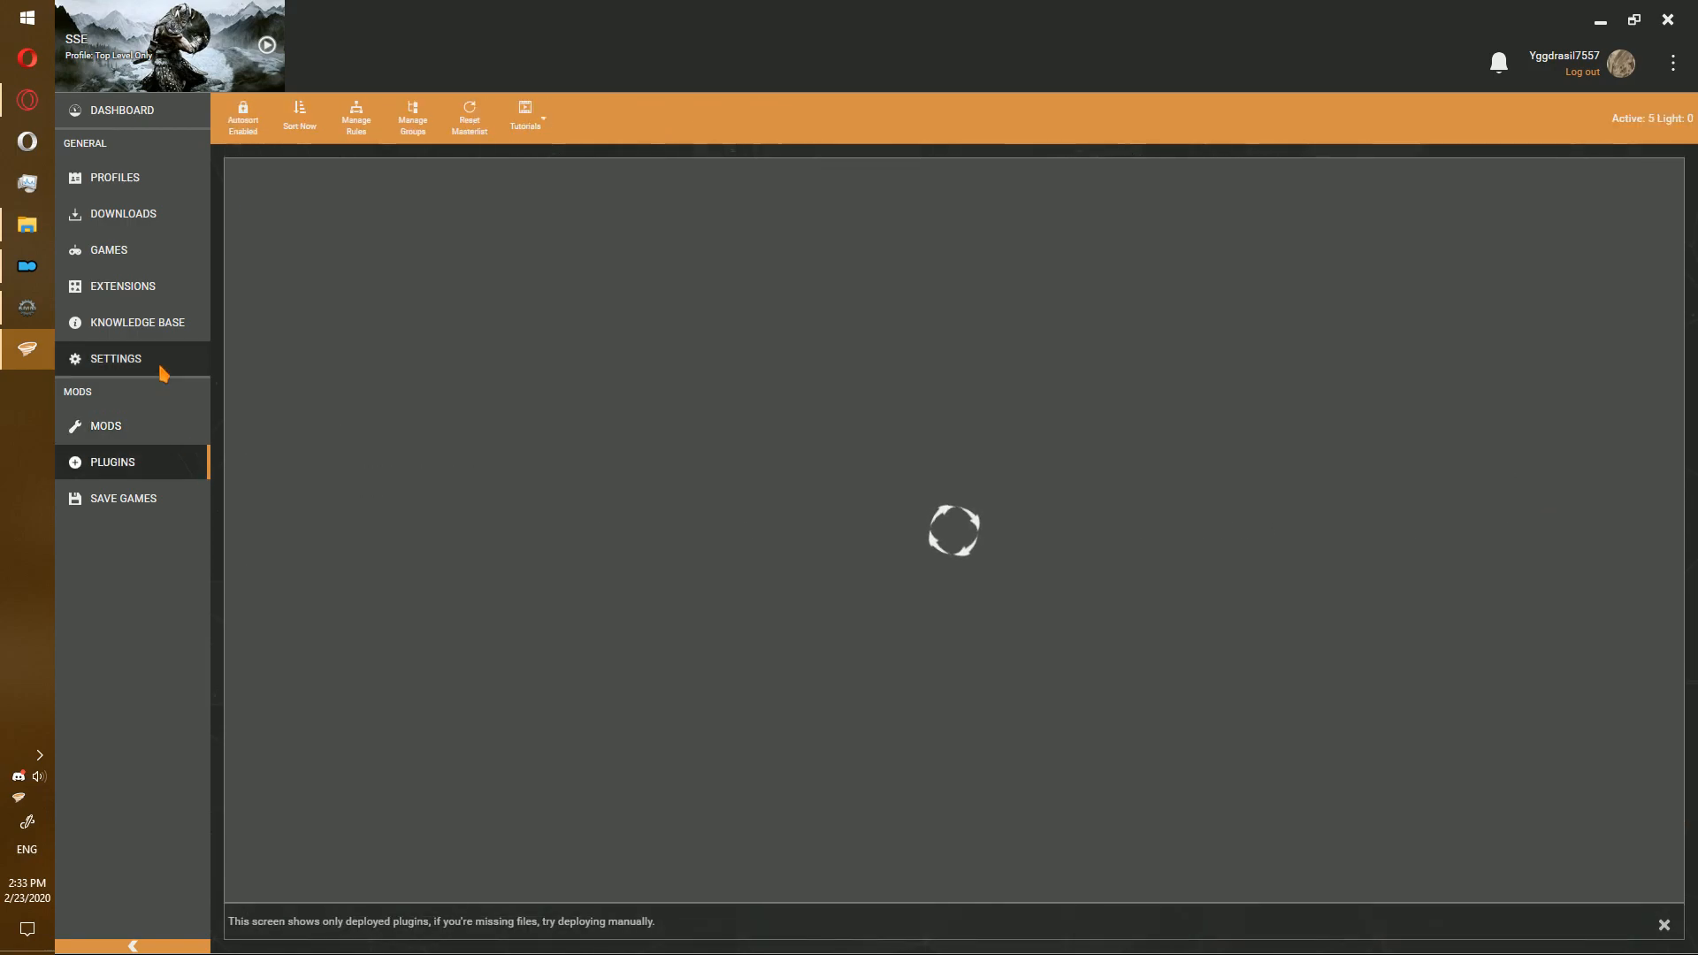
pyautogui.click(104, 426)
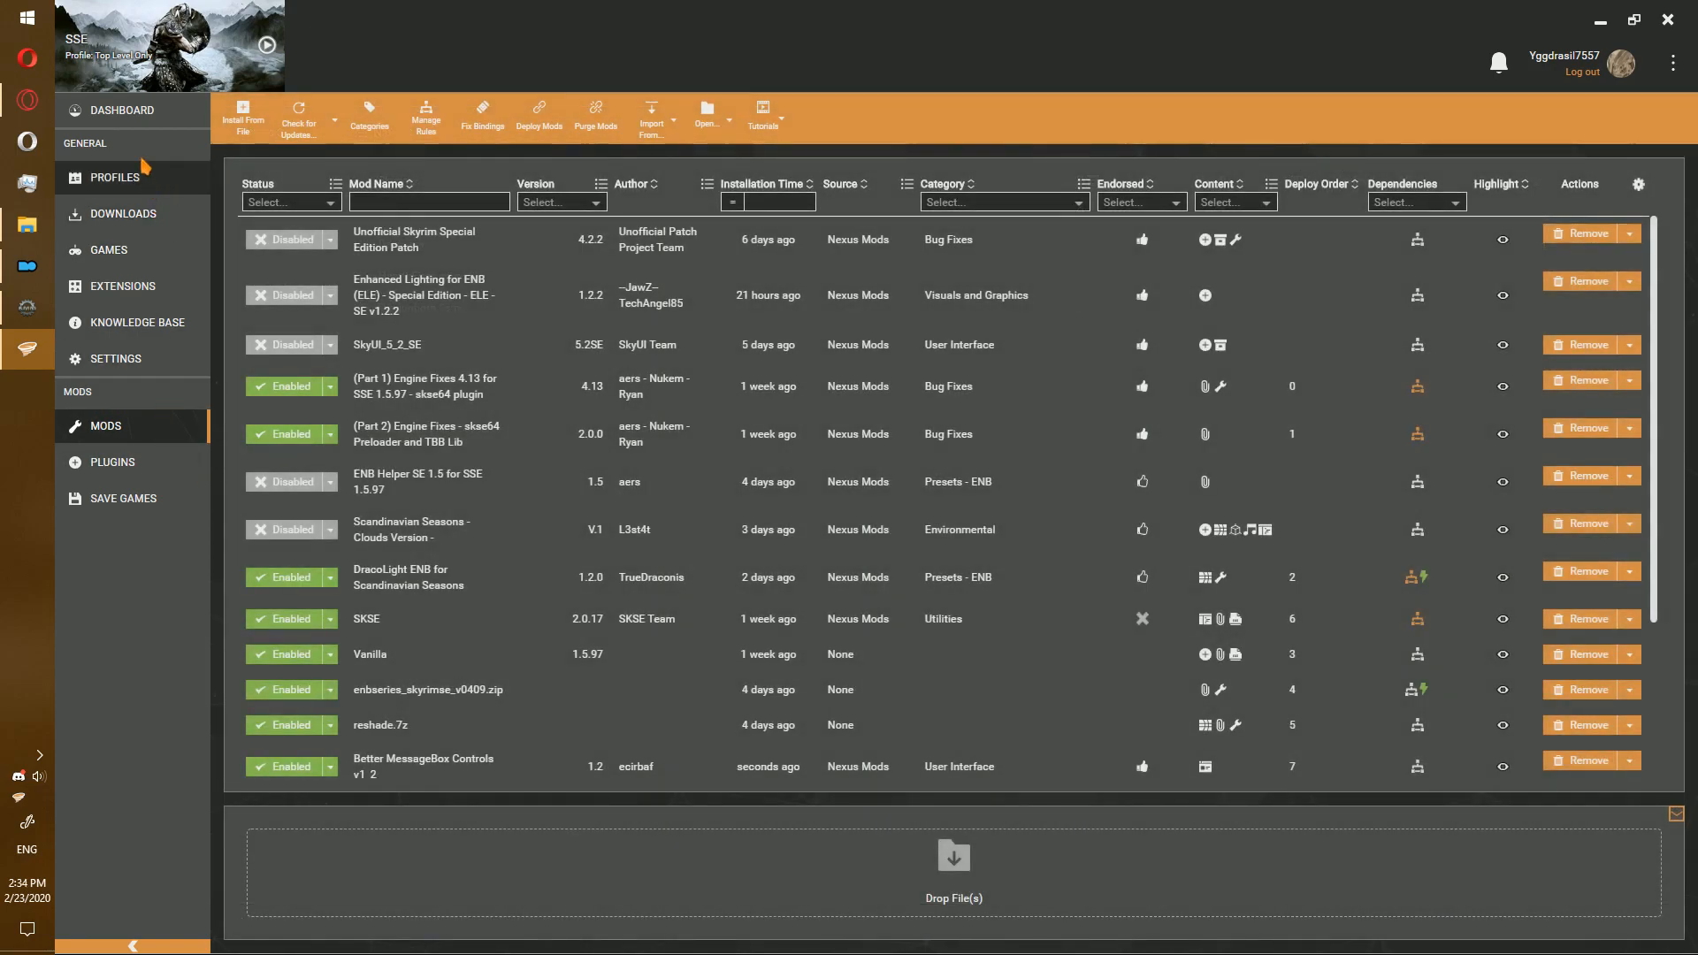